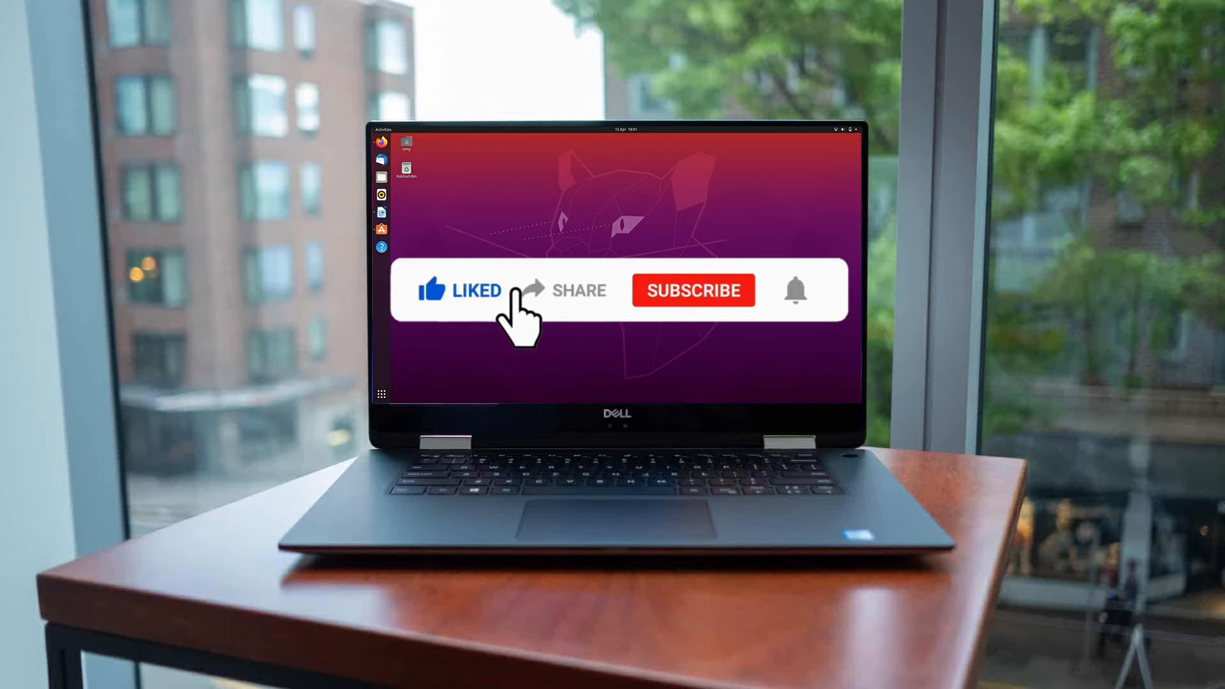
mouse_move(633, 321)
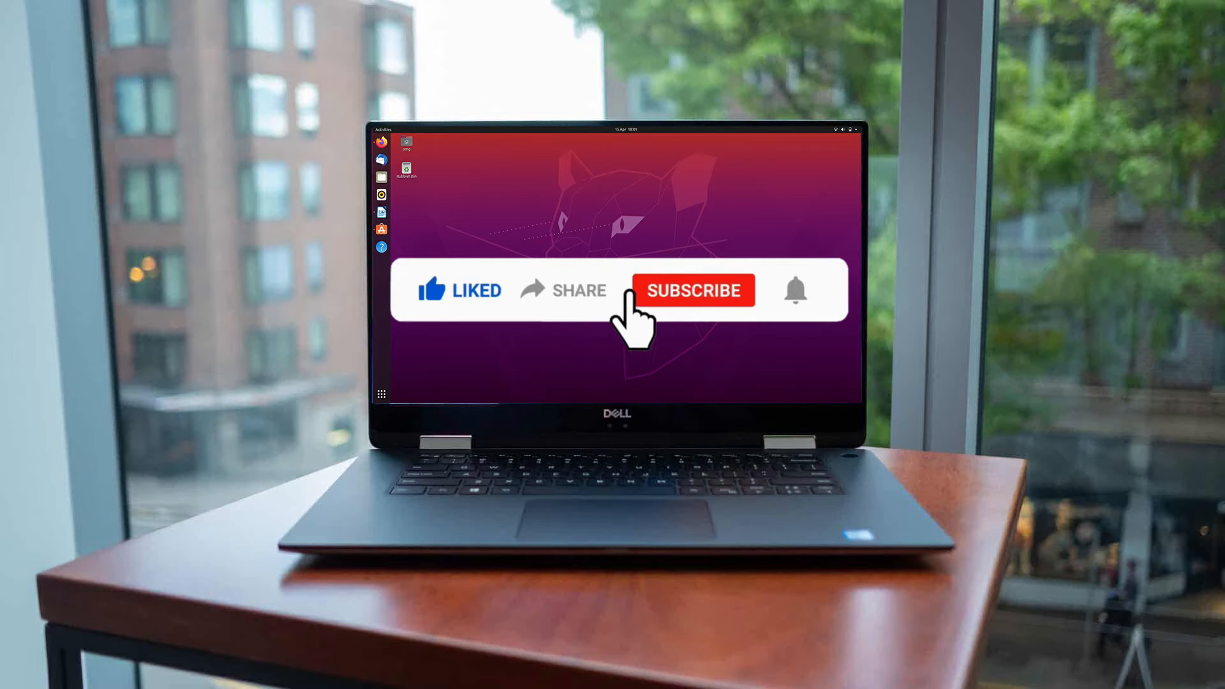
Launch Firefox, open support.fortinet.com, and go to Support > Downloads > Firmware Download
click(692, 291)
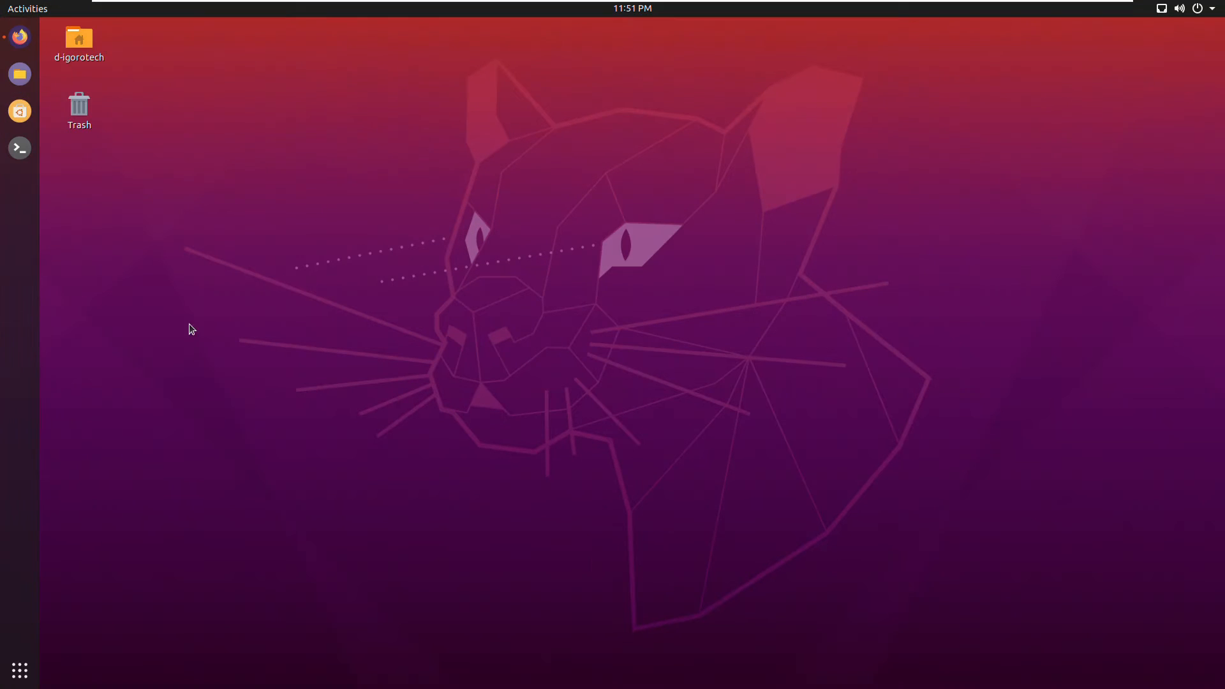
mouse_move(19, 37)
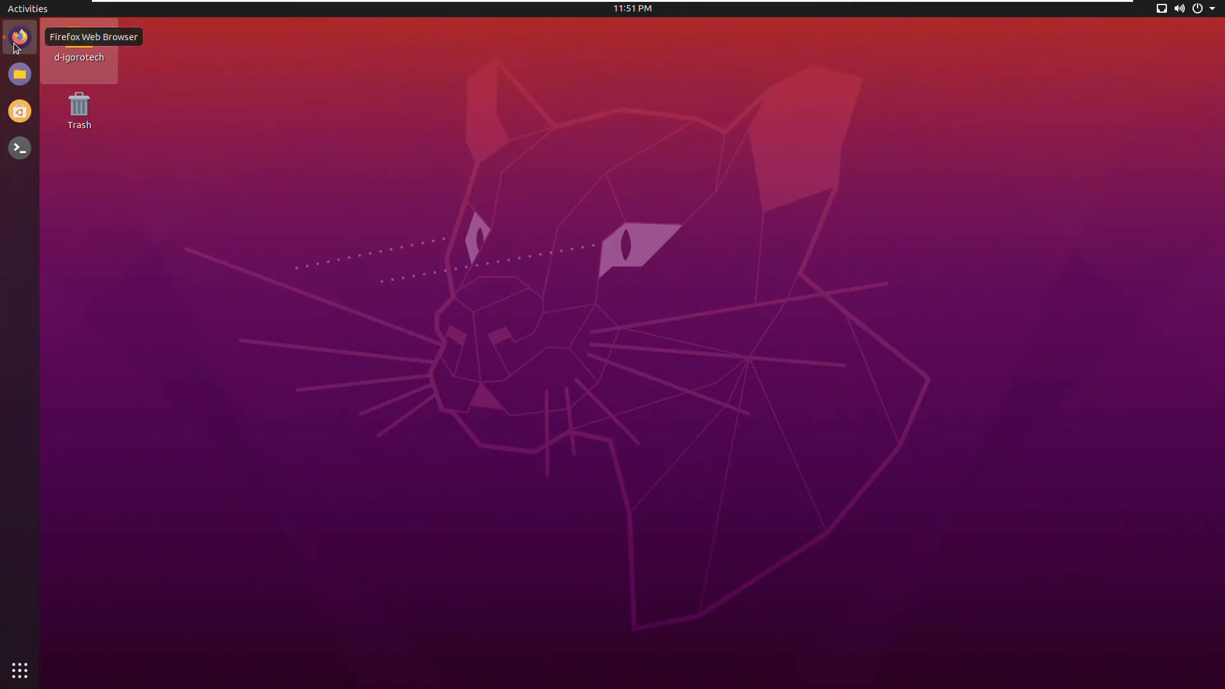
click(18, 37)
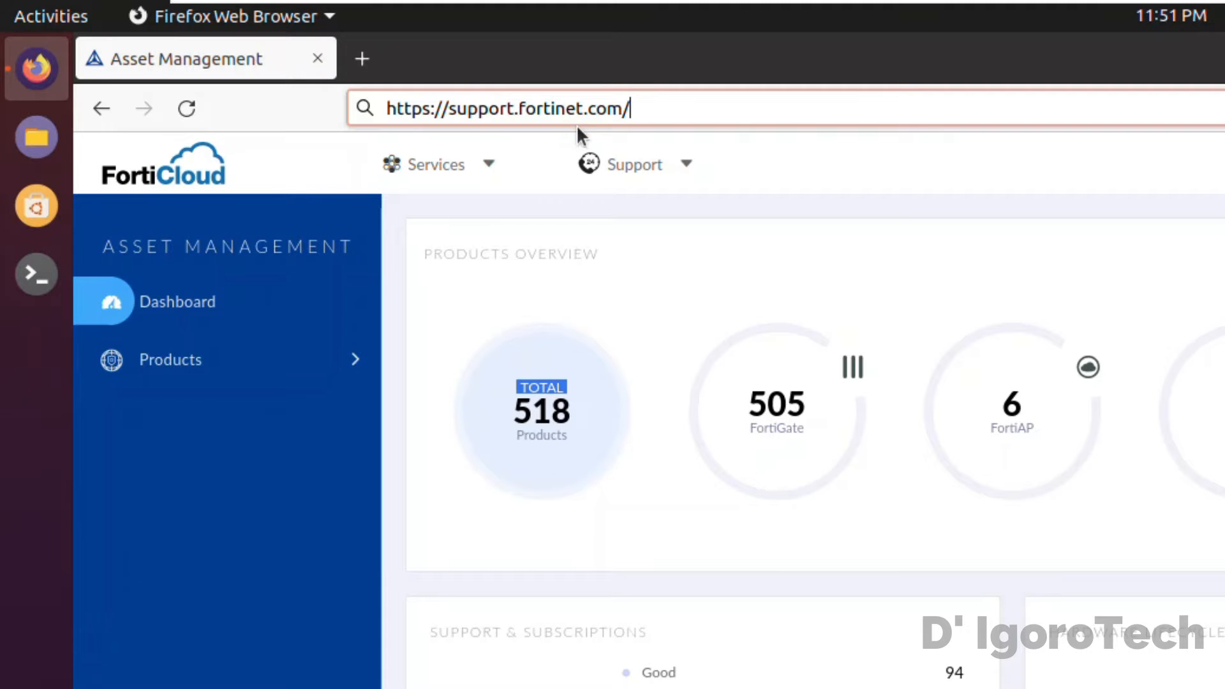
mouse_move(857, 136)
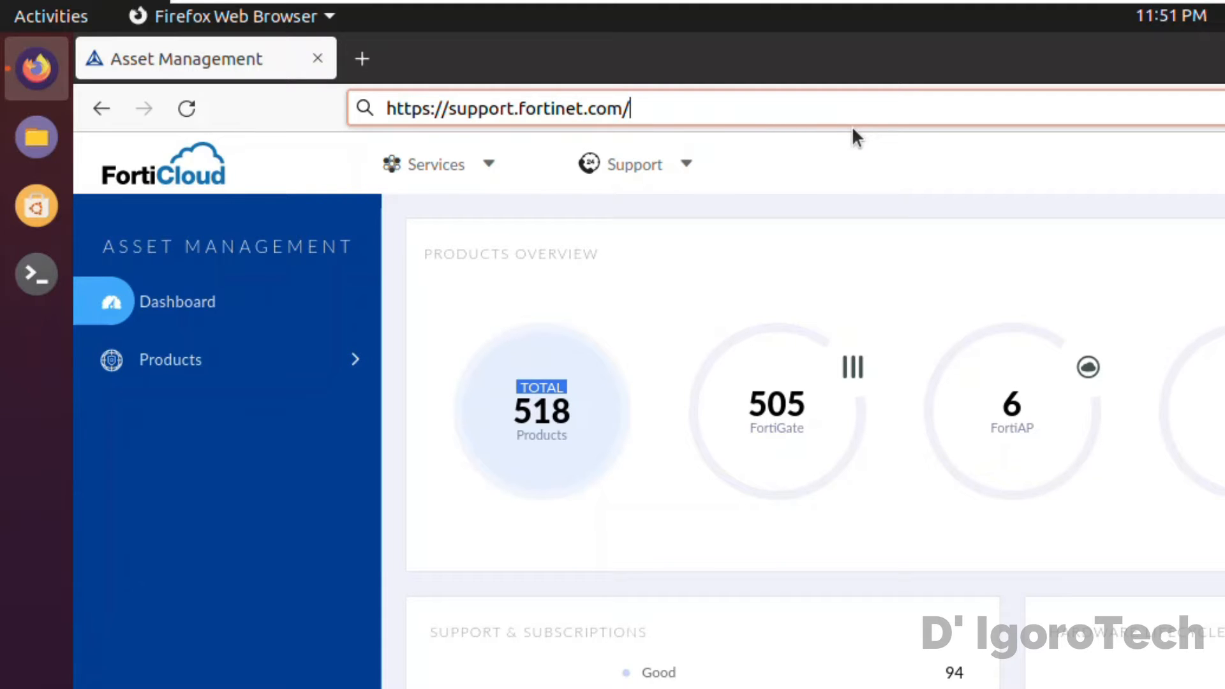
mouse_move(848, 145)
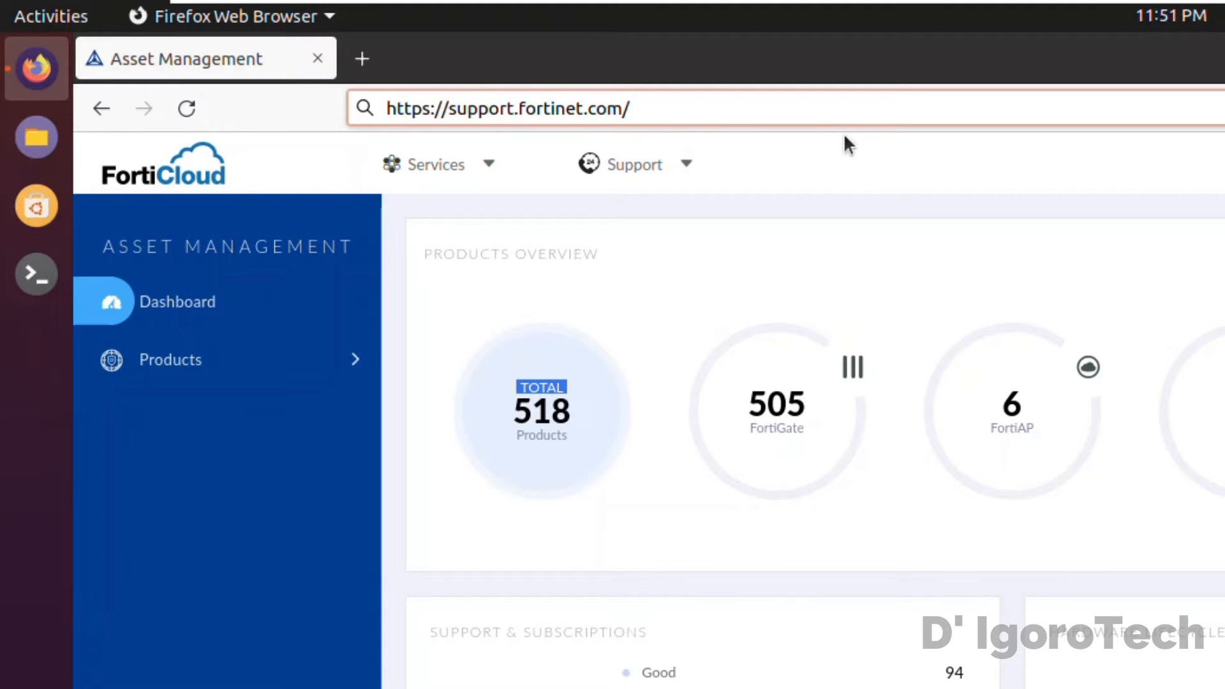
mouse_move(827, 159)
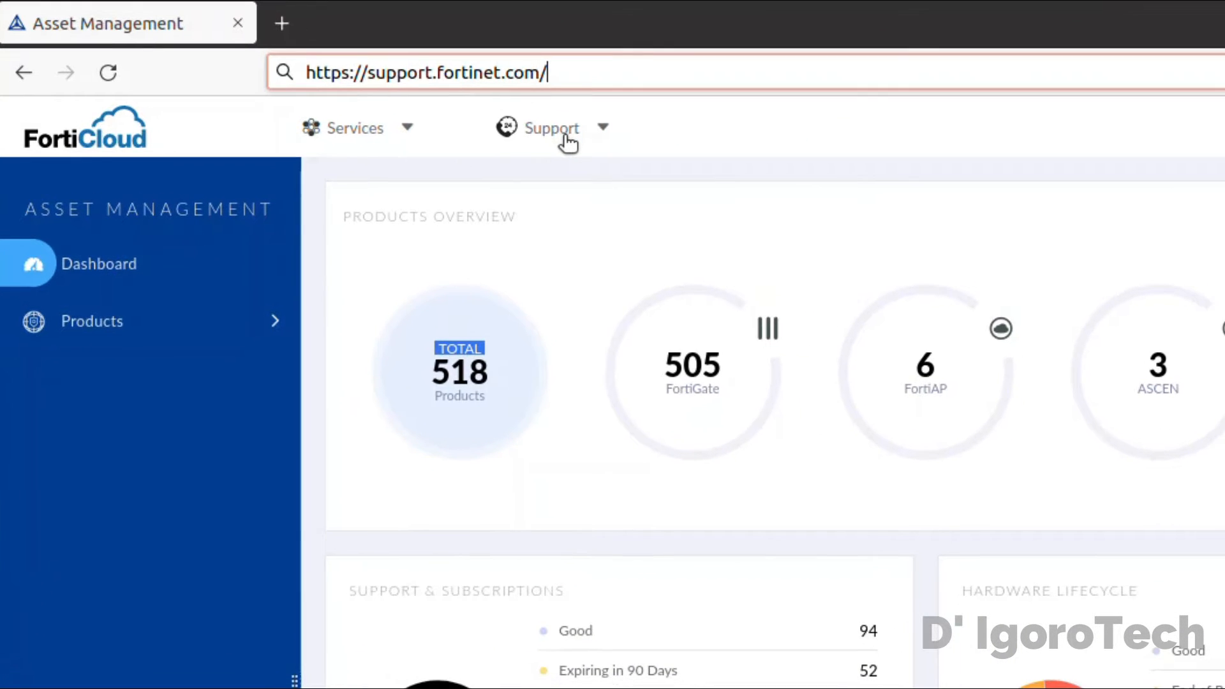
click(552, 127)
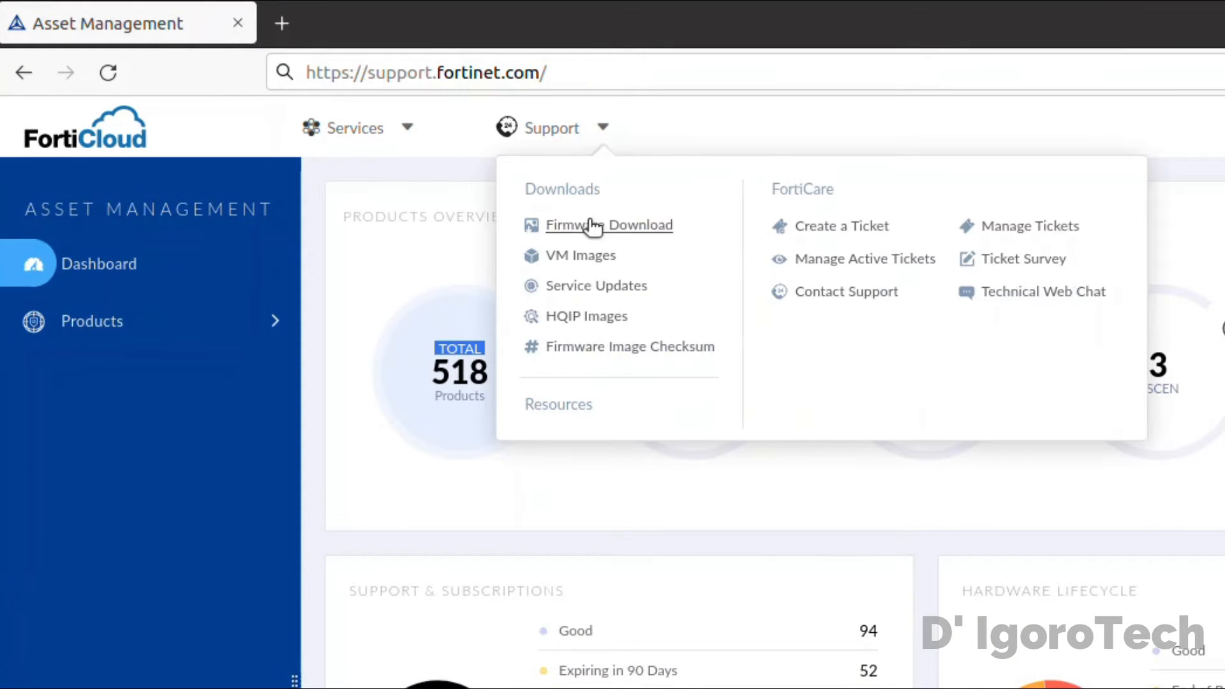
click(609, 225)
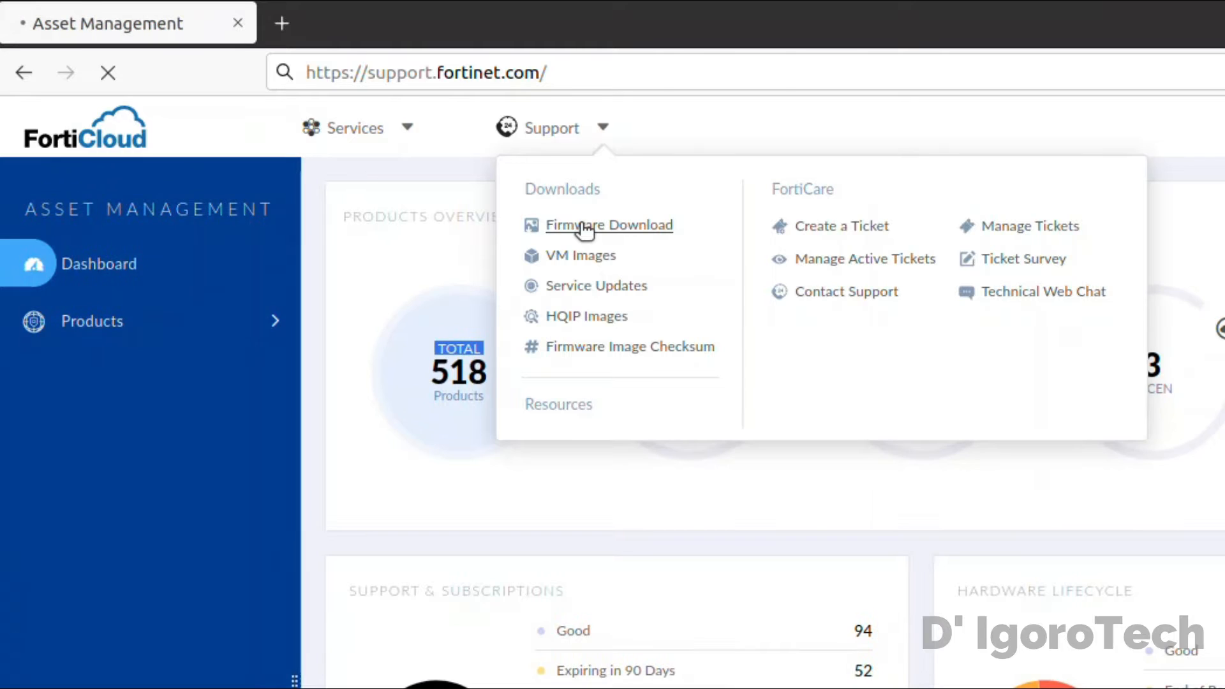
Select FortiClient as the product and show its Android, iOS, Linux, Mac and Windows download folders
click(609, 225)
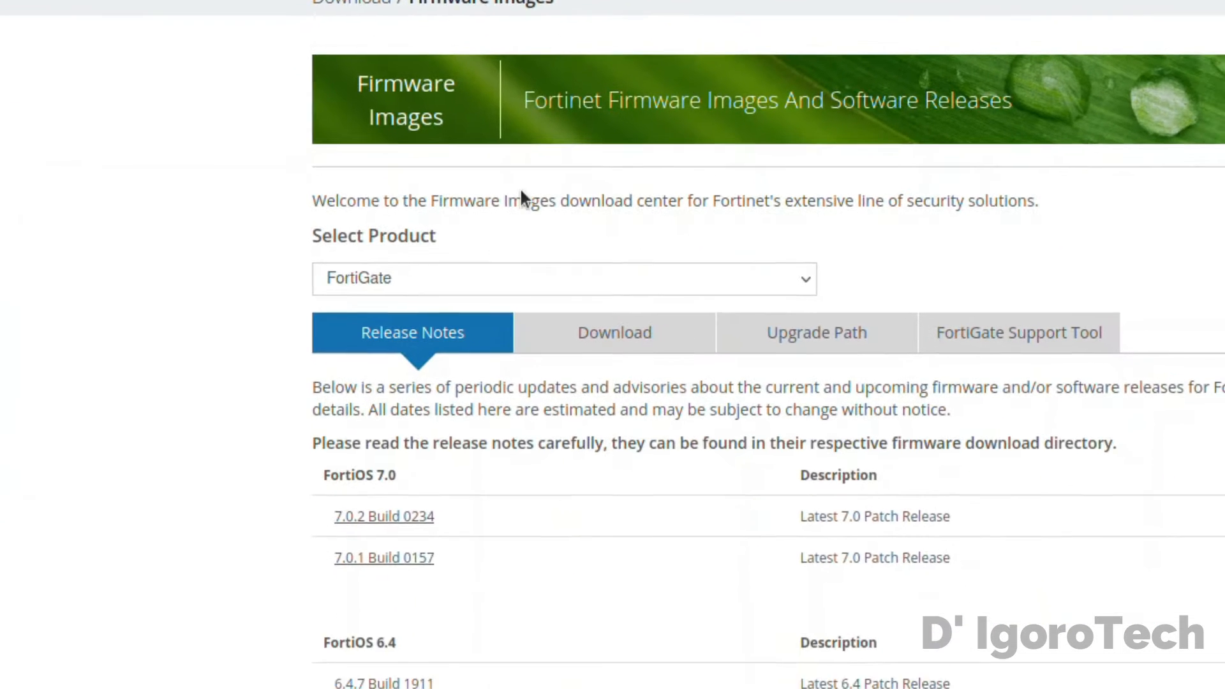
click(563, 278)
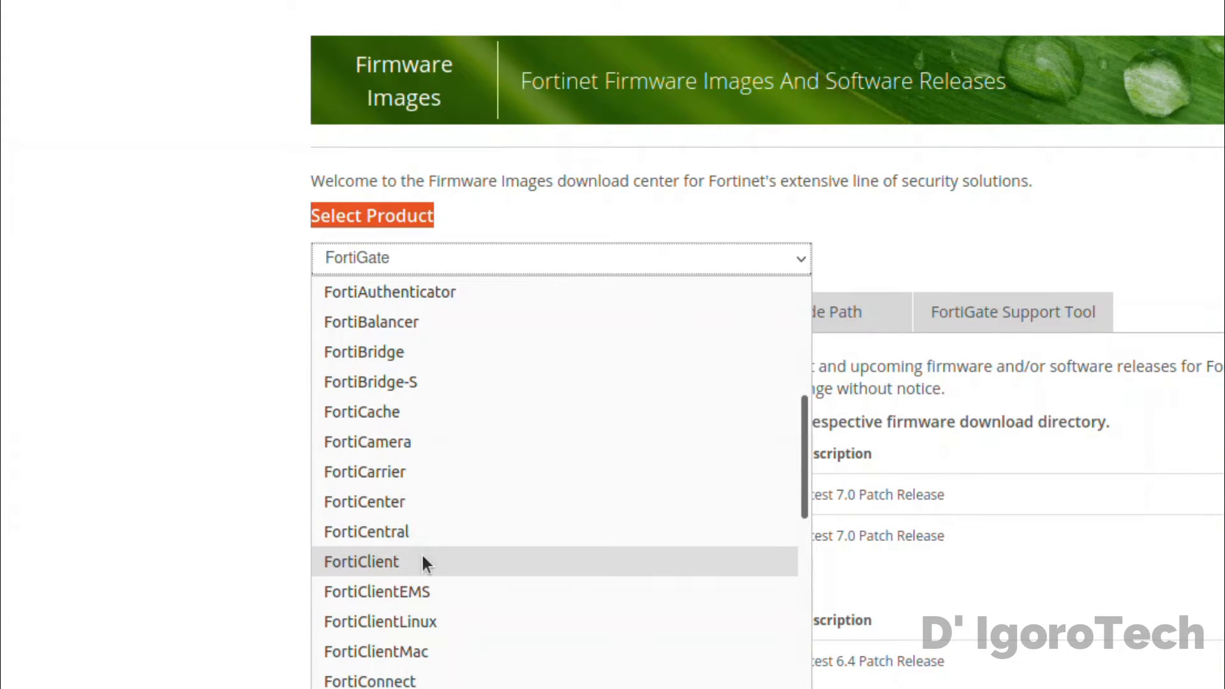
click(361, 561)
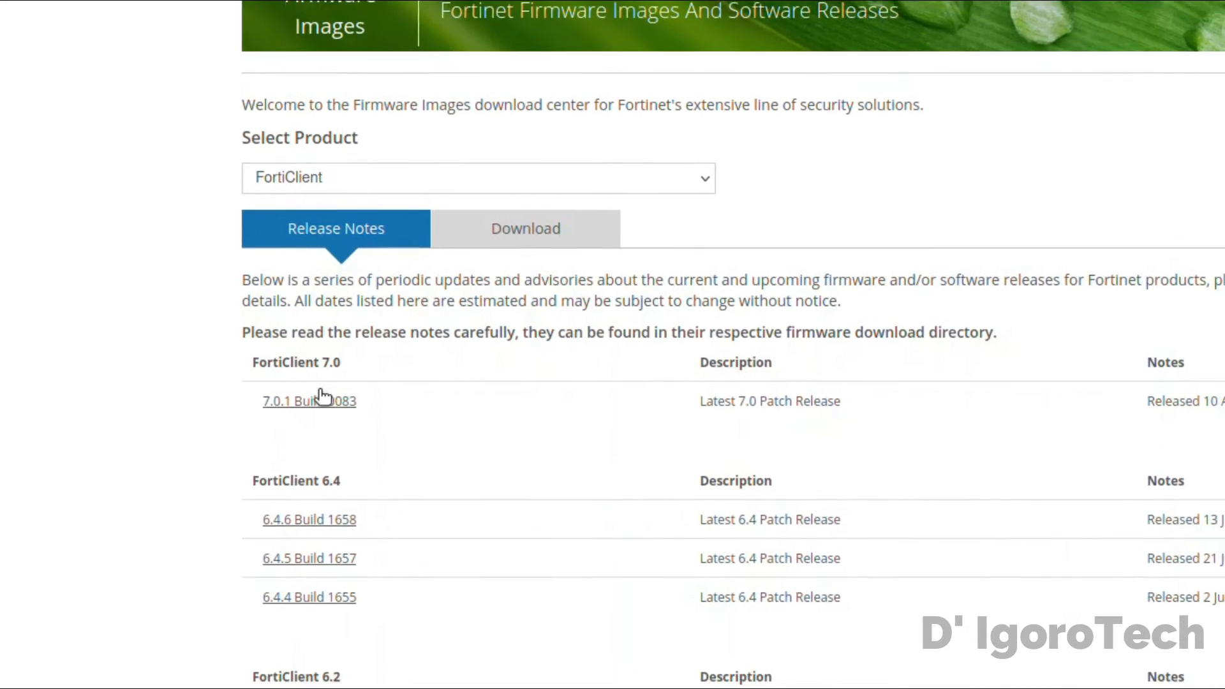
scroll(down, 3)
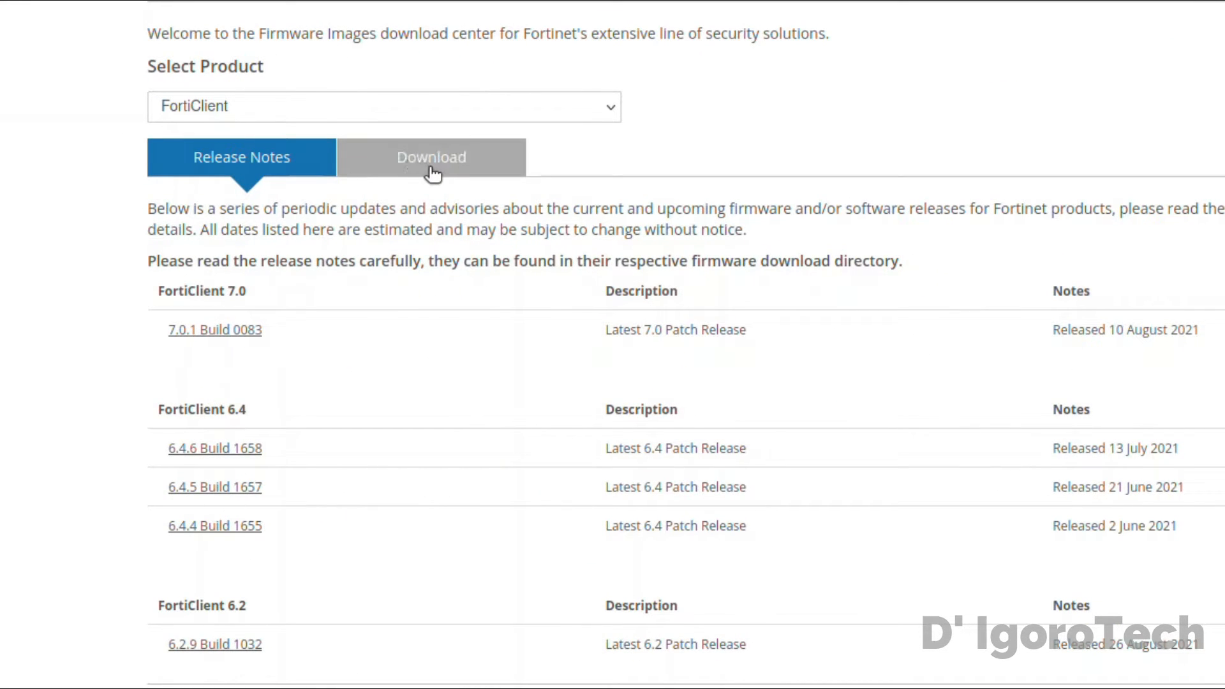
click(431, 157)
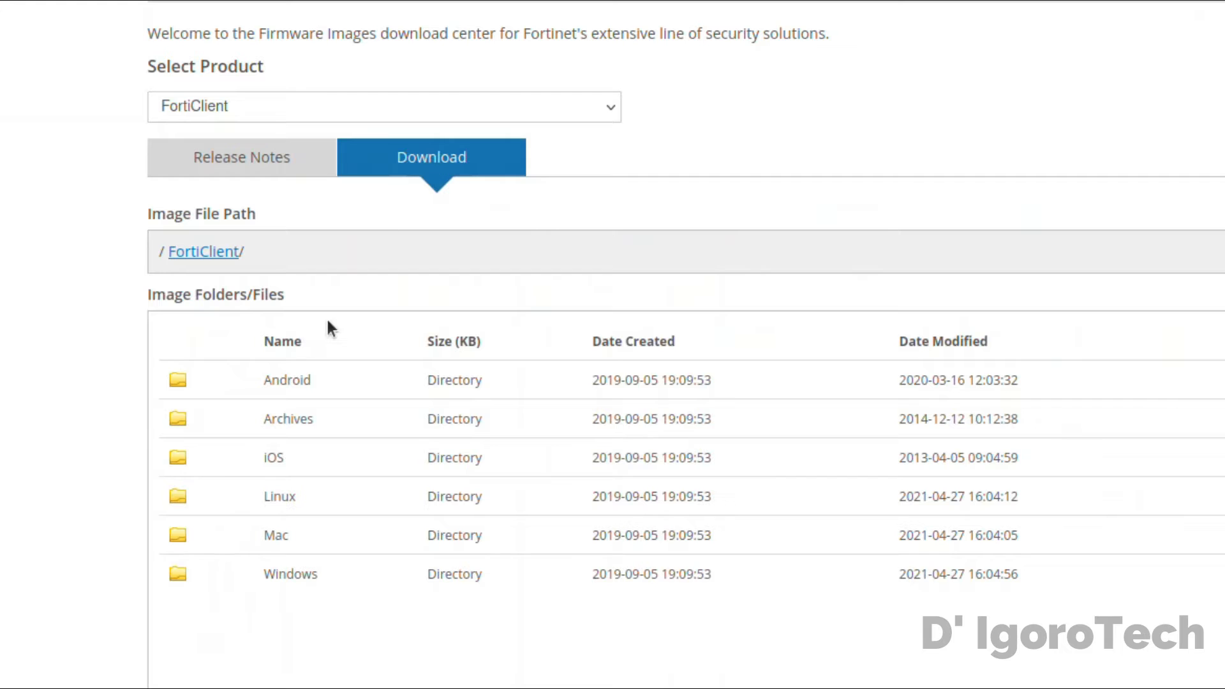
mouse_move(303, 395)
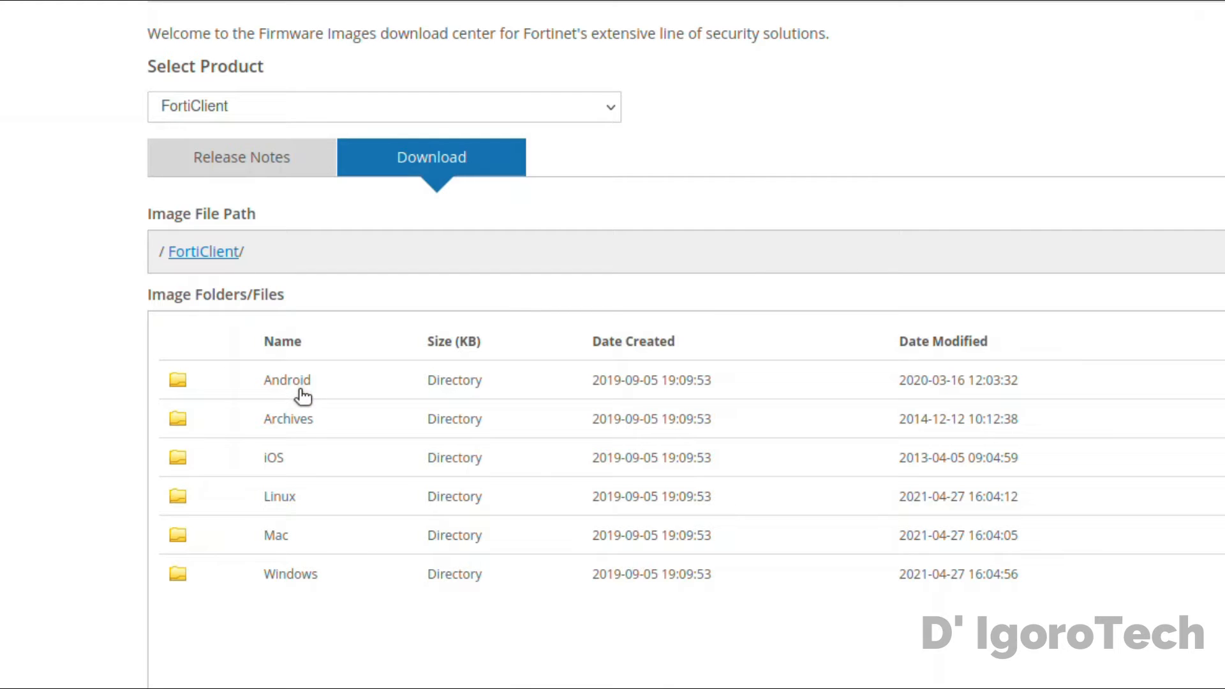
mouse_move(290, 504)
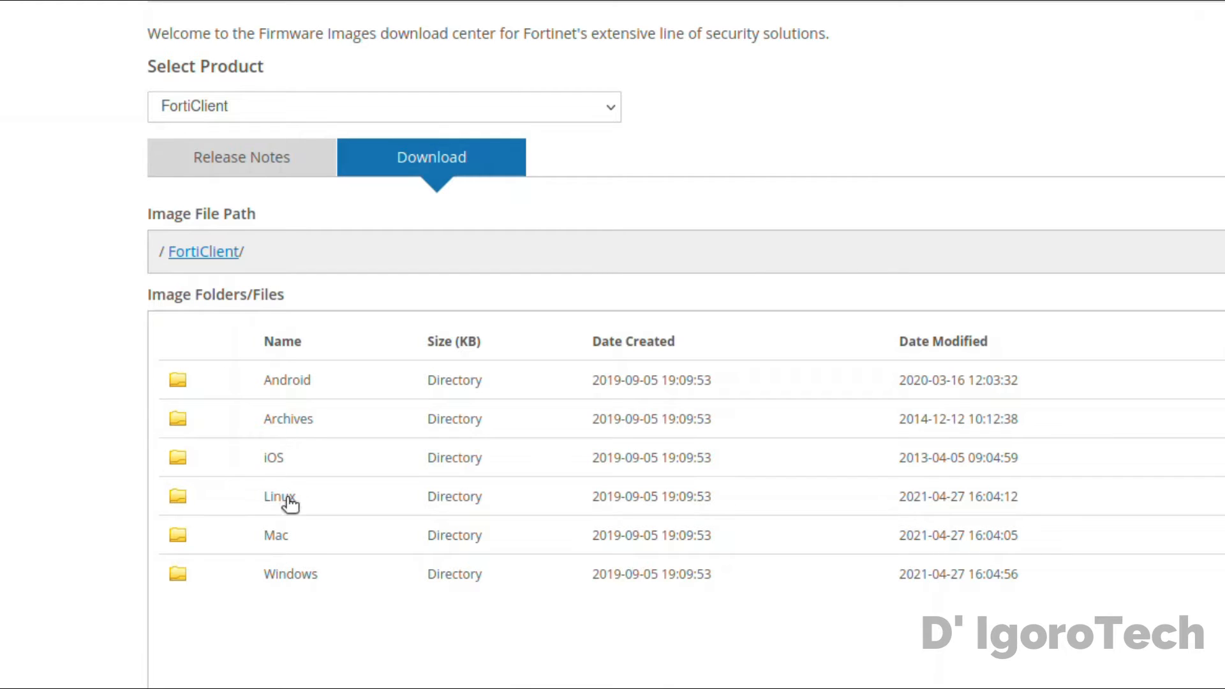
mouse_move(302, 581)
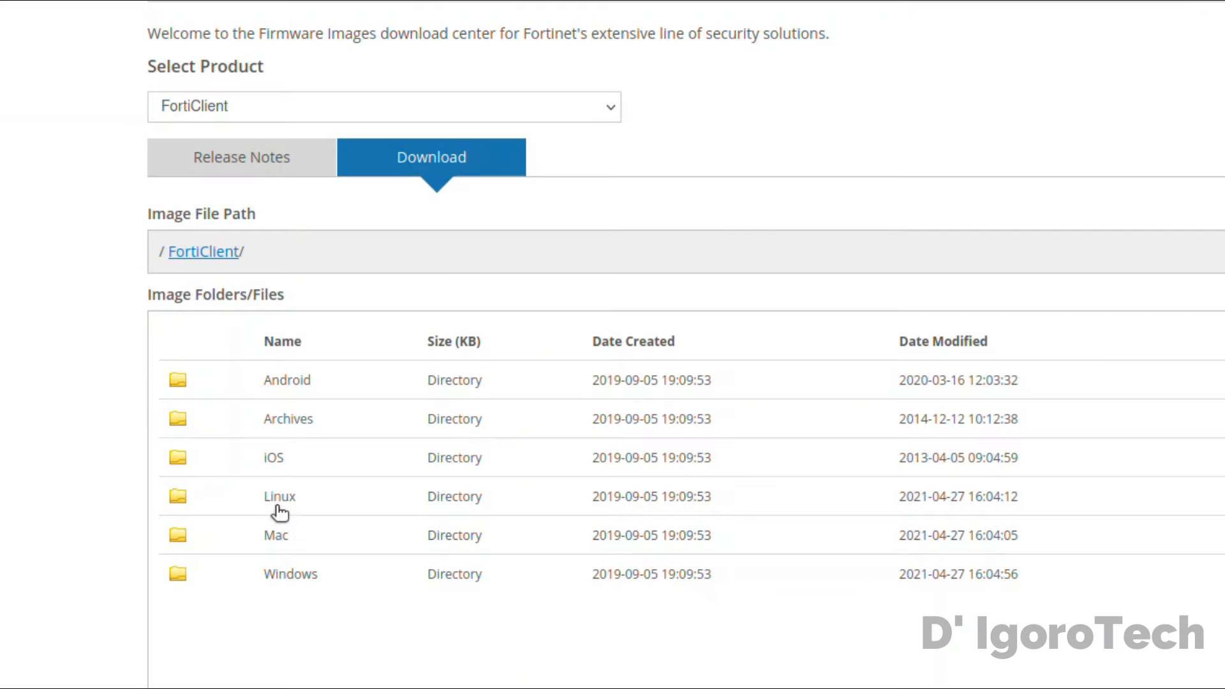
Drill into Linux > v7.00 > 7.0 > 7.0.1 to list the FortiClient deb and rpm packages
click(278, 497)
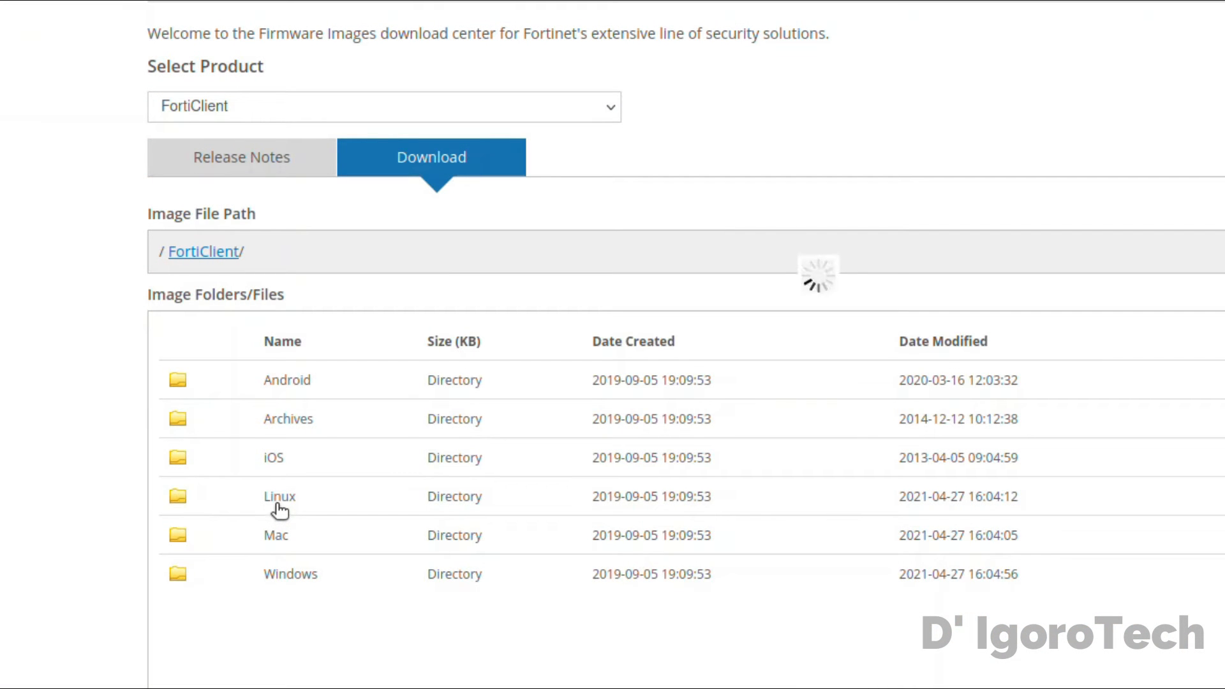
click(279, 496)
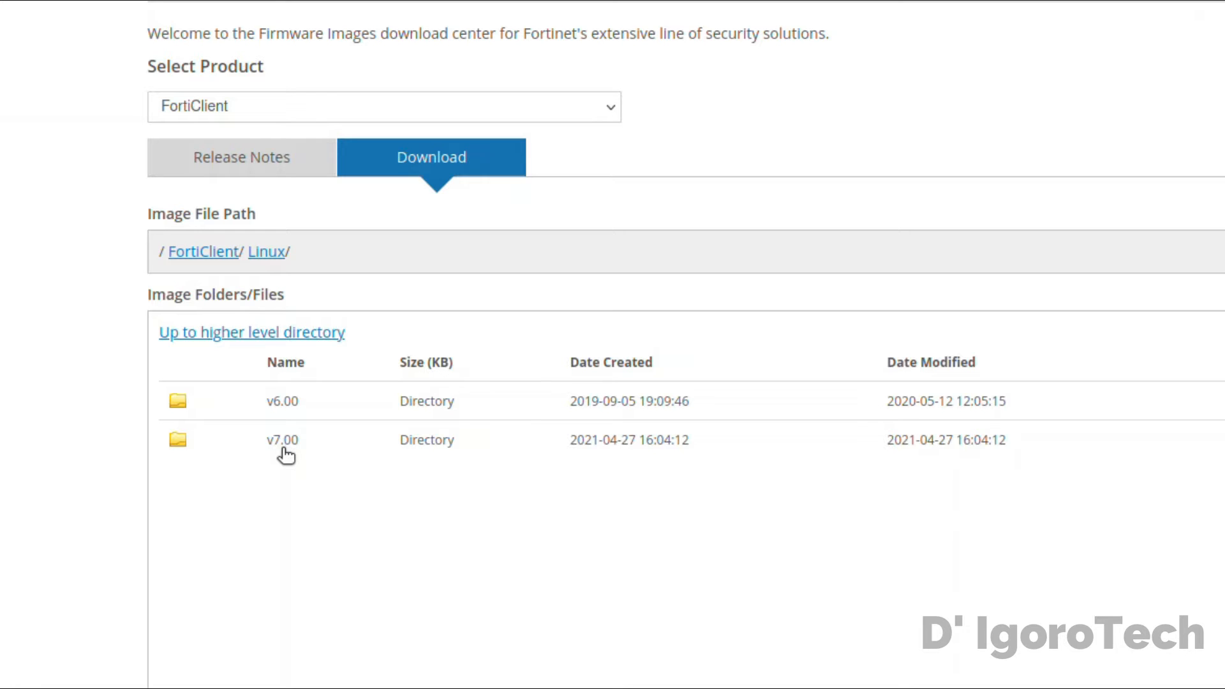
click(282, 439)
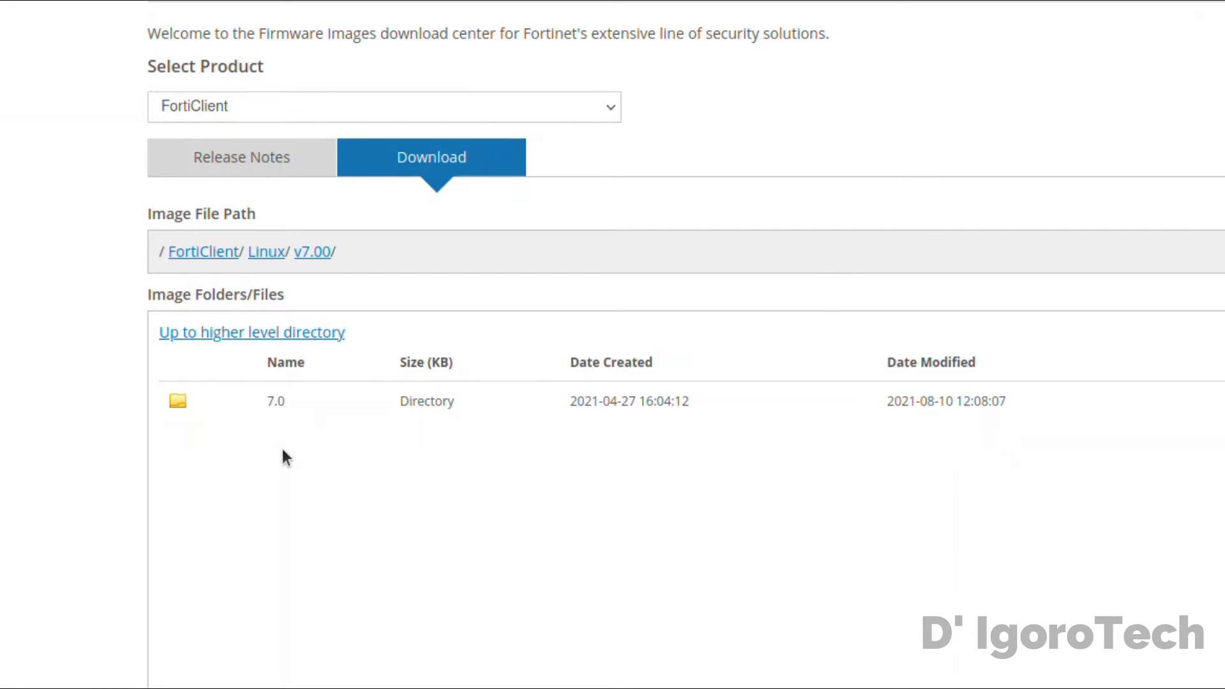
mouse_move(276, 407)
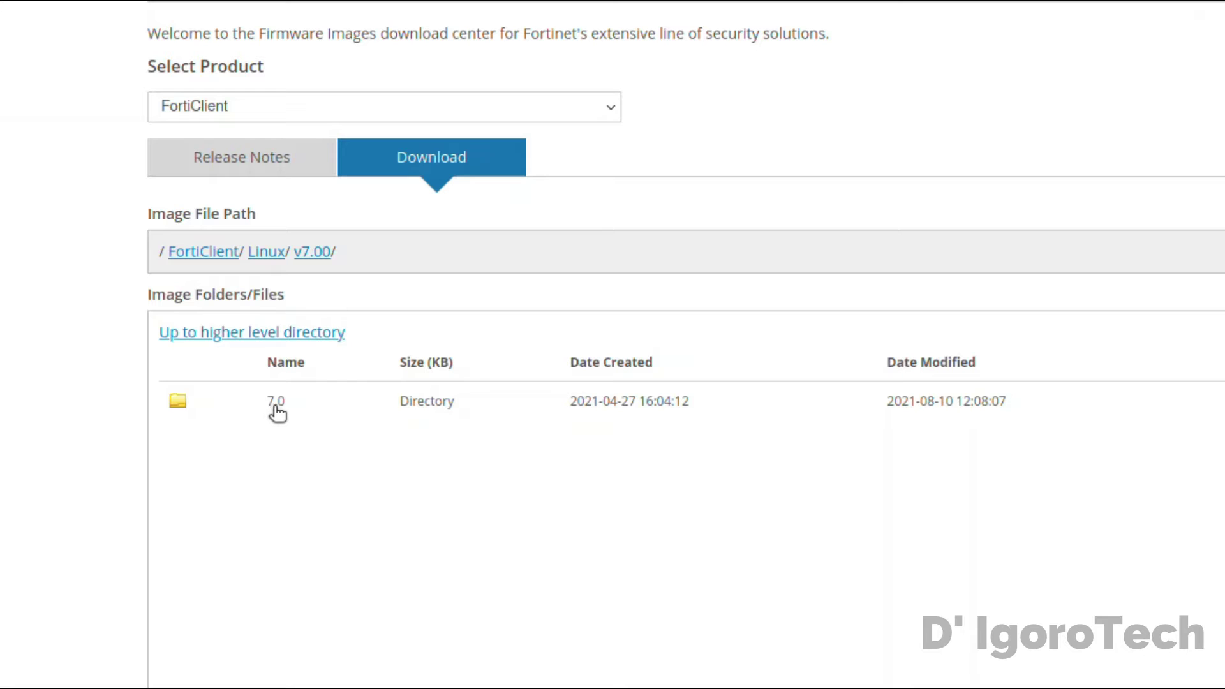
mouse_move(279, 412)
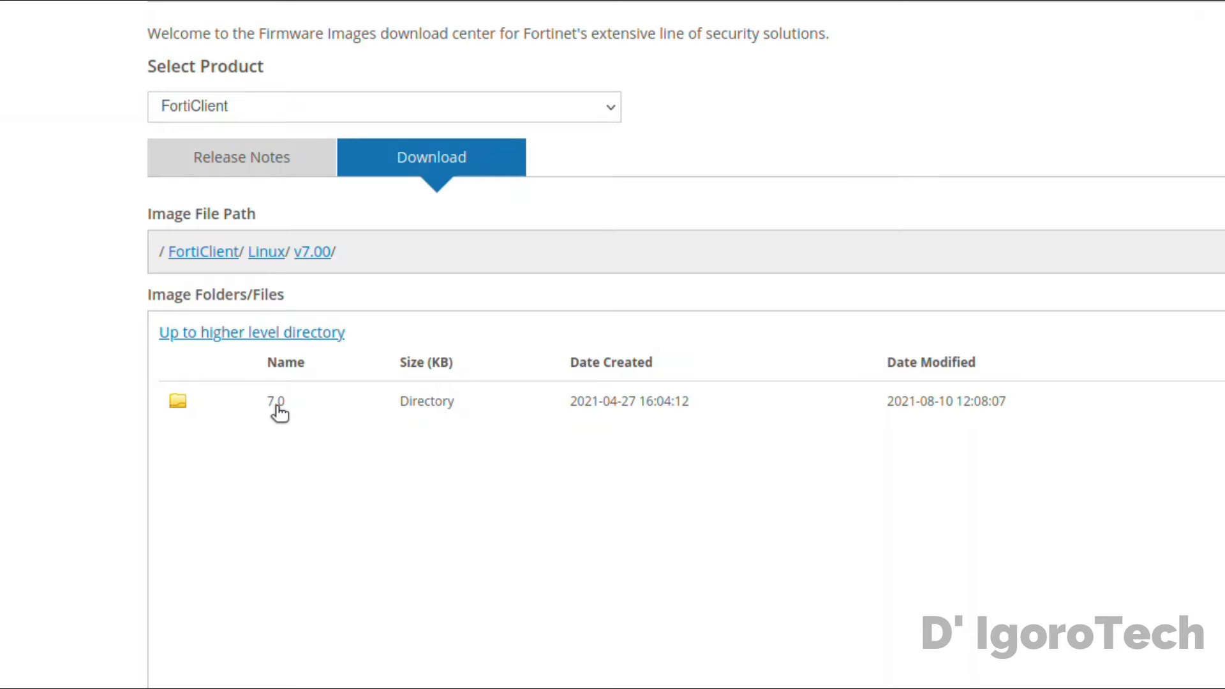
click(275, 401)
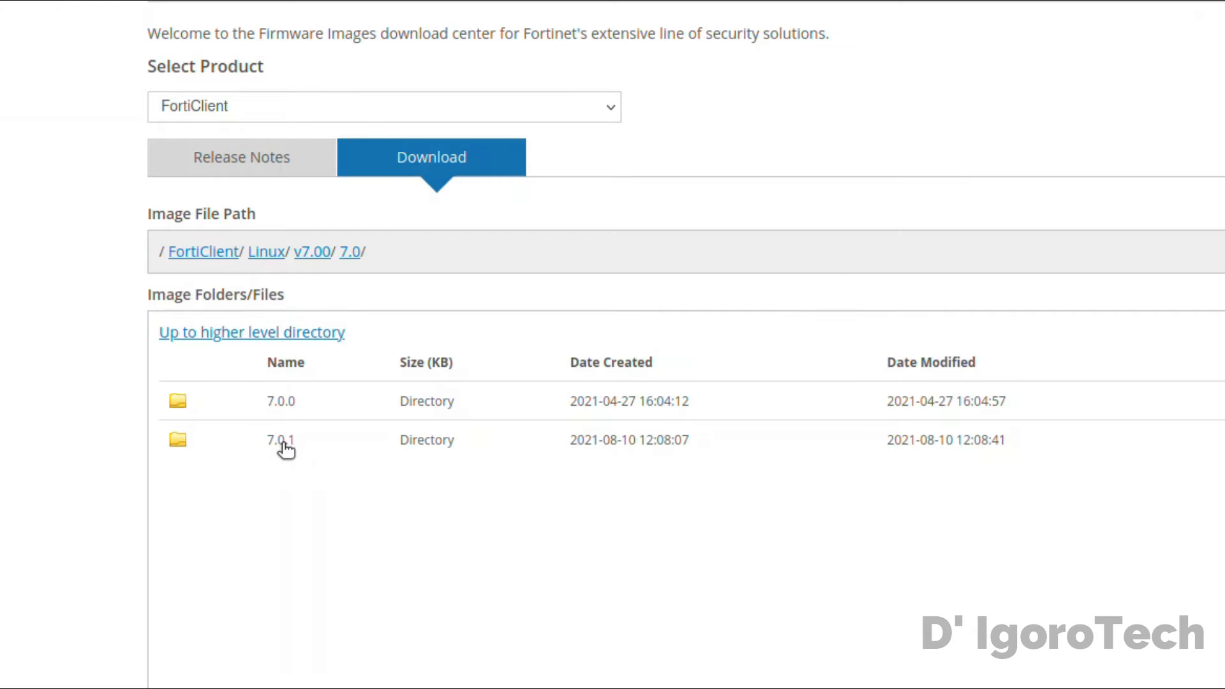
click(279, 439)
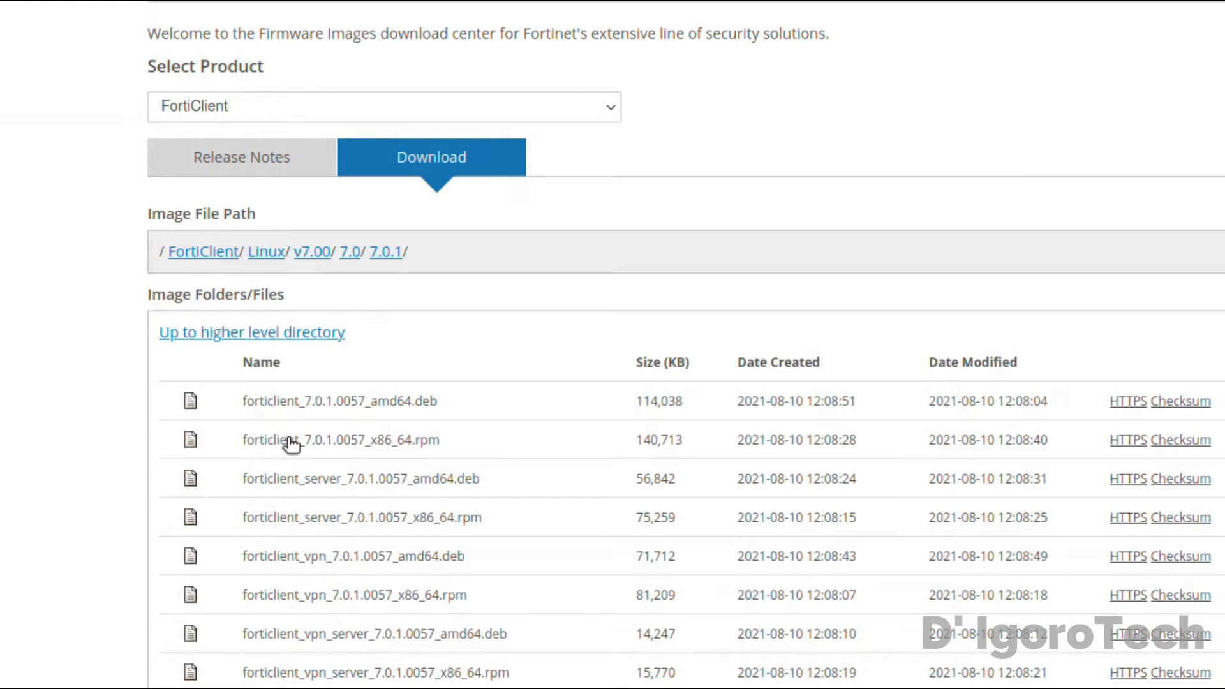
mouse_move(420, 415)
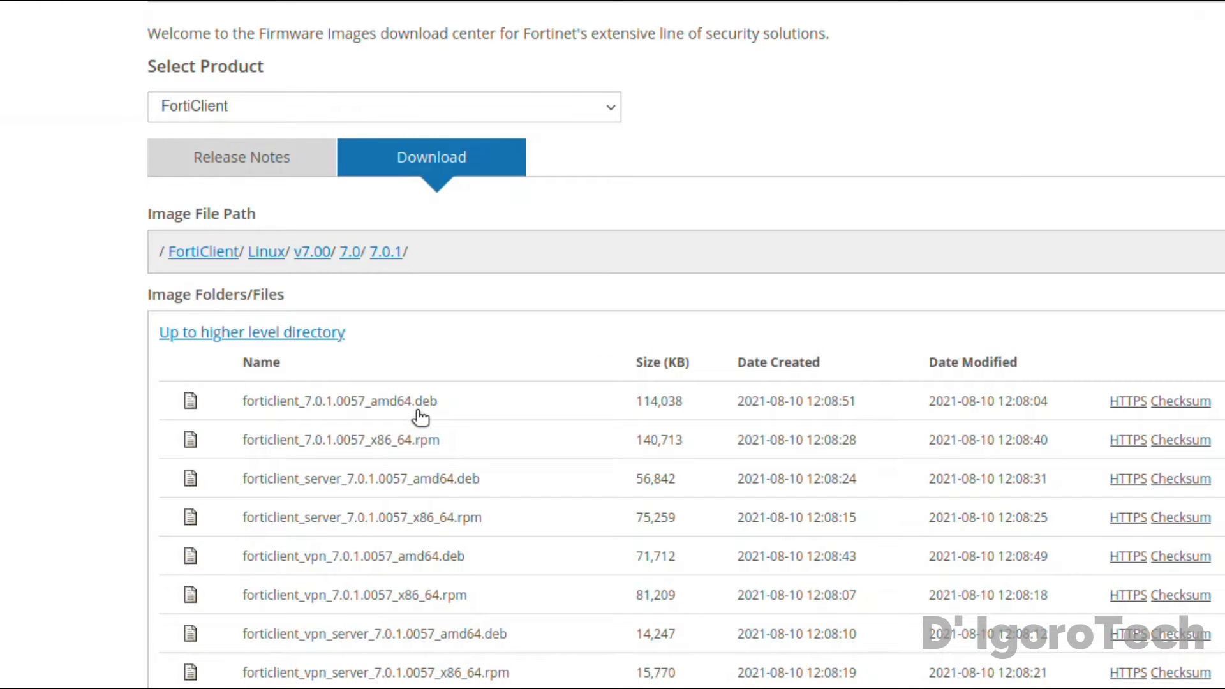
mouse_move(254, 566)
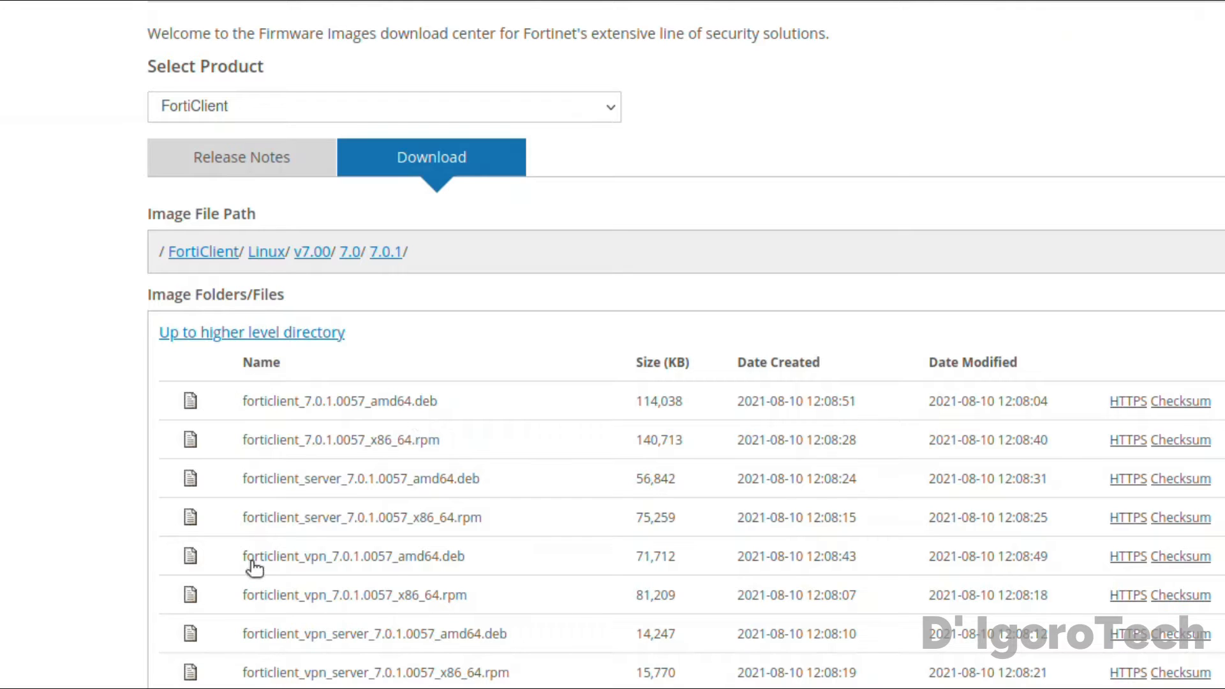
mouse_move(342, 569)
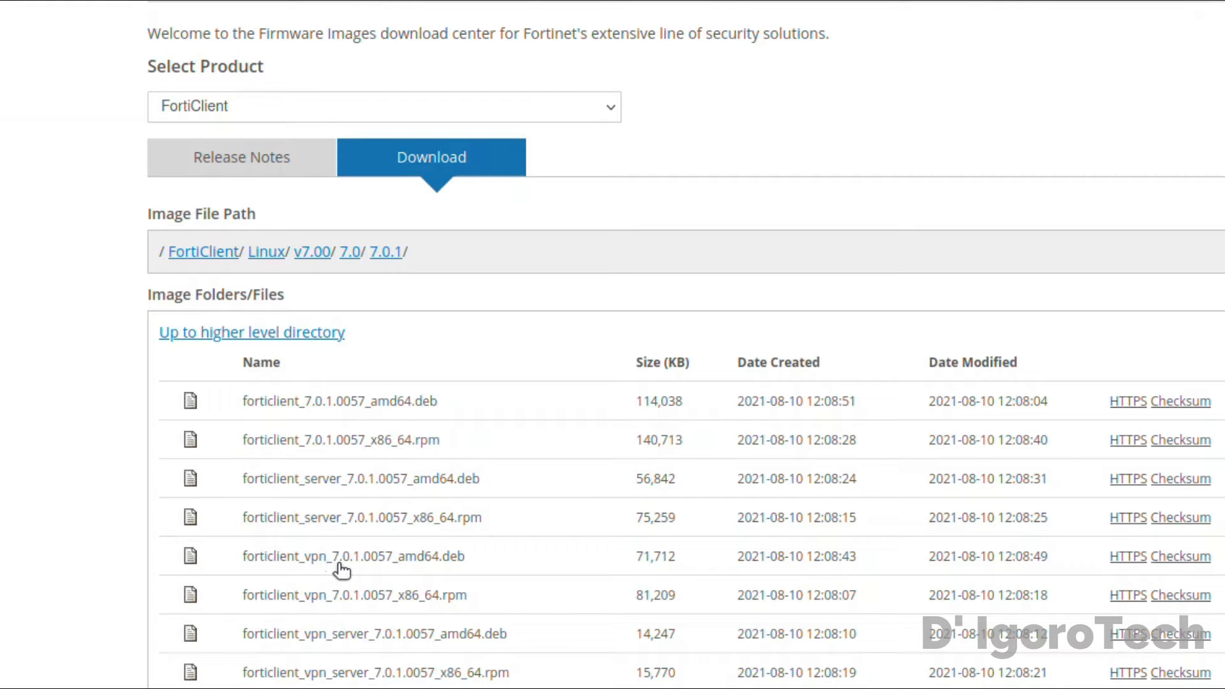
mouse_move(459, 564)
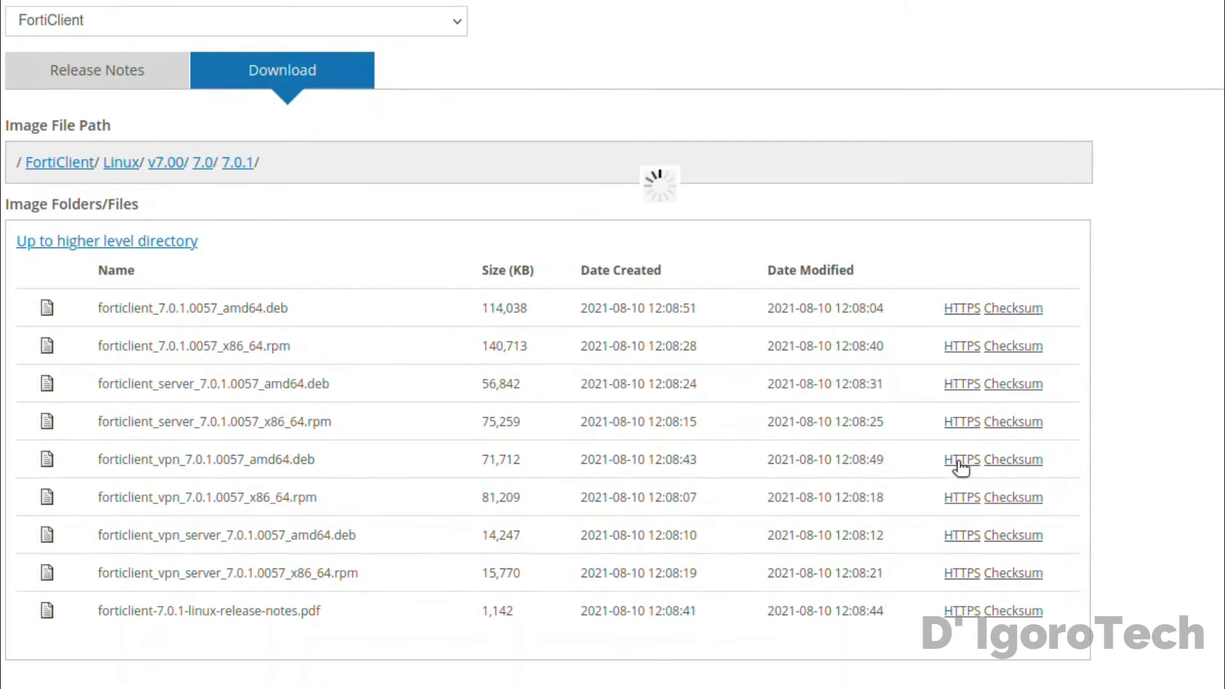
Save forticlient_vpn_7.0.1.0057_amd64.deb to the Downloads folder using the Save File option
click(961, 460)
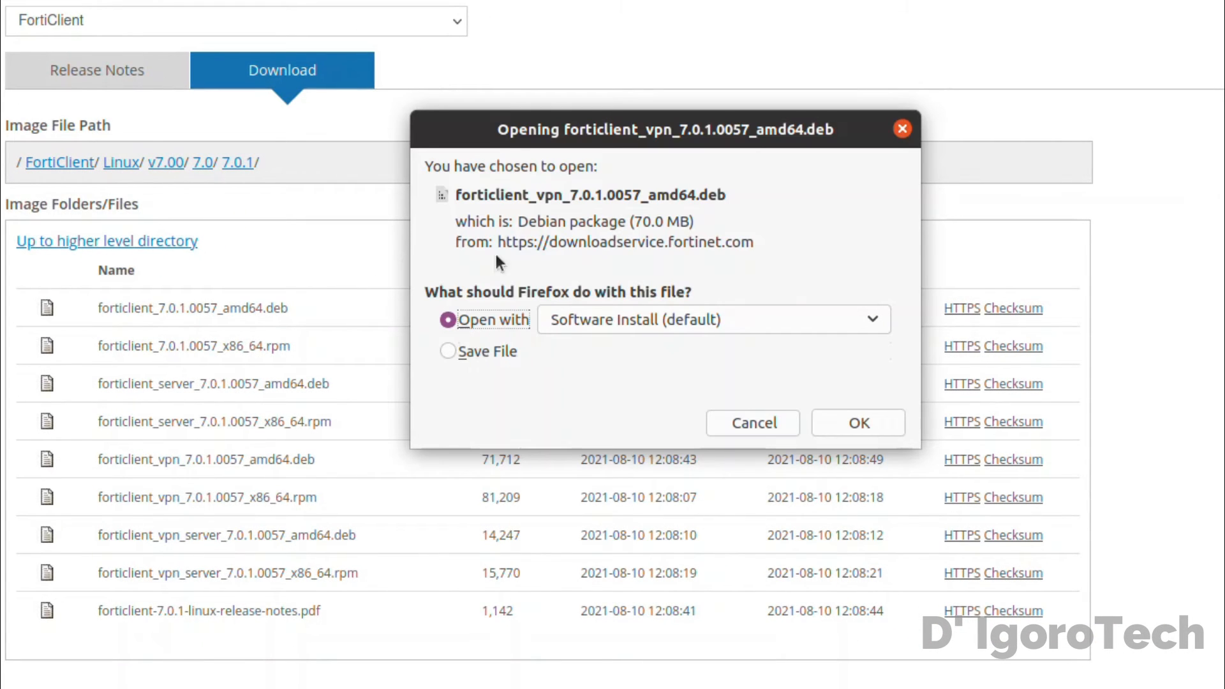
click(448, 351)
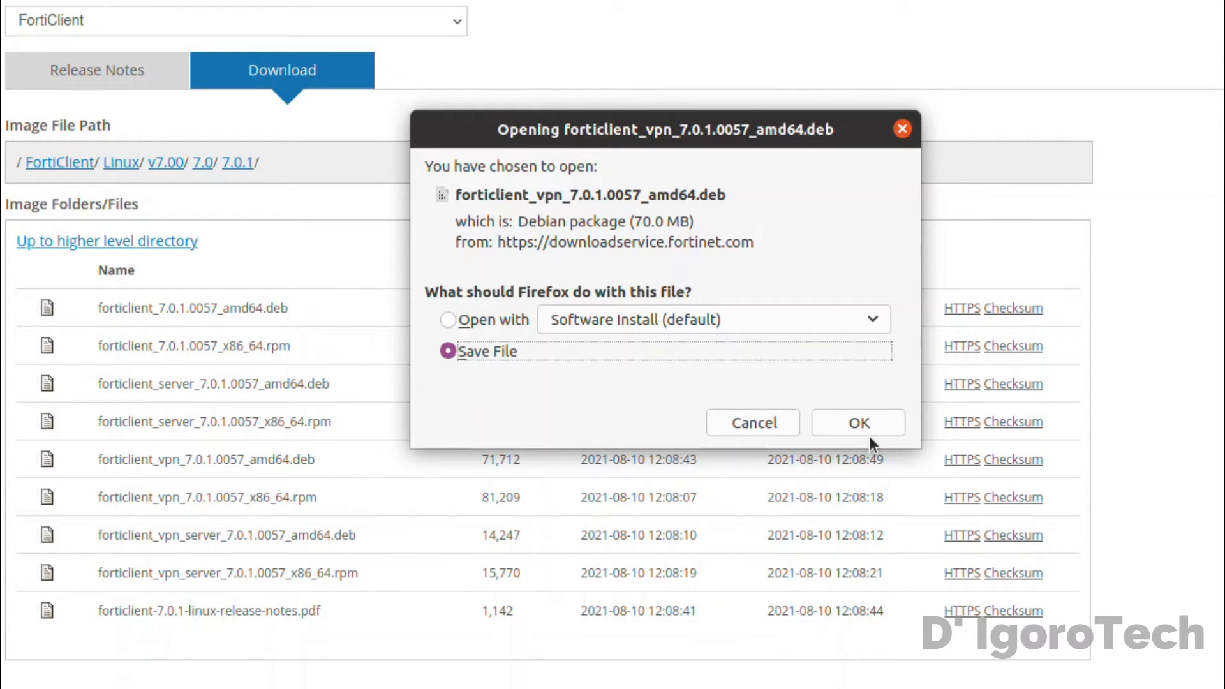
click(857, 421)
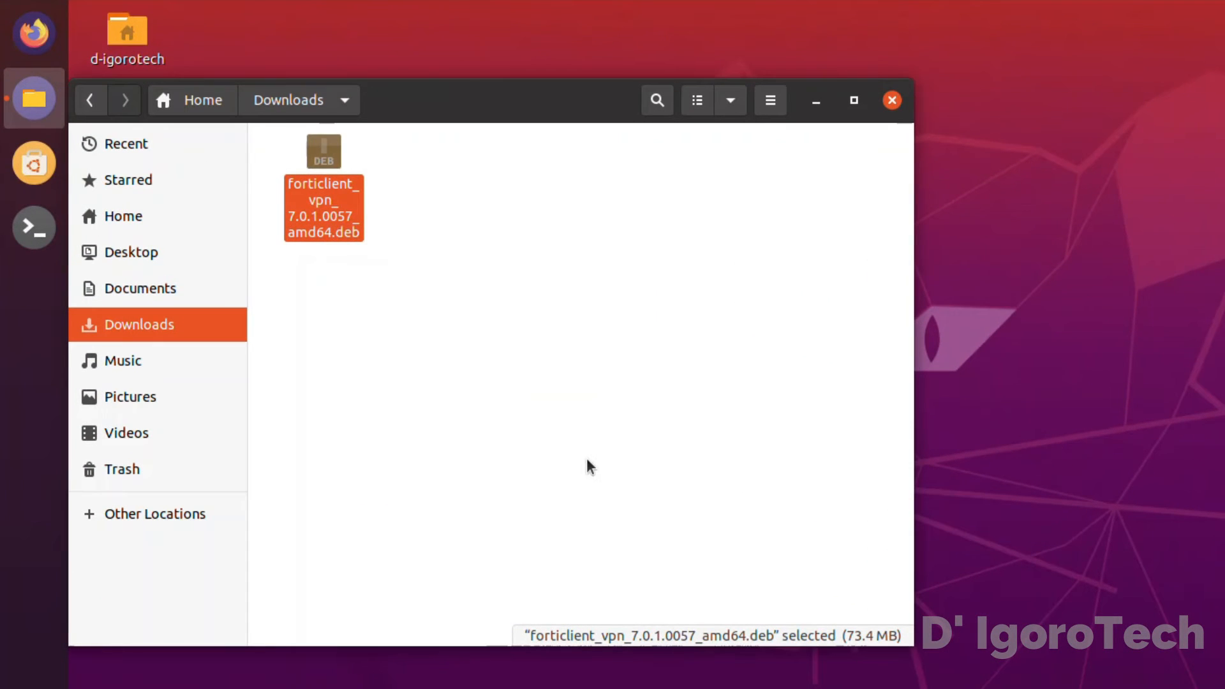
Use 'Open in Terminal' from the Downloads folder's background context menu
click(566, 359)
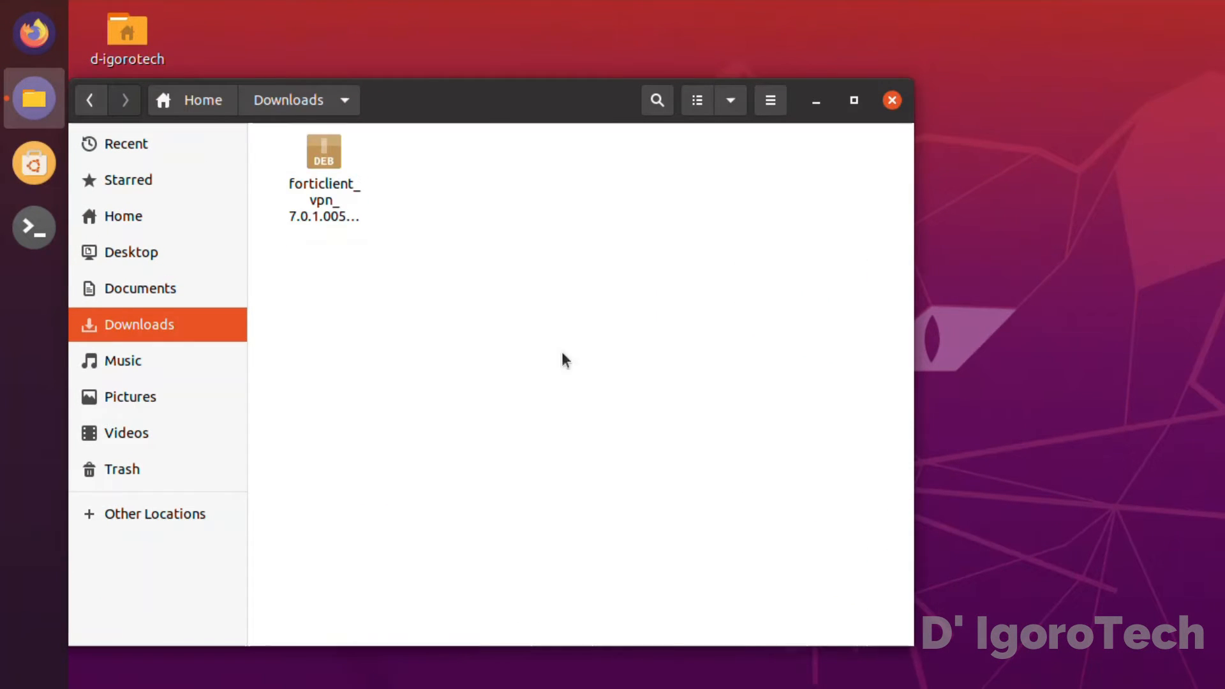
mouse_move(657, 412)
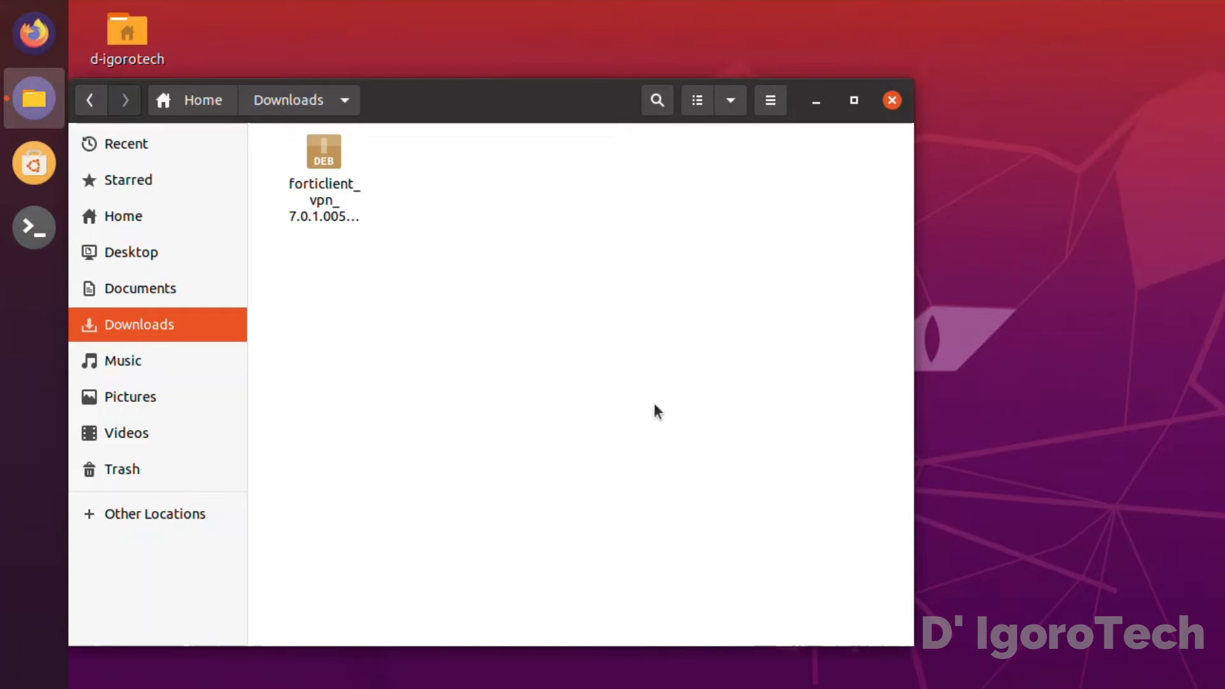
right_click(657, 410)
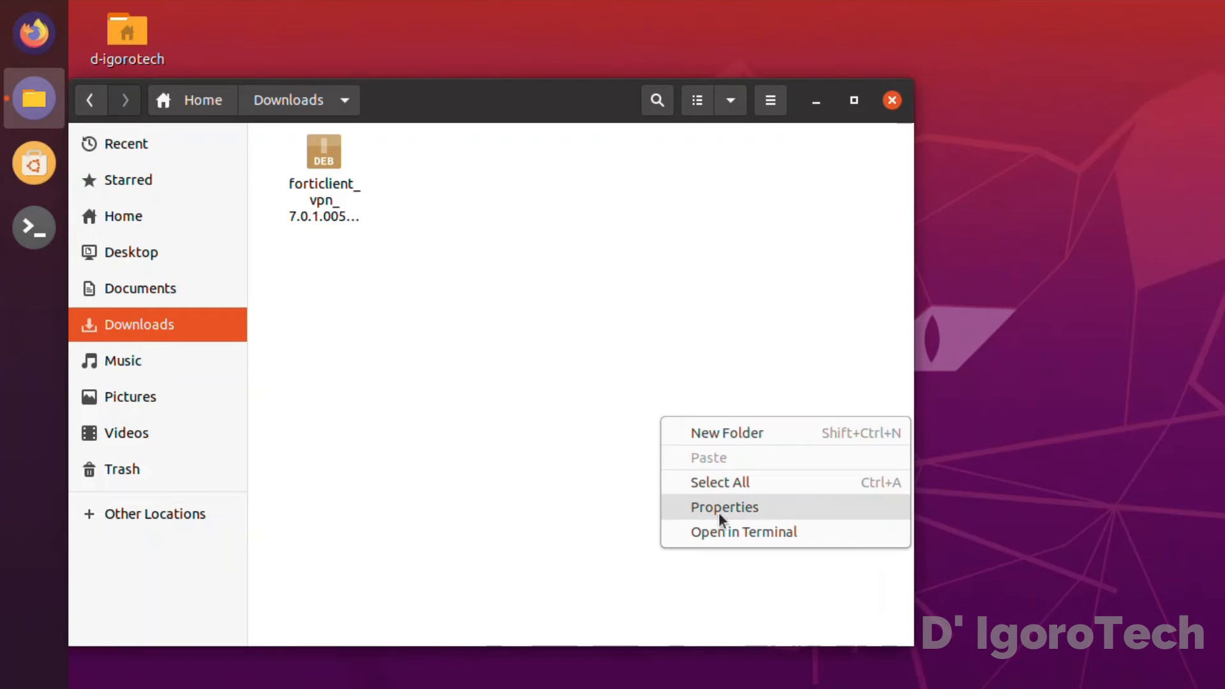
click(743, 531)
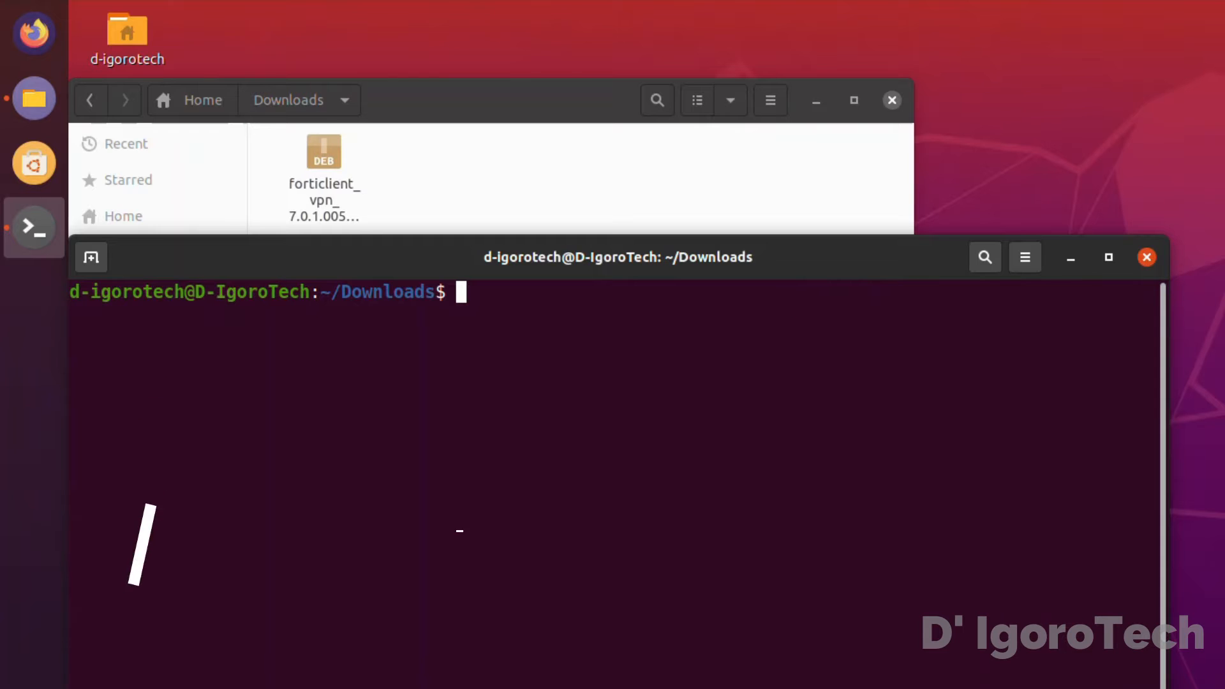
Run 'sudo apt update' with the sudo password to refresh the package lists
text(sudo apt up)
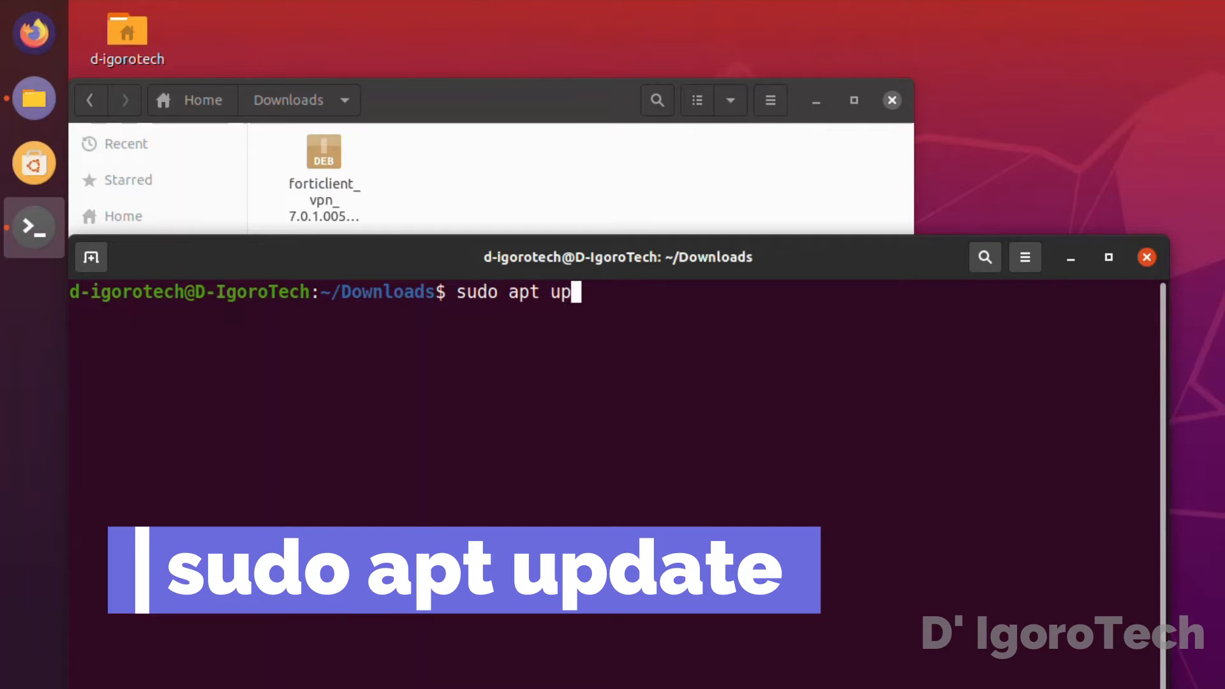
key(Return)
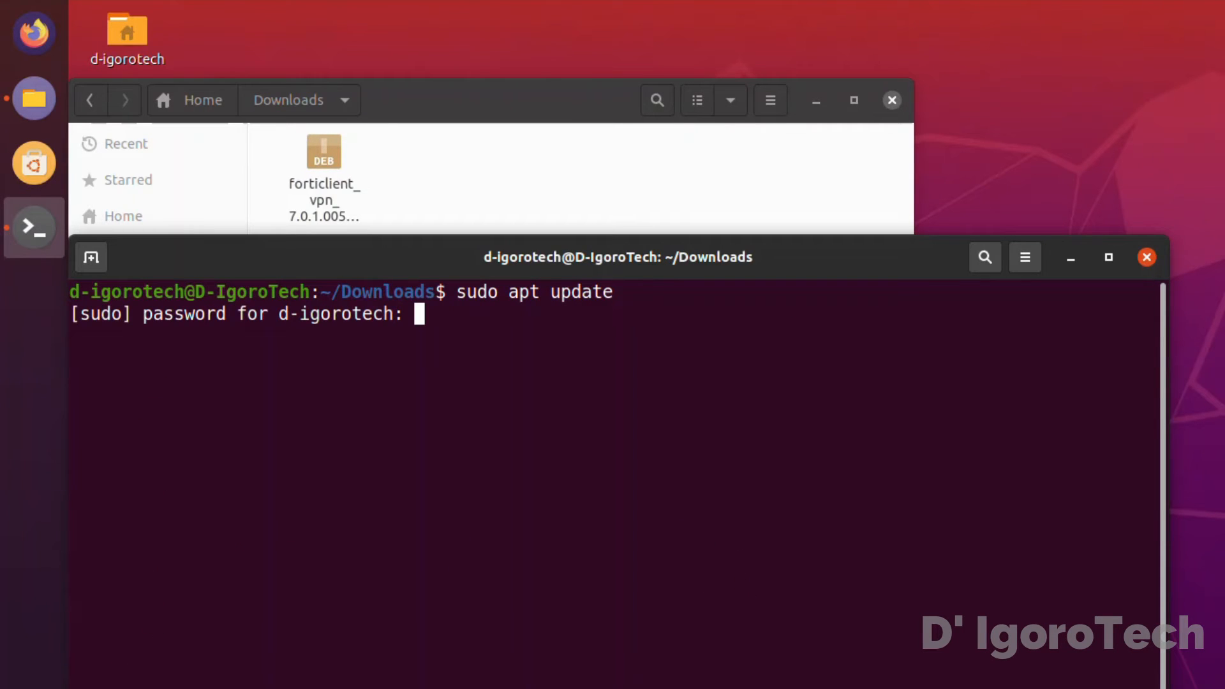
key(Return)
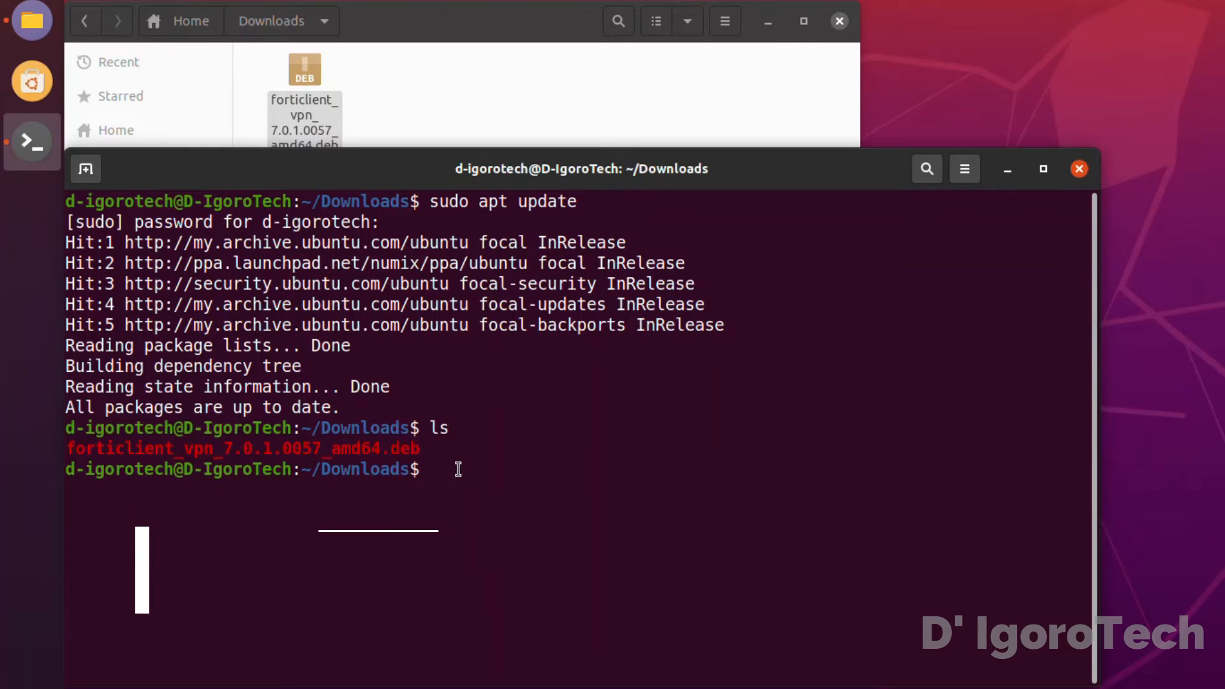
Run 'sudo dpkg -i' on the pasted forticlient_vpn .deb filename
text(sudo dpkg -i)
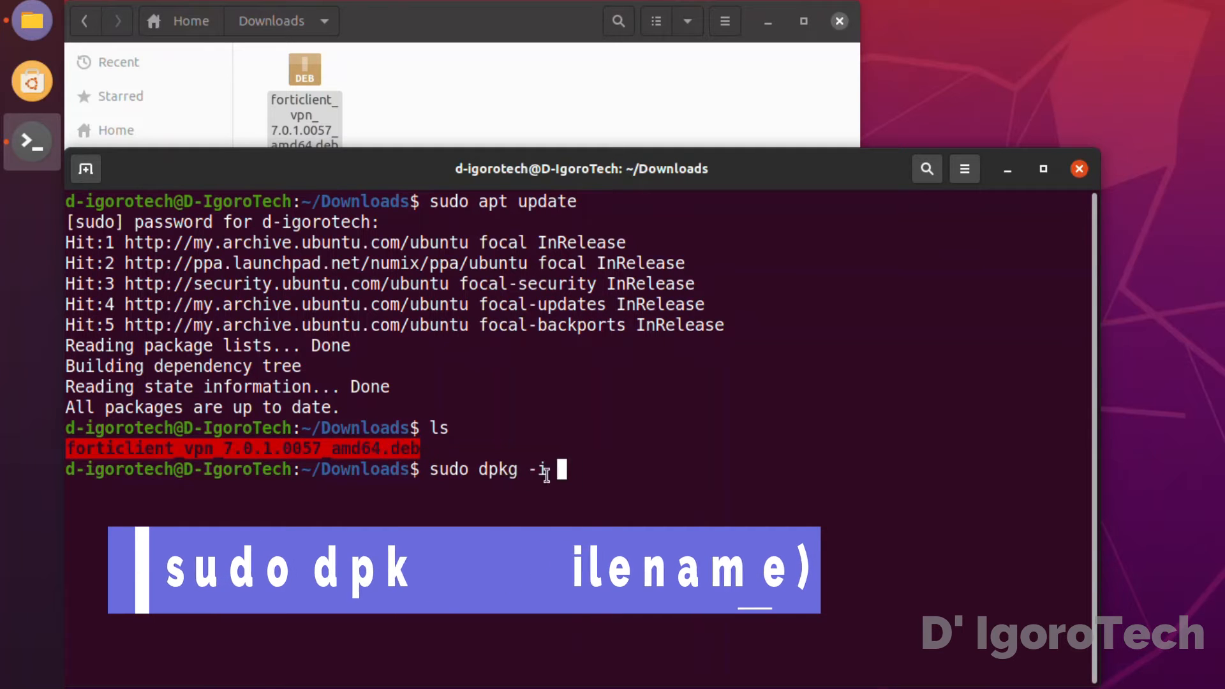
right_click(559, 469)
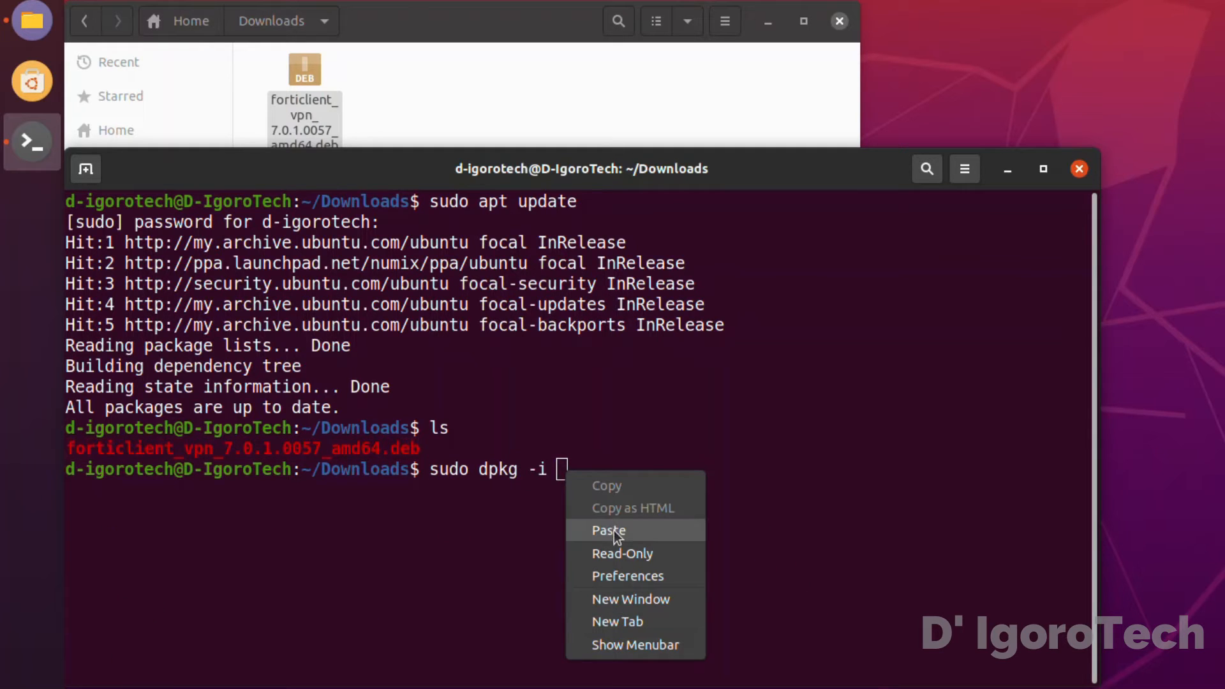
click(608, 531)
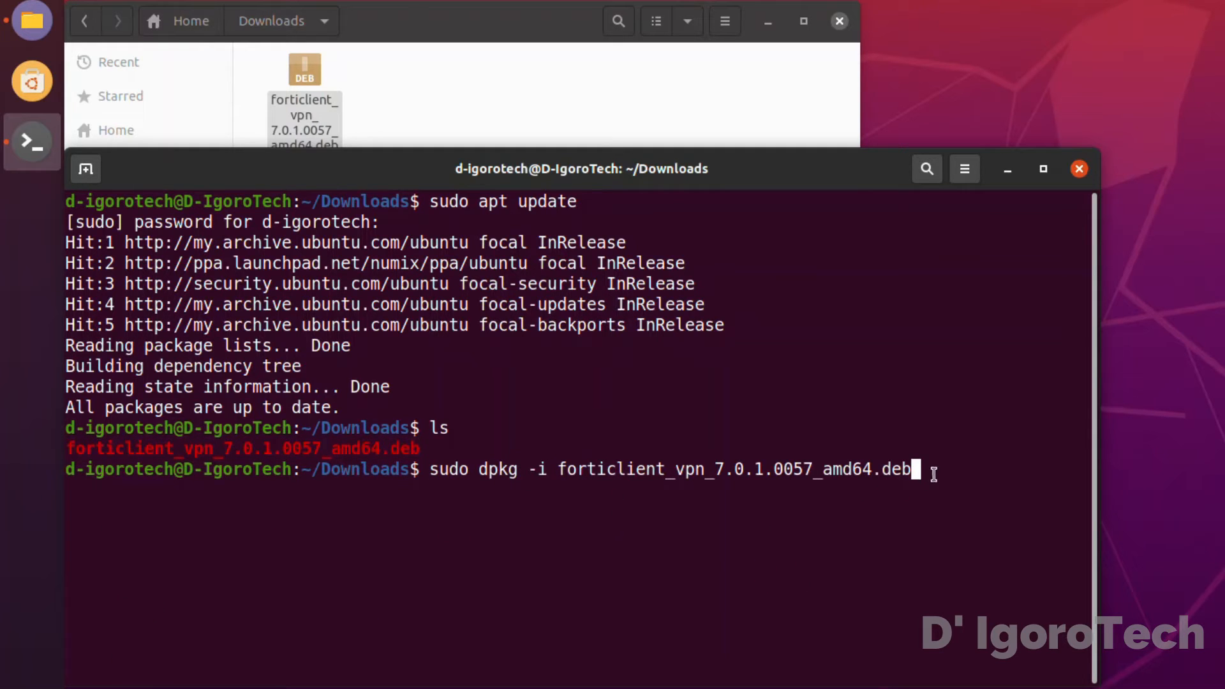
key(Return)
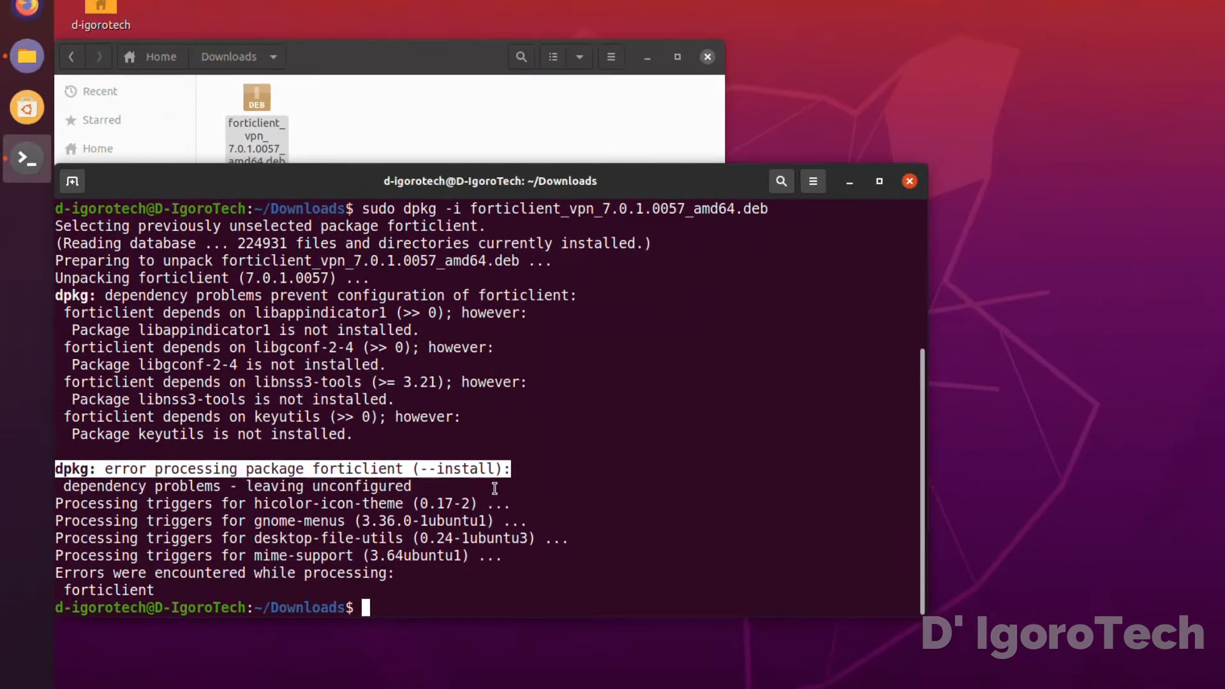
Show all applications to check for the new FortiClient entry
click(23, 667)
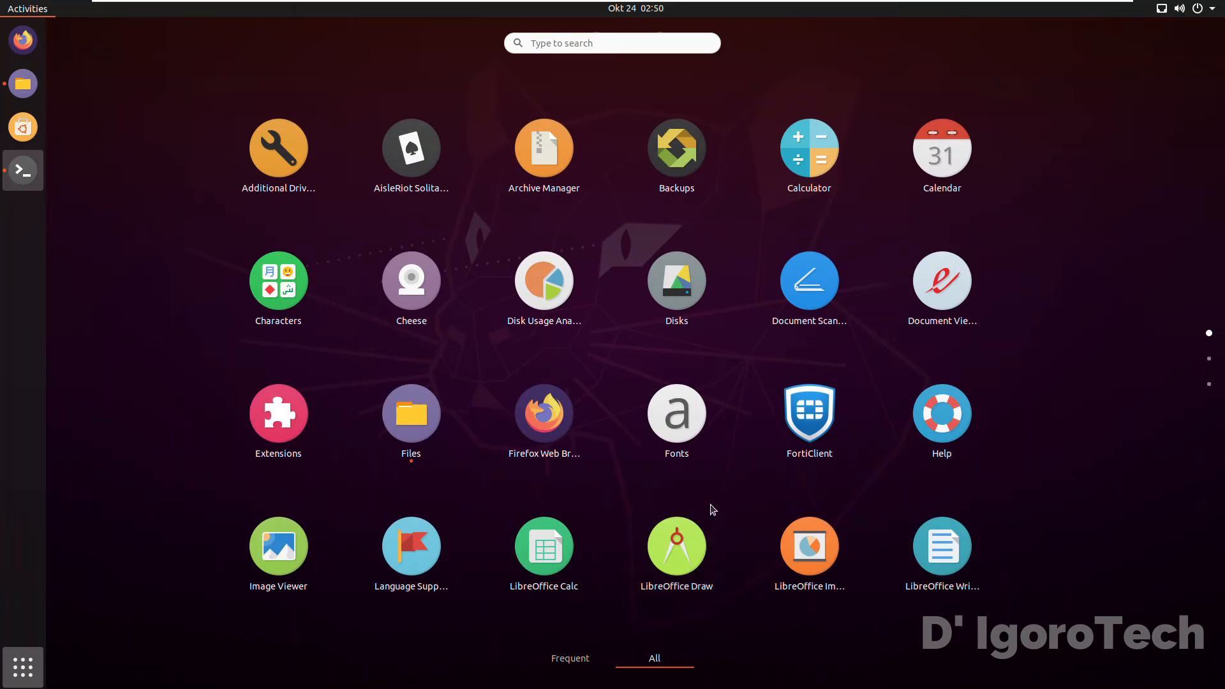
mouse_move(808, 418)
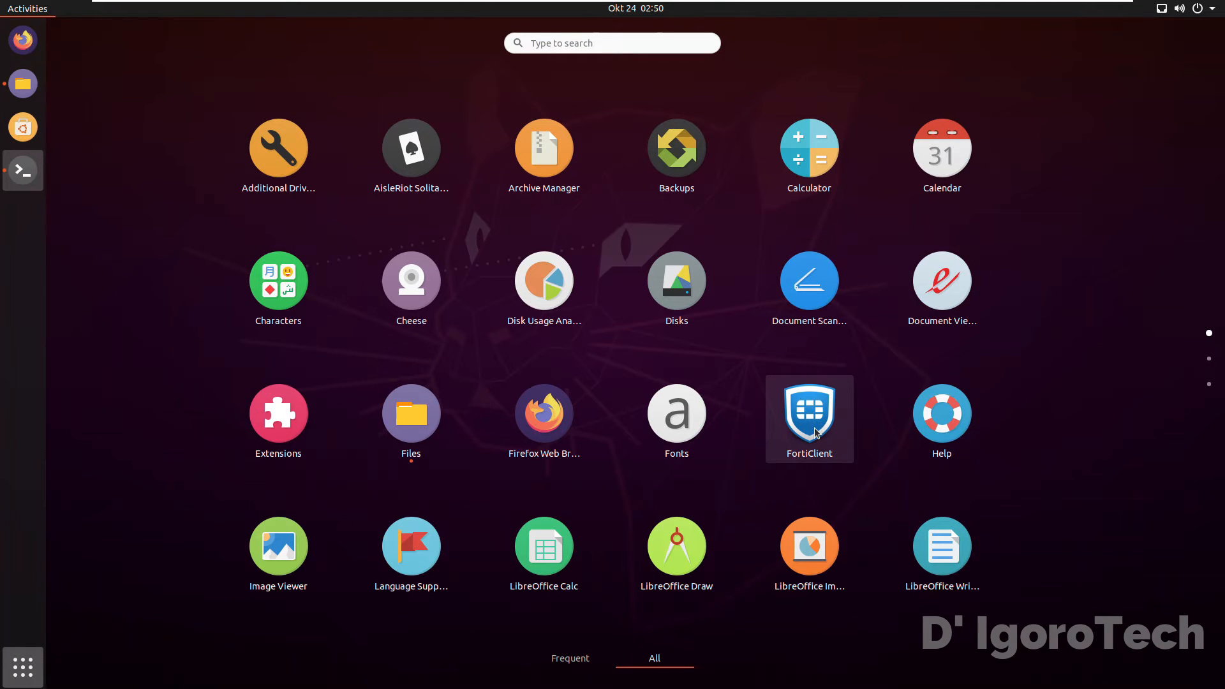
mouse_move(23, 667)
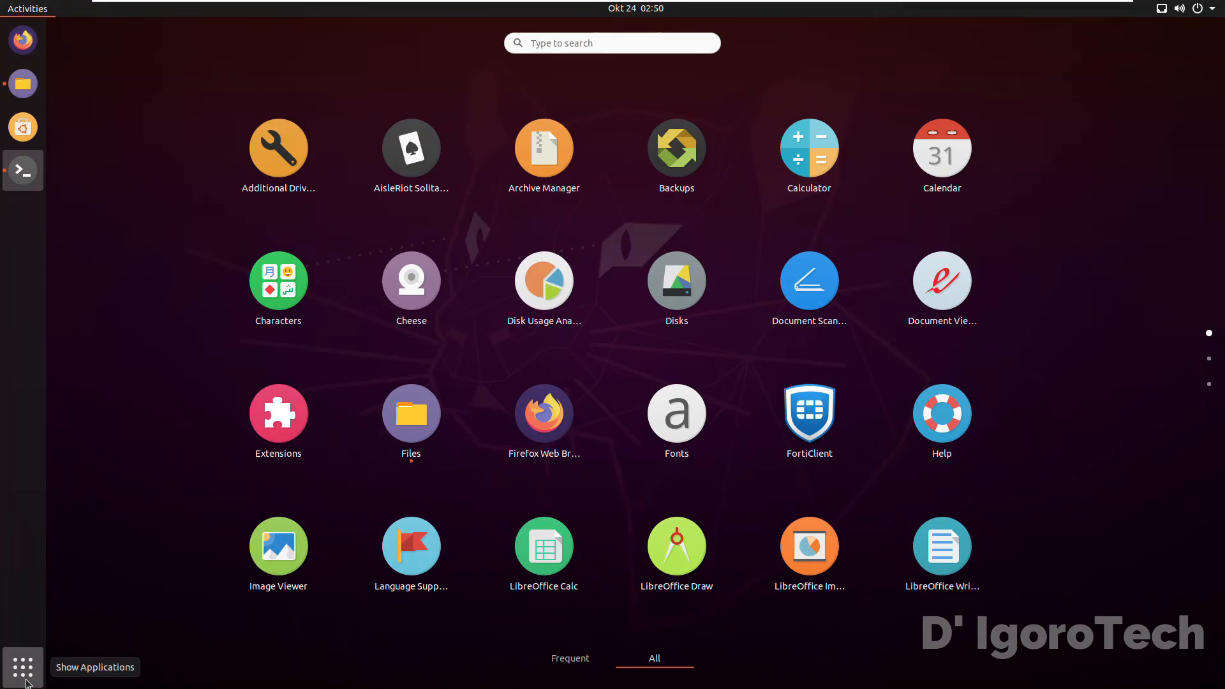
Run 'sudo apt-get install -f', accept with y, and take the maintainer's config.db version
click(22, 171)
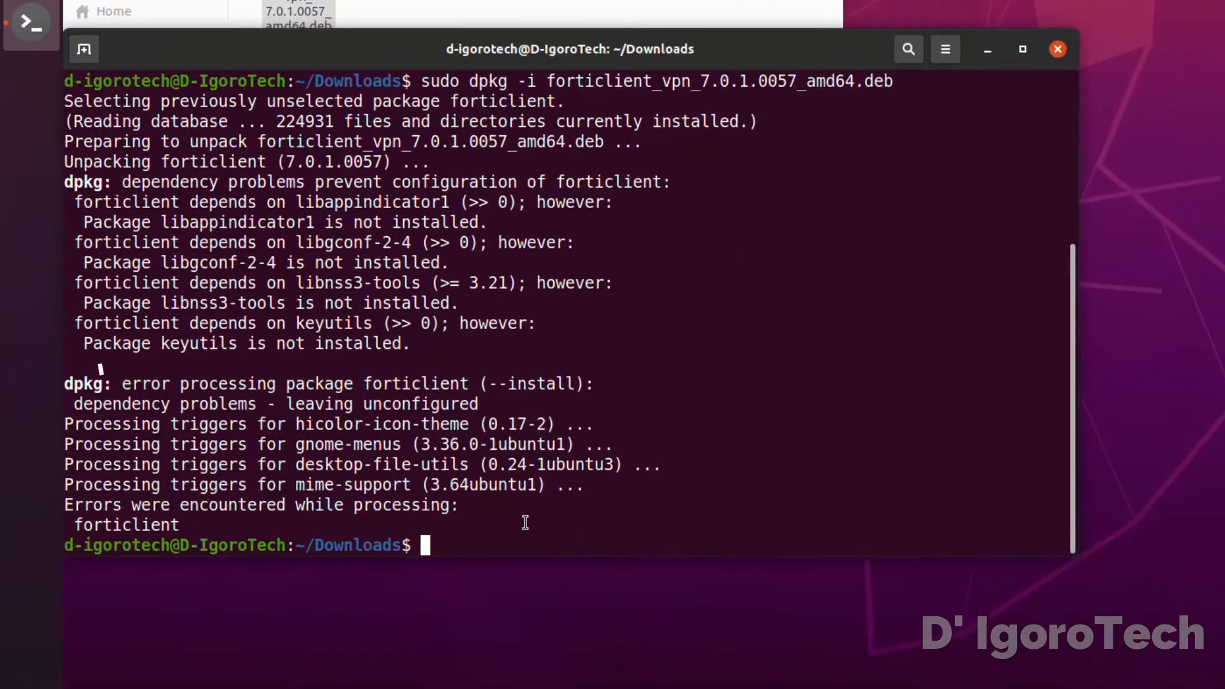
text(sudo apt)
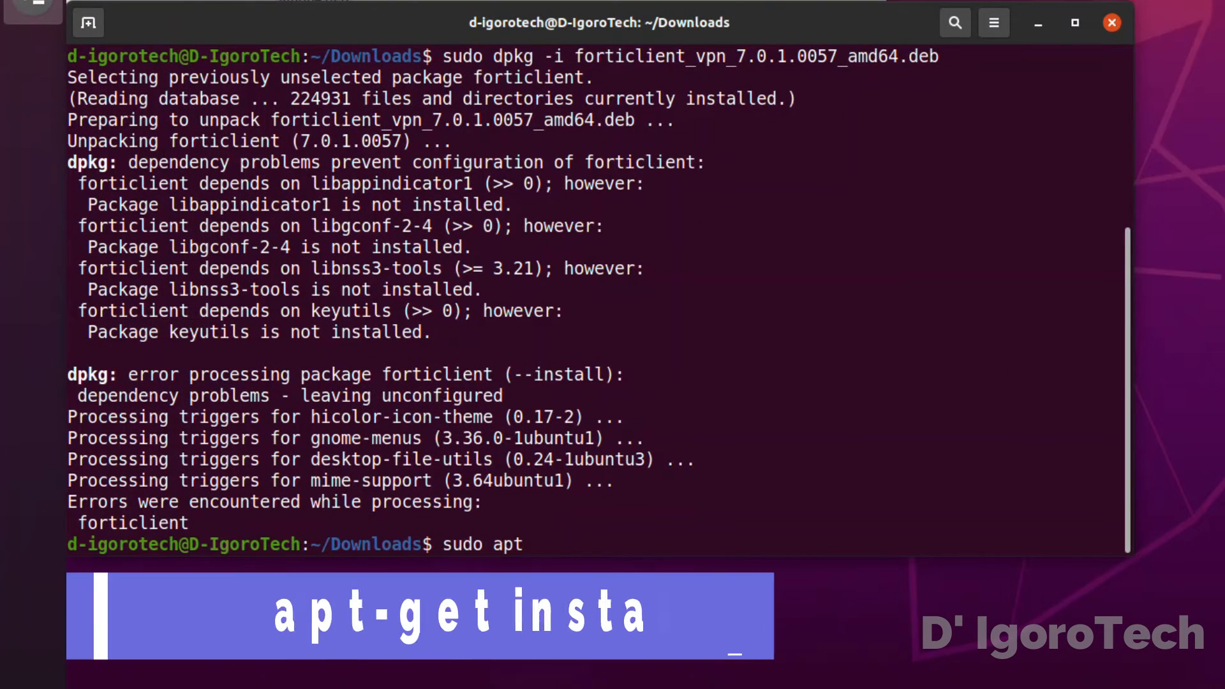
text(-get ins)
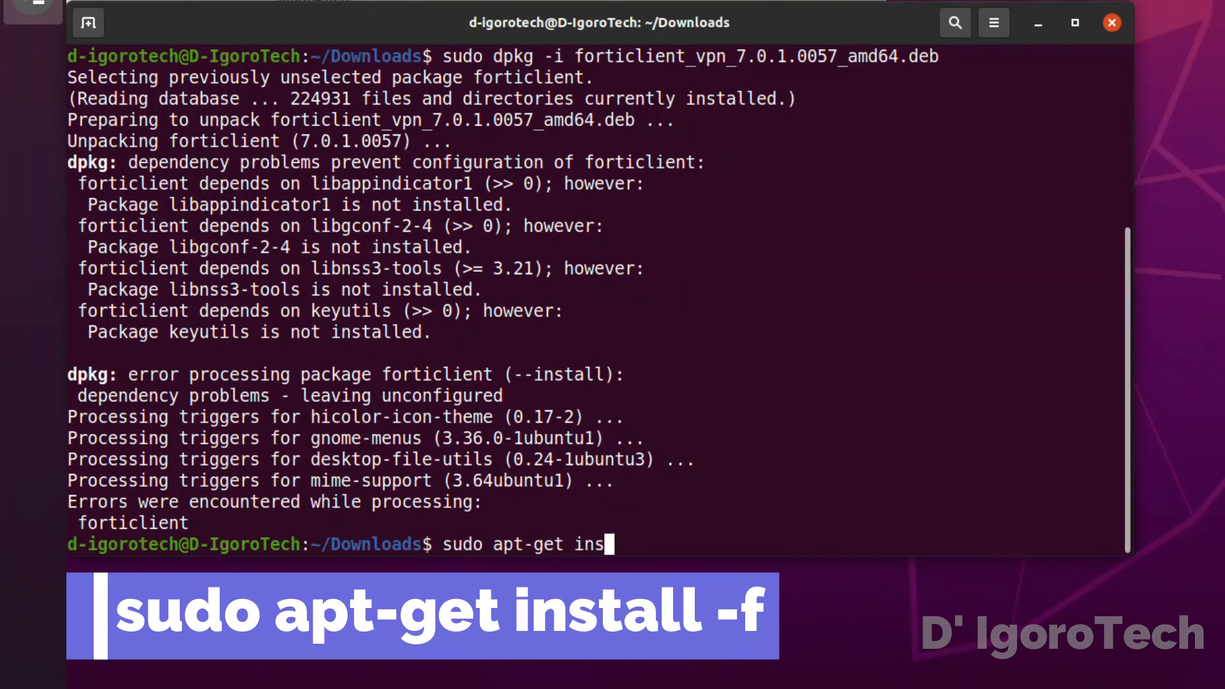
text(tall -f)
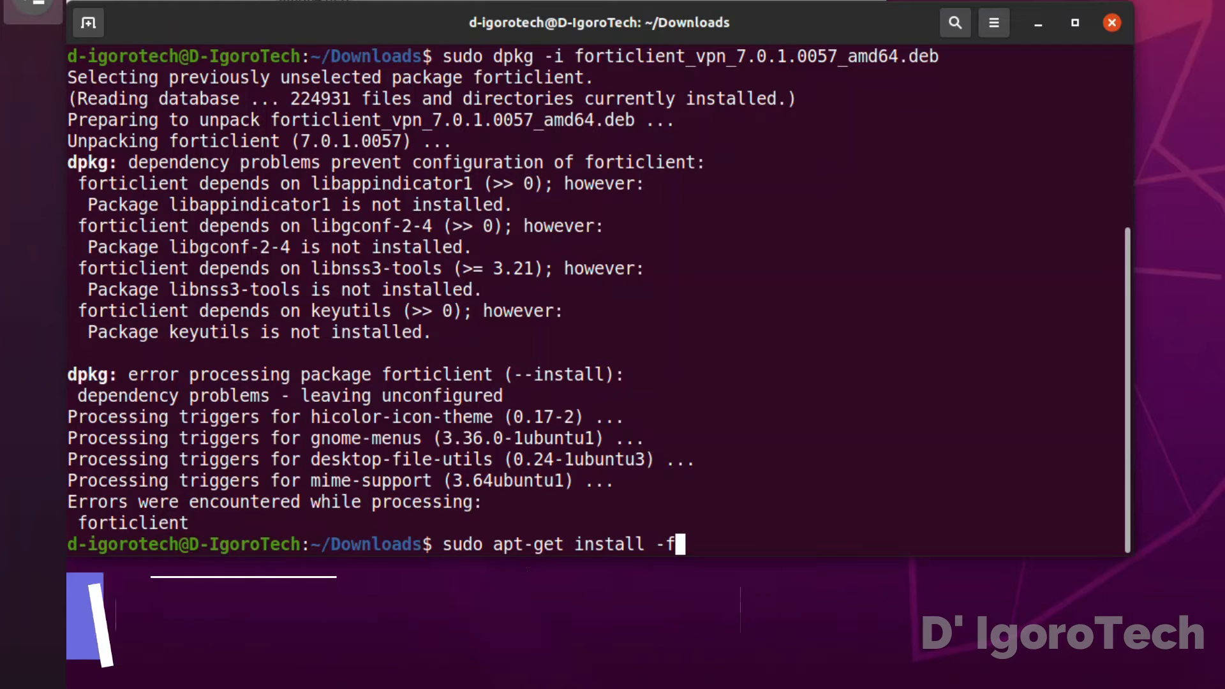
key(Return)
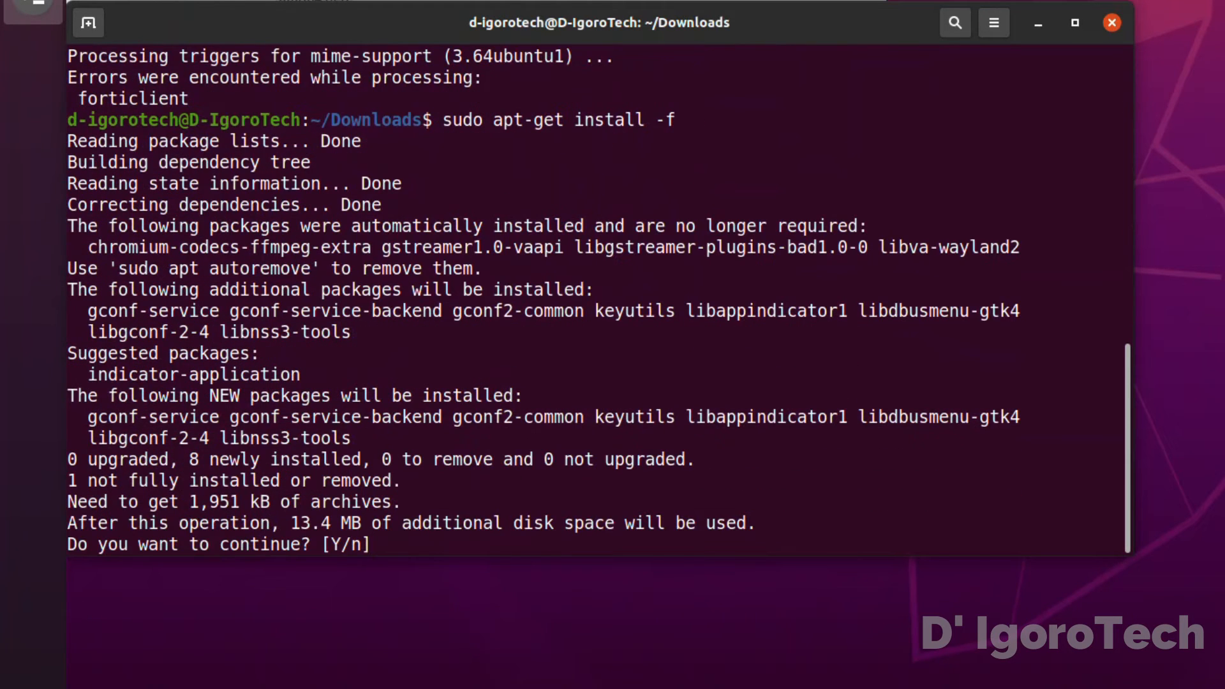
text(y)
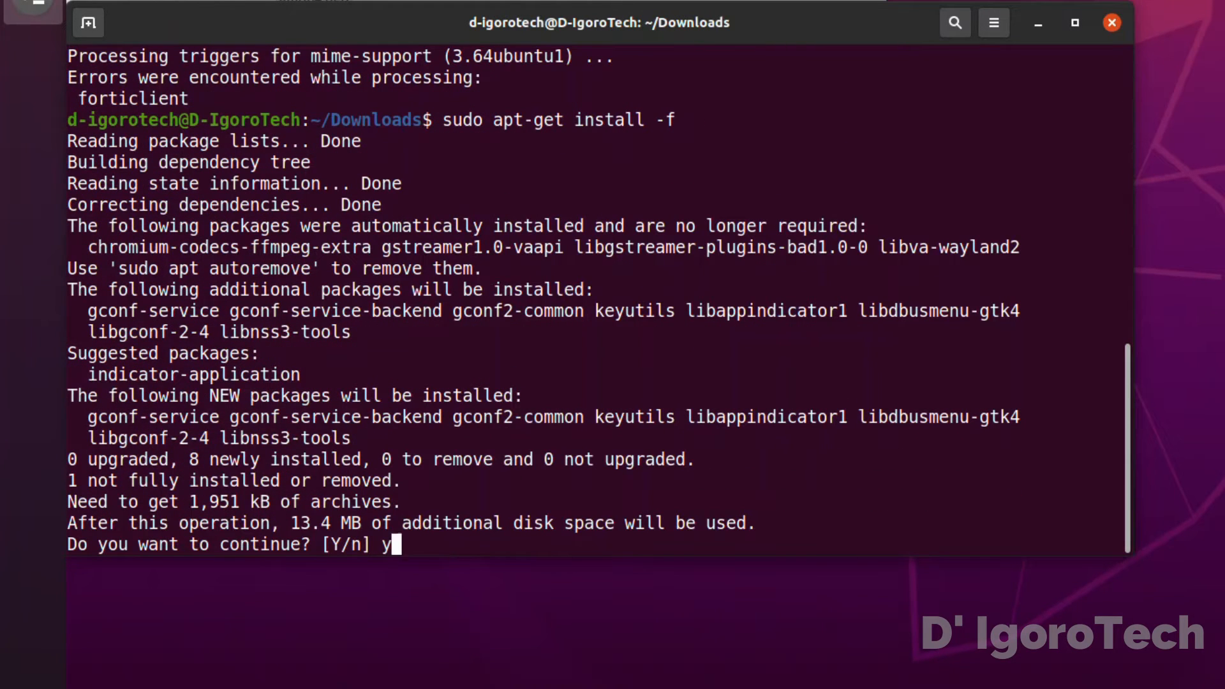
key(Return)
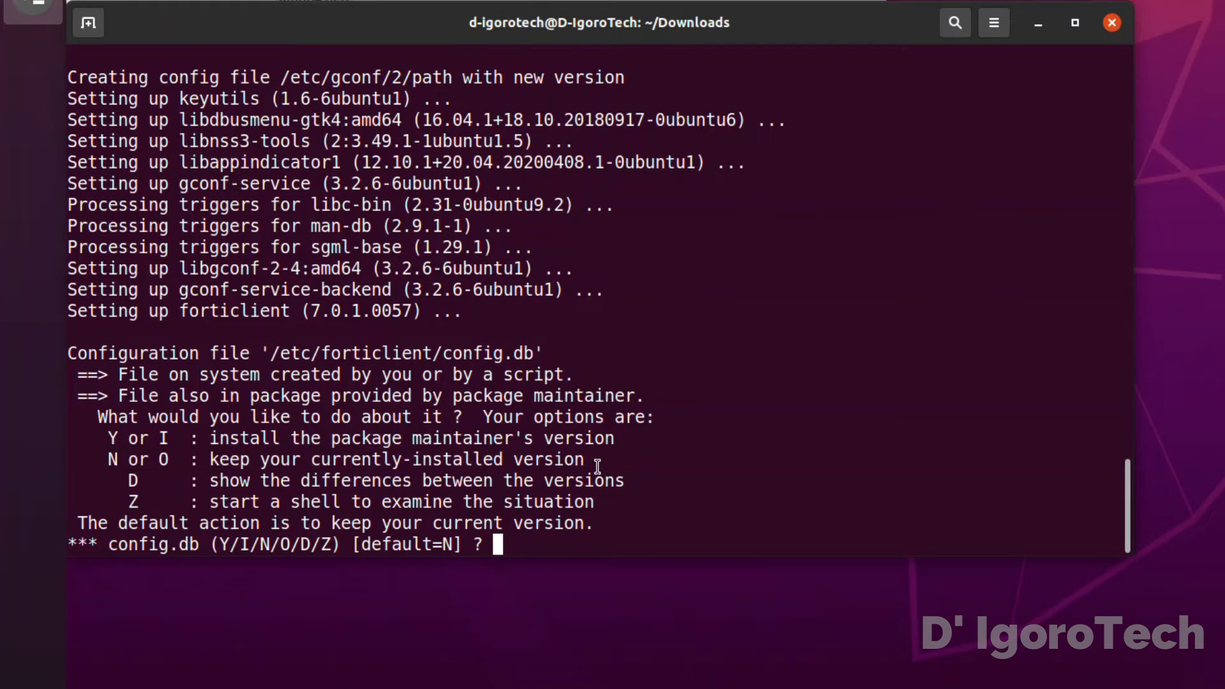
mouse_move(531, 543)
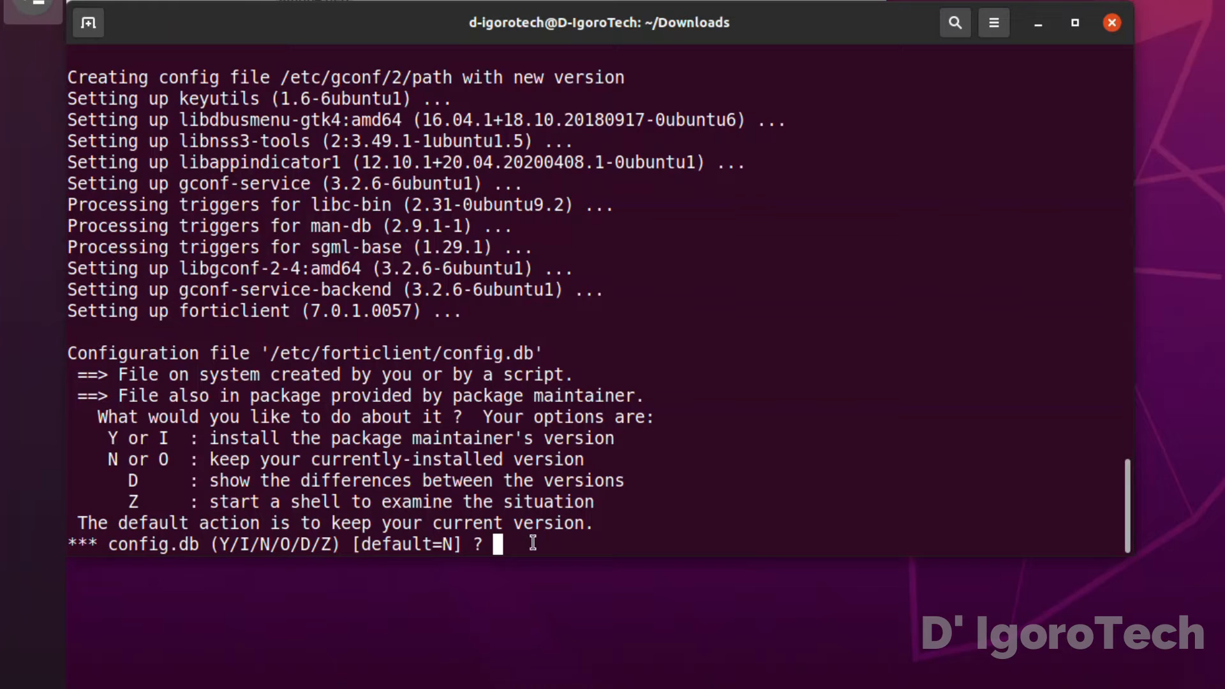
text(Y)
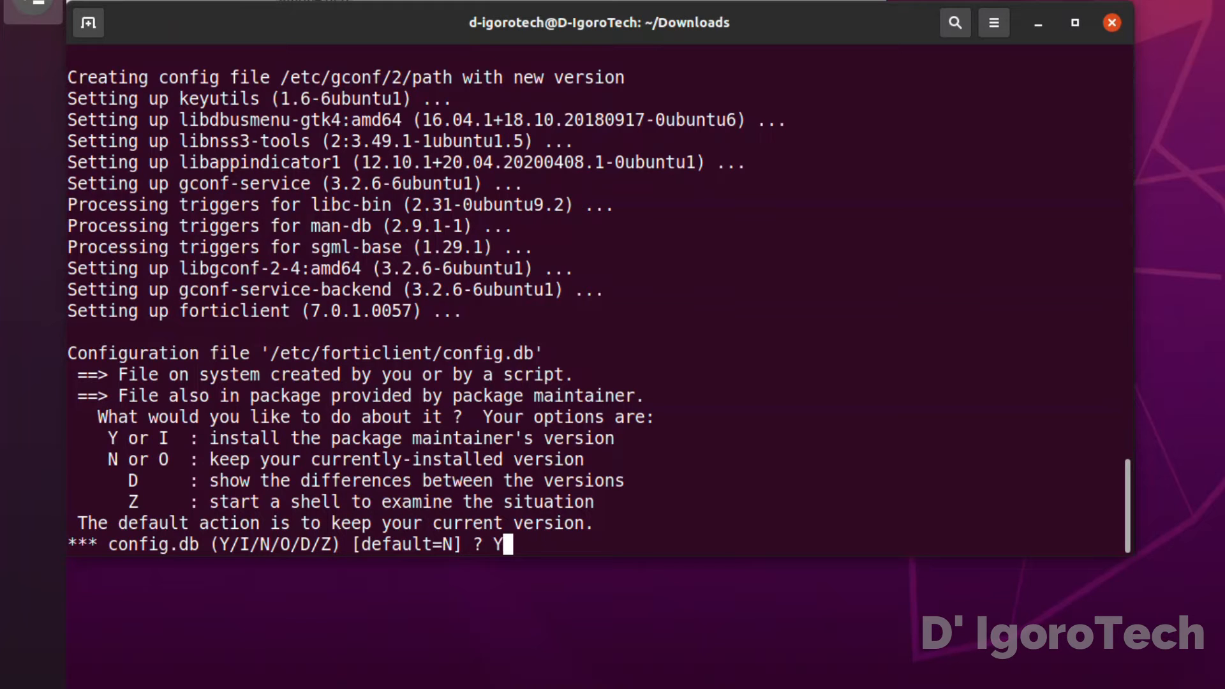
mouse_move(537, 545)
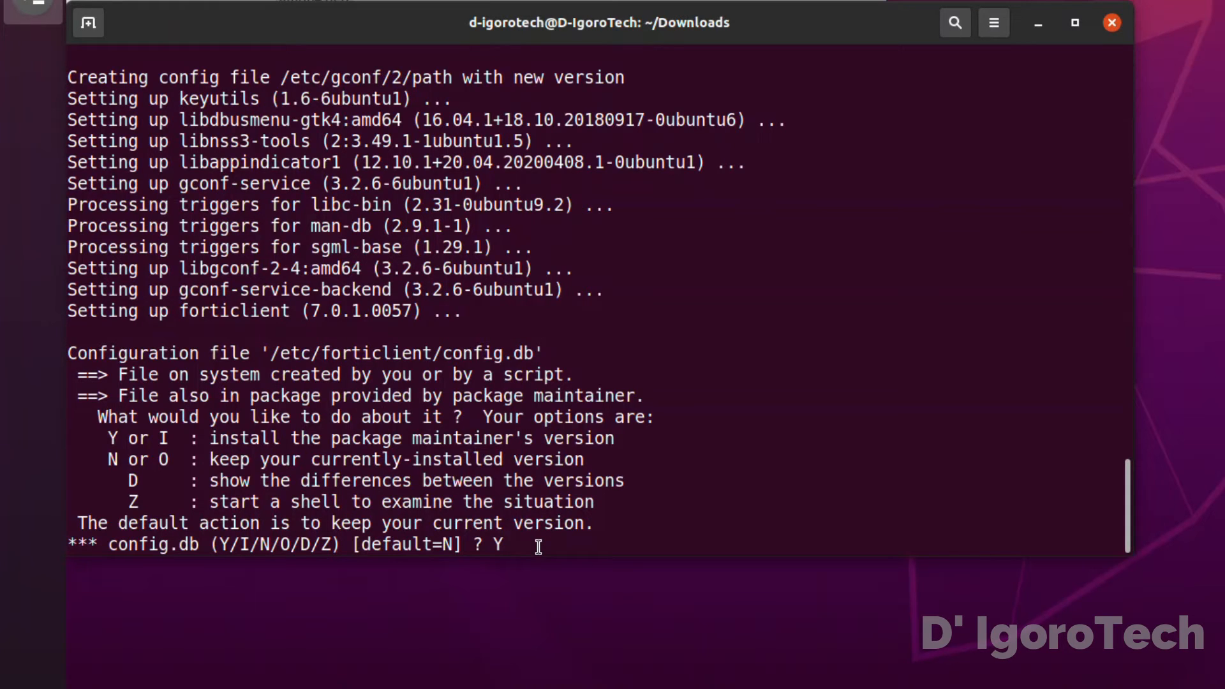
key(Return)
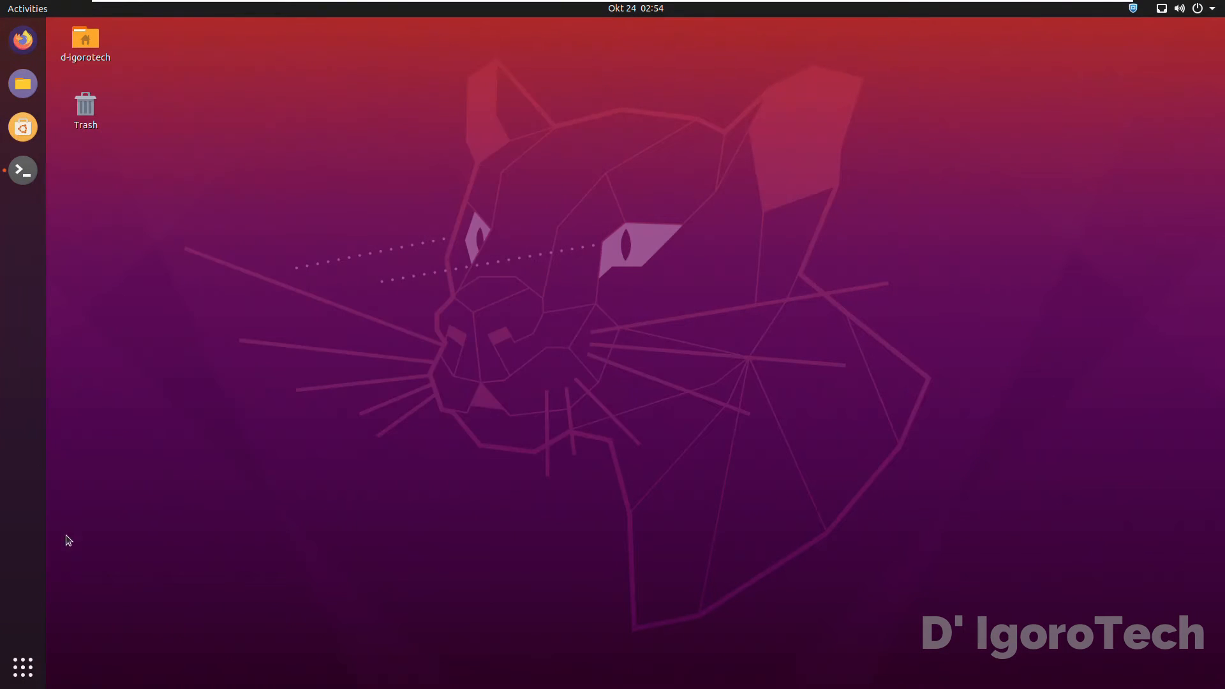
mouse_move(1107, 34)
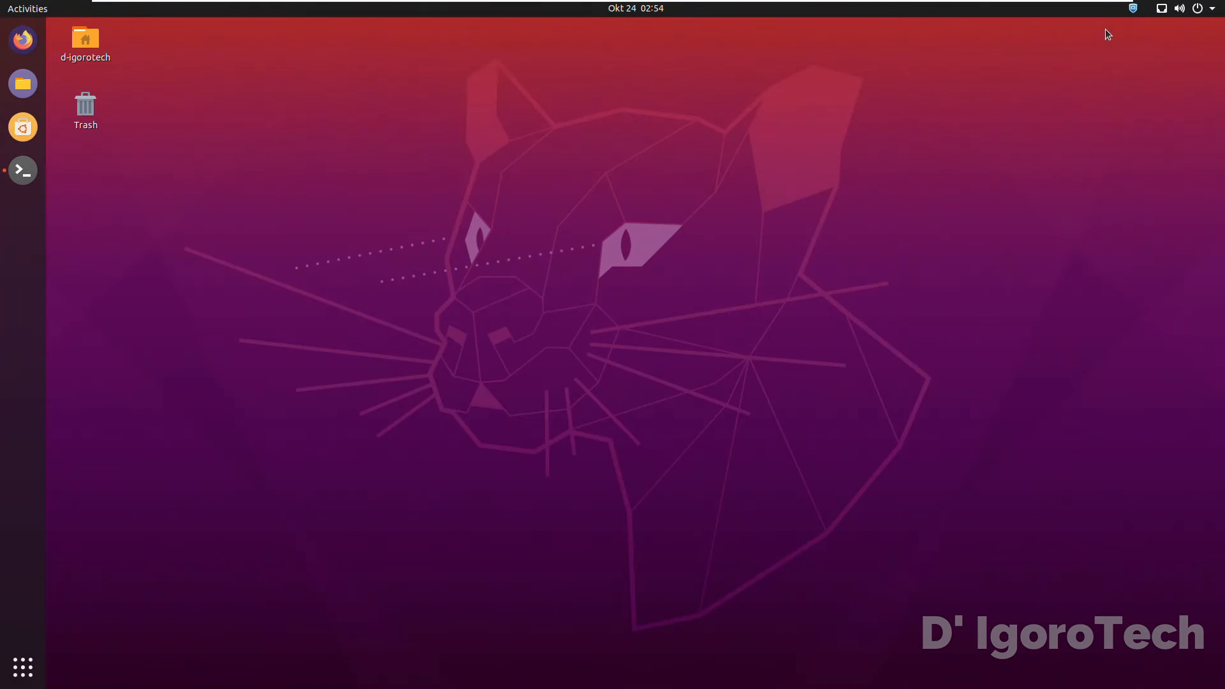
Open FortiClient from the shield indicator menu in the top bar
click(1132, 9)
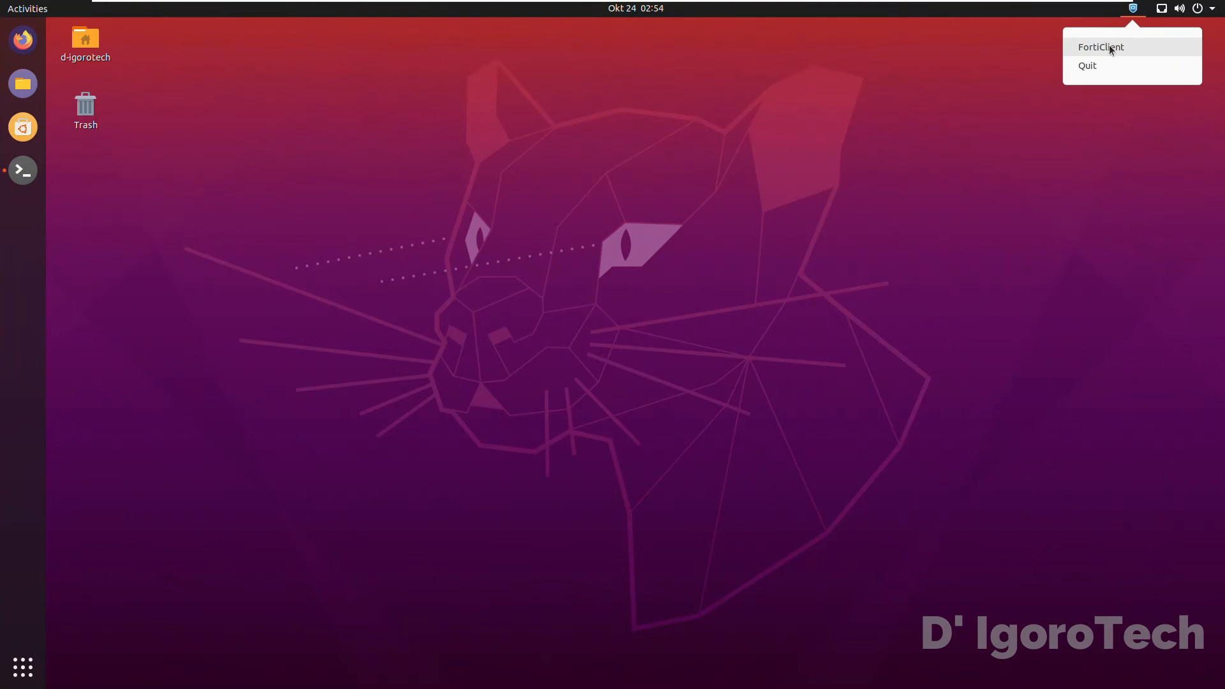
click(1100, 47)
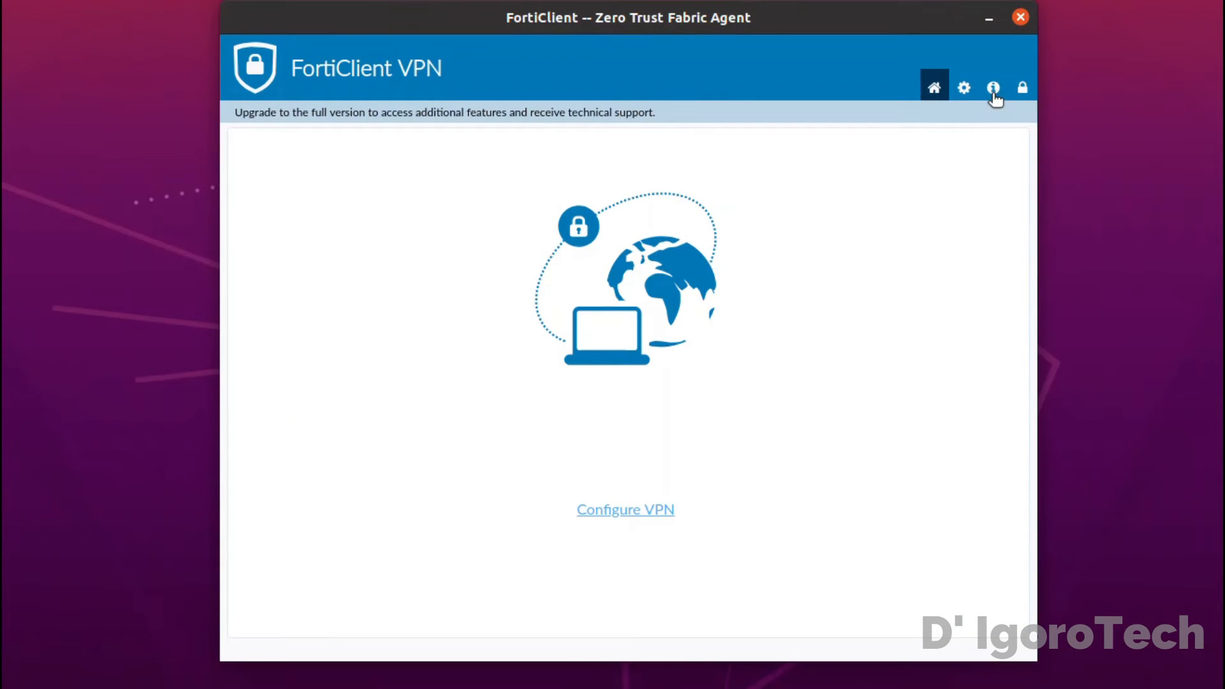
click(993, 87)
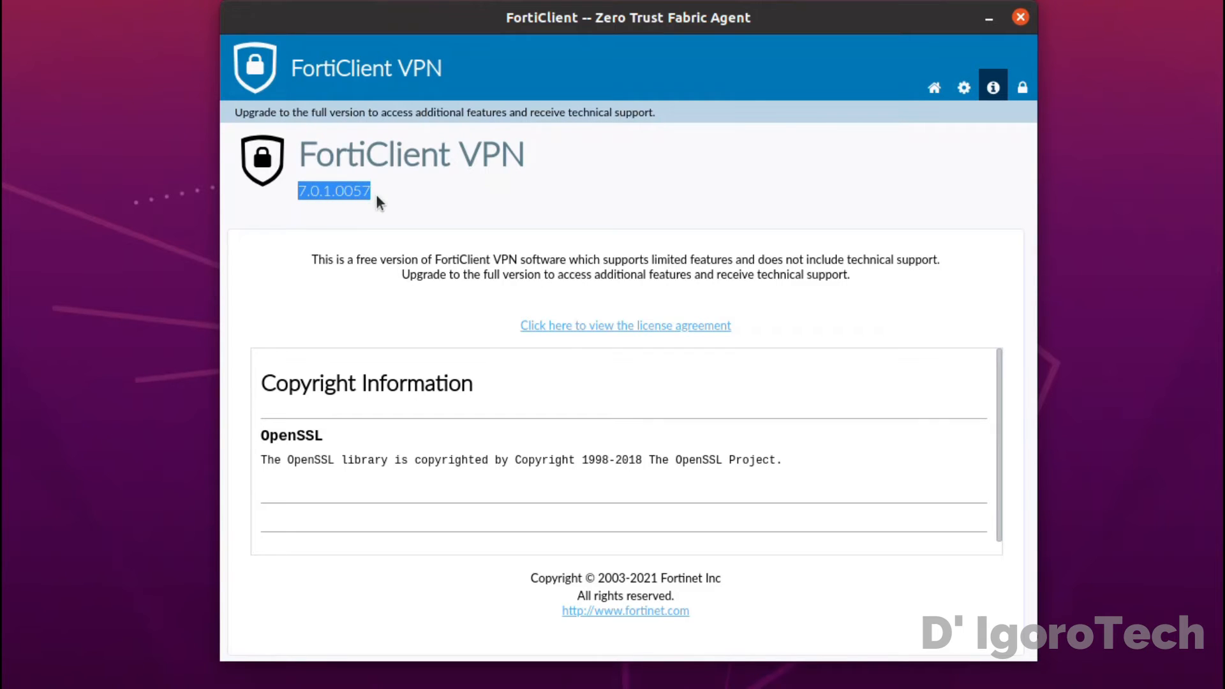
mouse_move(836, 129)
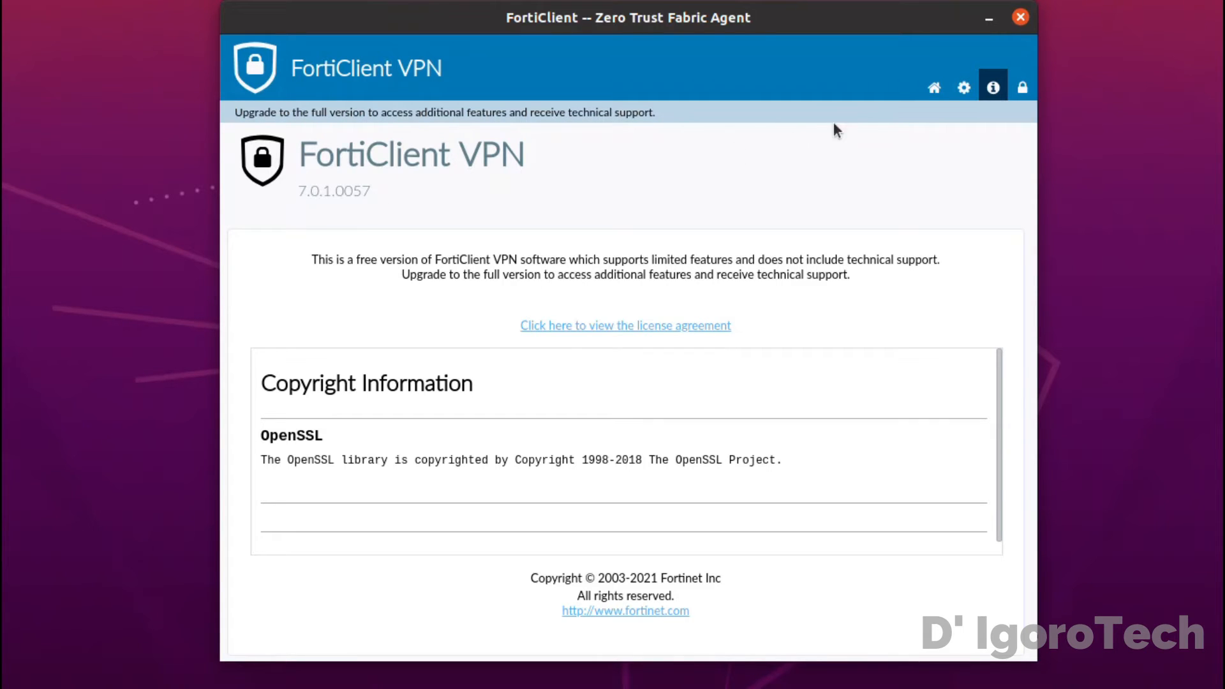
click(933, 87)
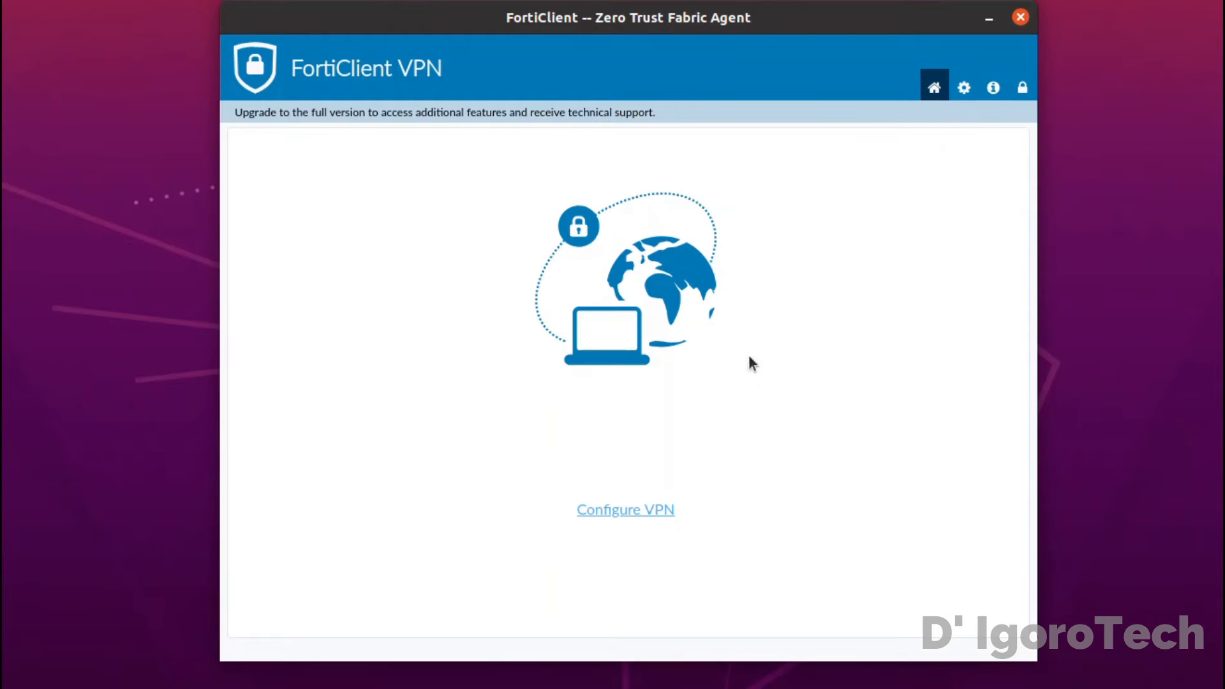
mouse_move(625, 509)
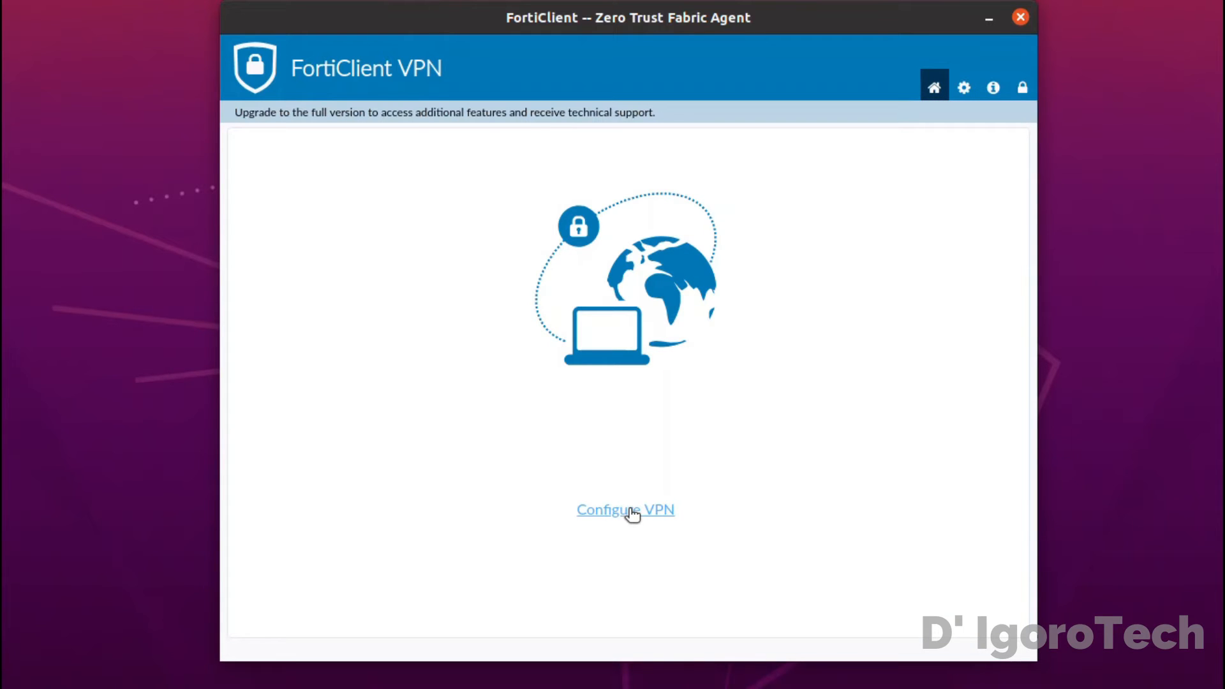
Create a new VPN connection named Office with gateway digorotech.fortiddns.com
click(625, 509)
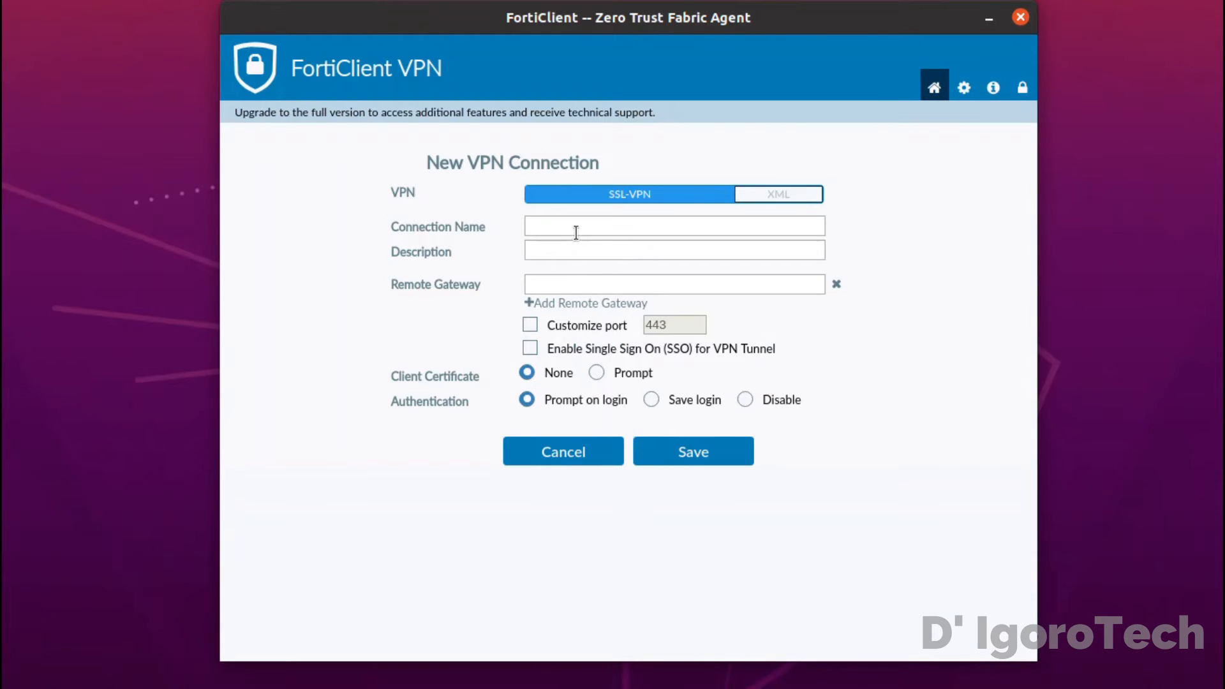
click(674, 225)
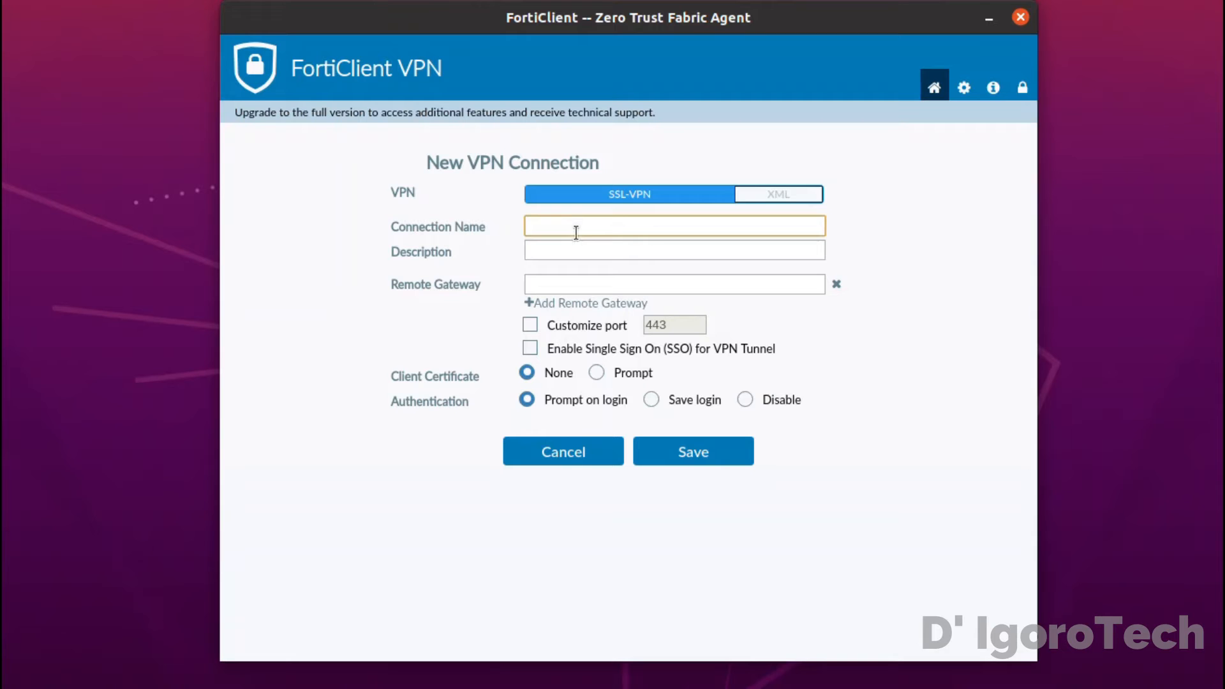
text(Of)
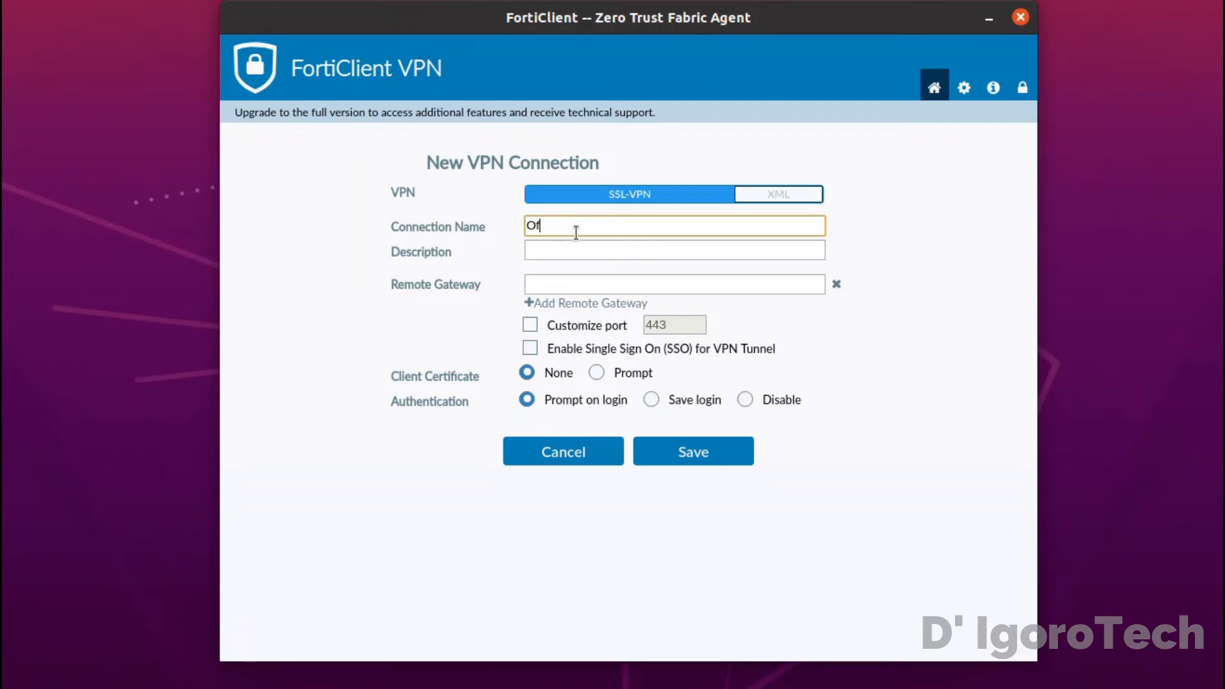
text(fice)
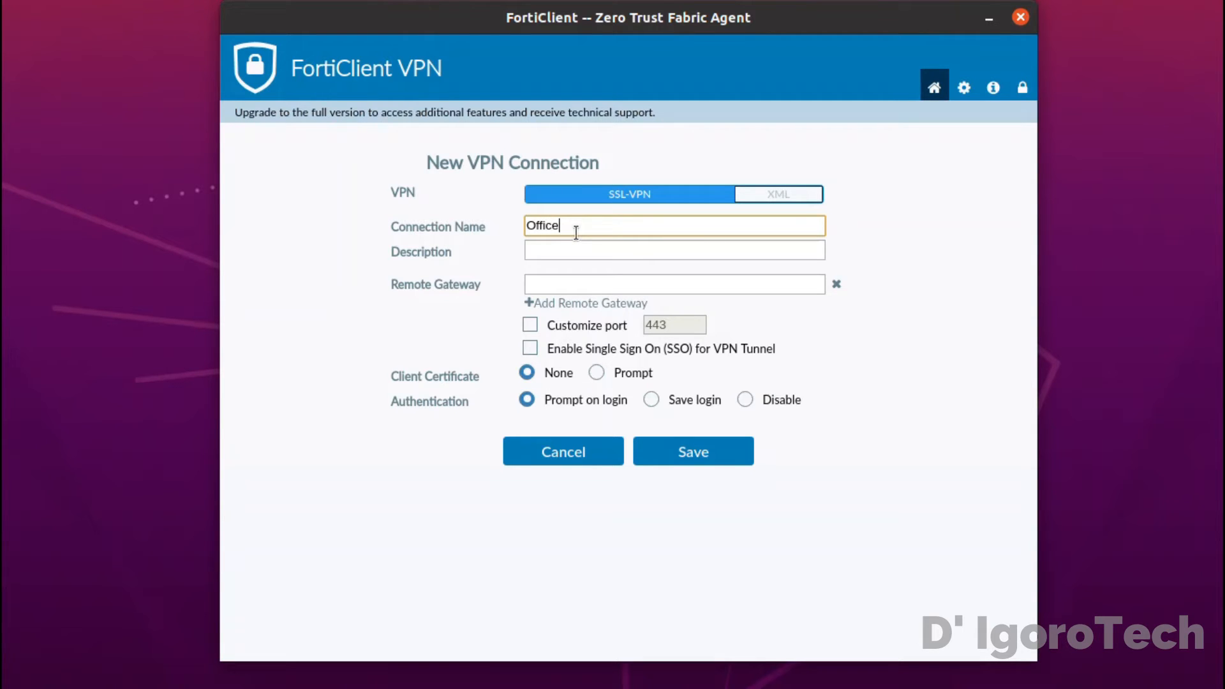
click(672, 283)
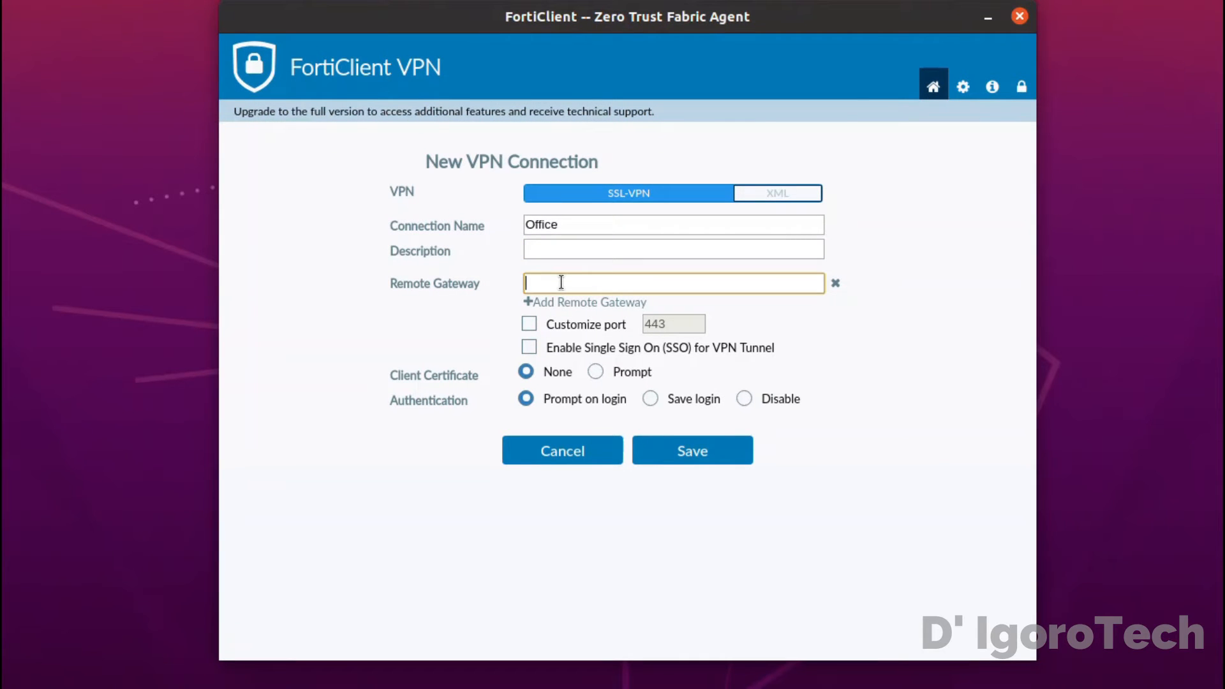
text(d)
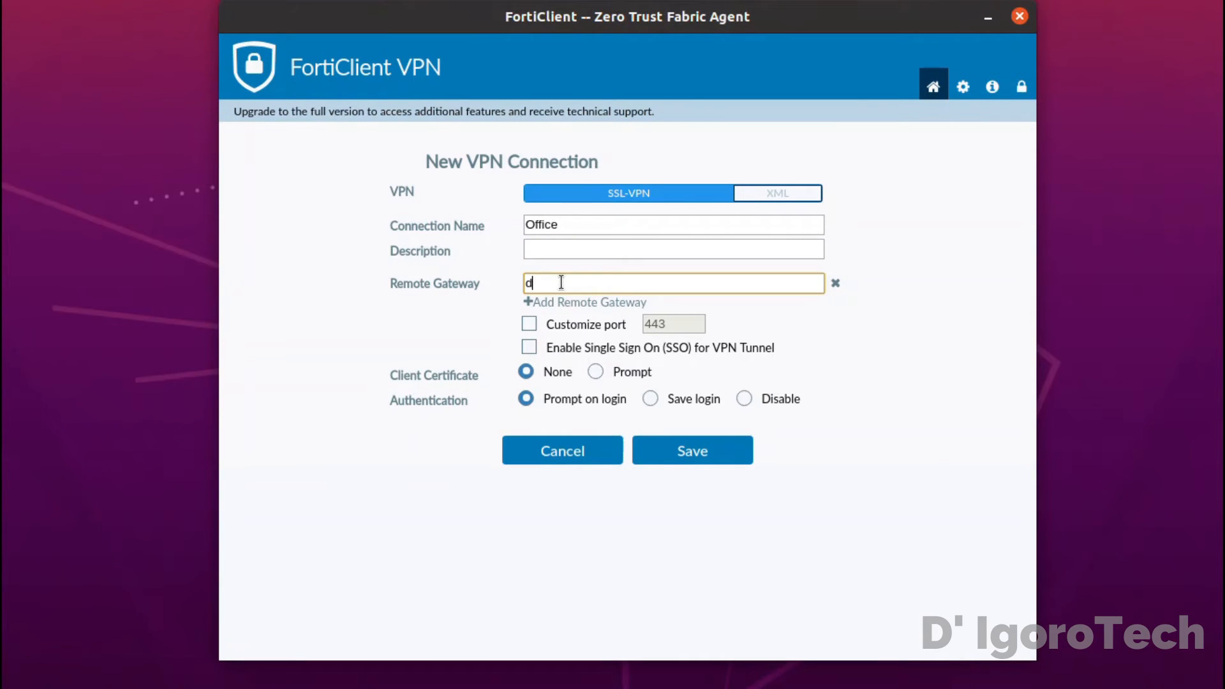
text(igorotech.fort)
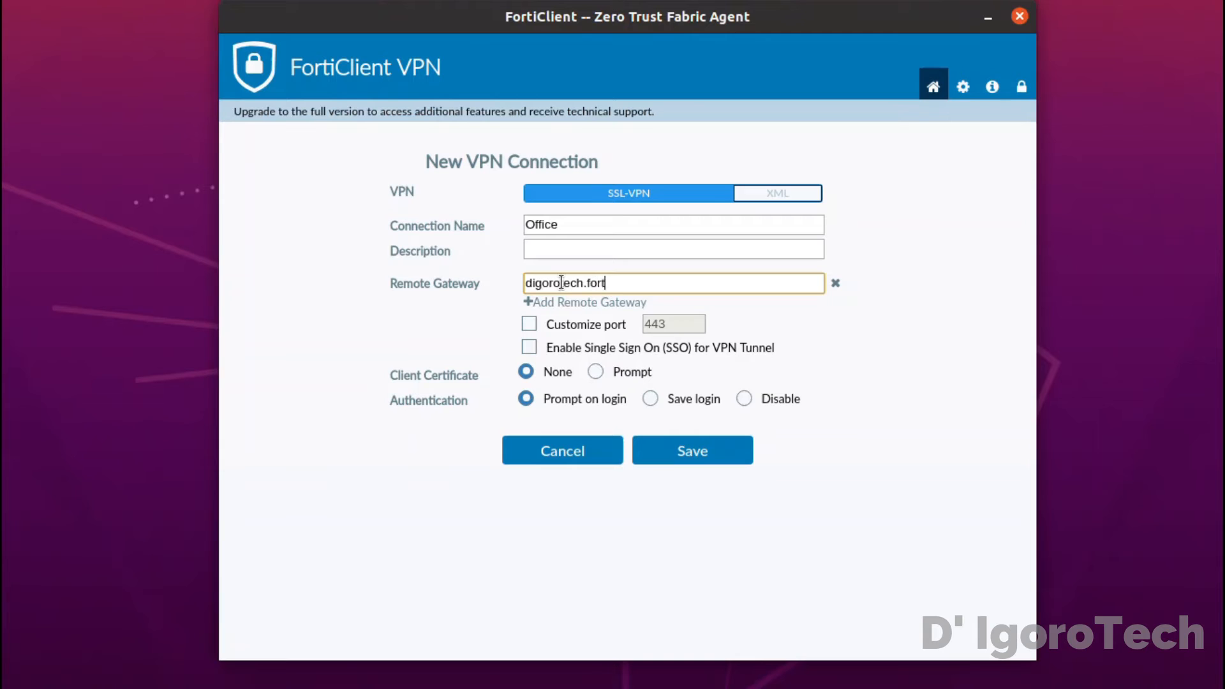
text(iddns.com)
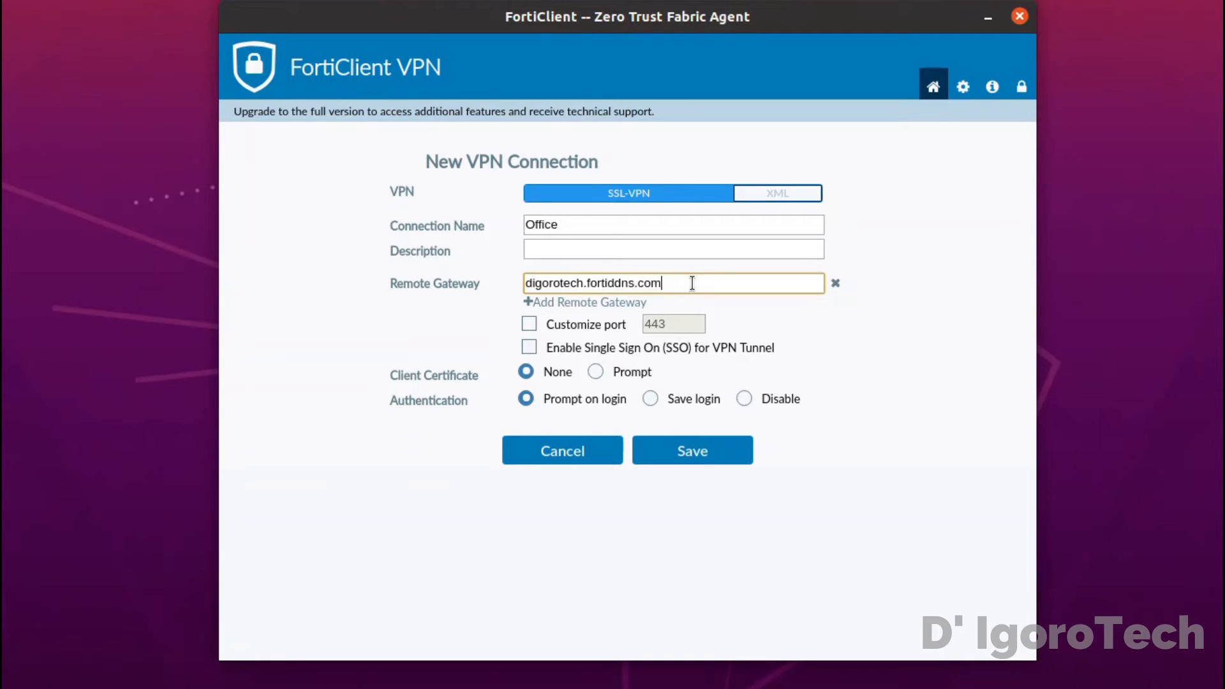
mouse_move(529, 324)
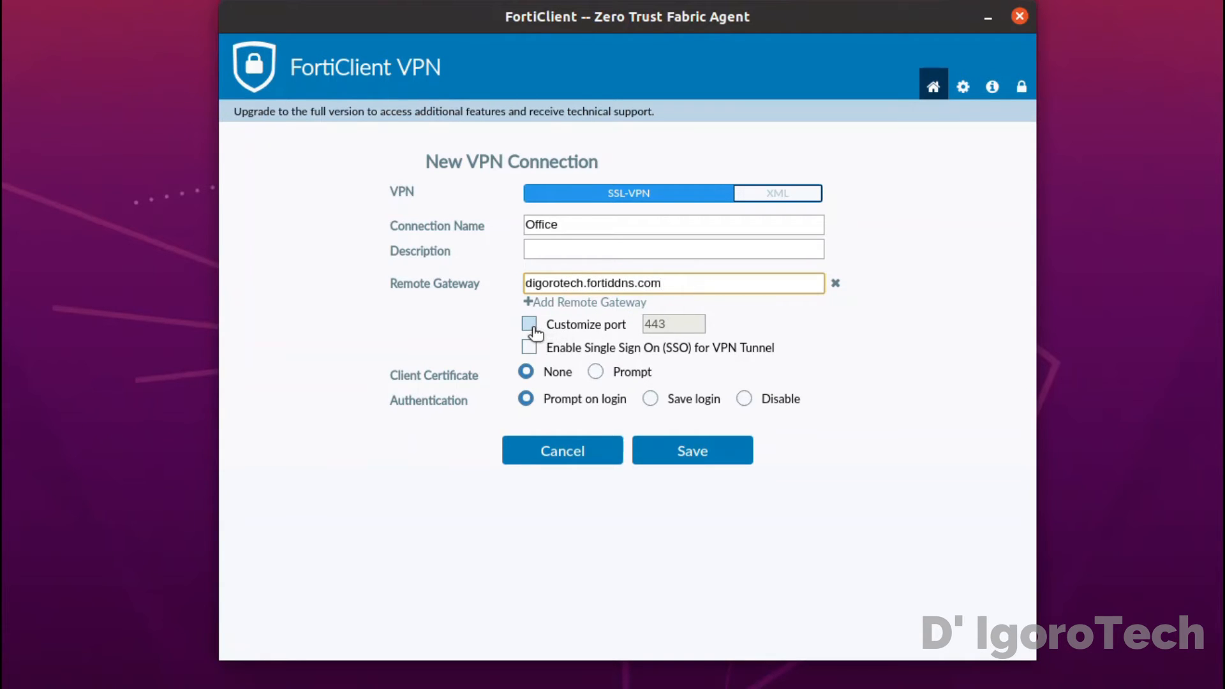
Set a custom port of 10443 and choose saved-login authentication
click(529, 324)
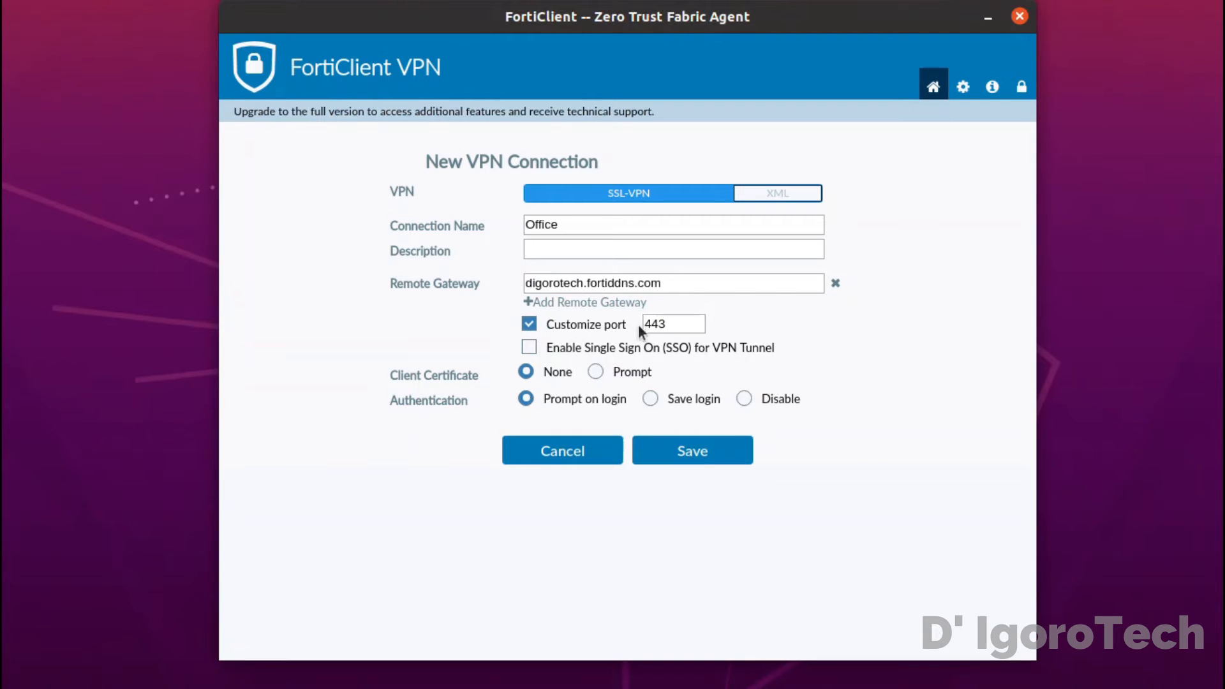
click(672, 323)
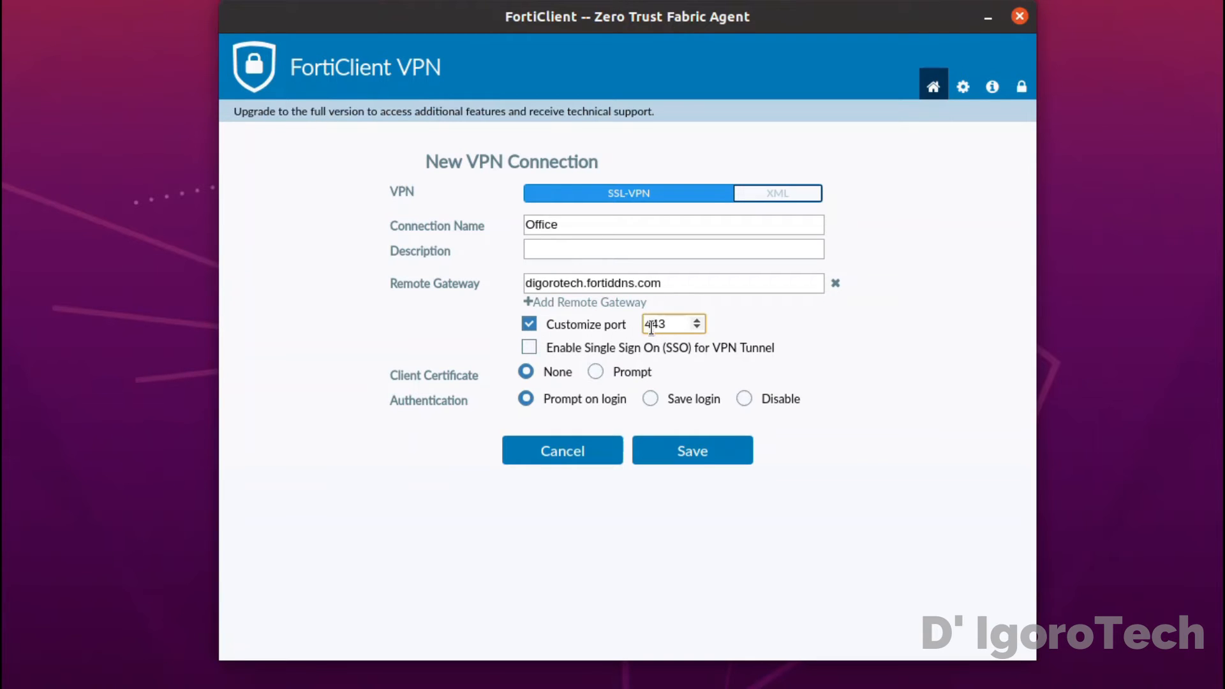
text(10443)
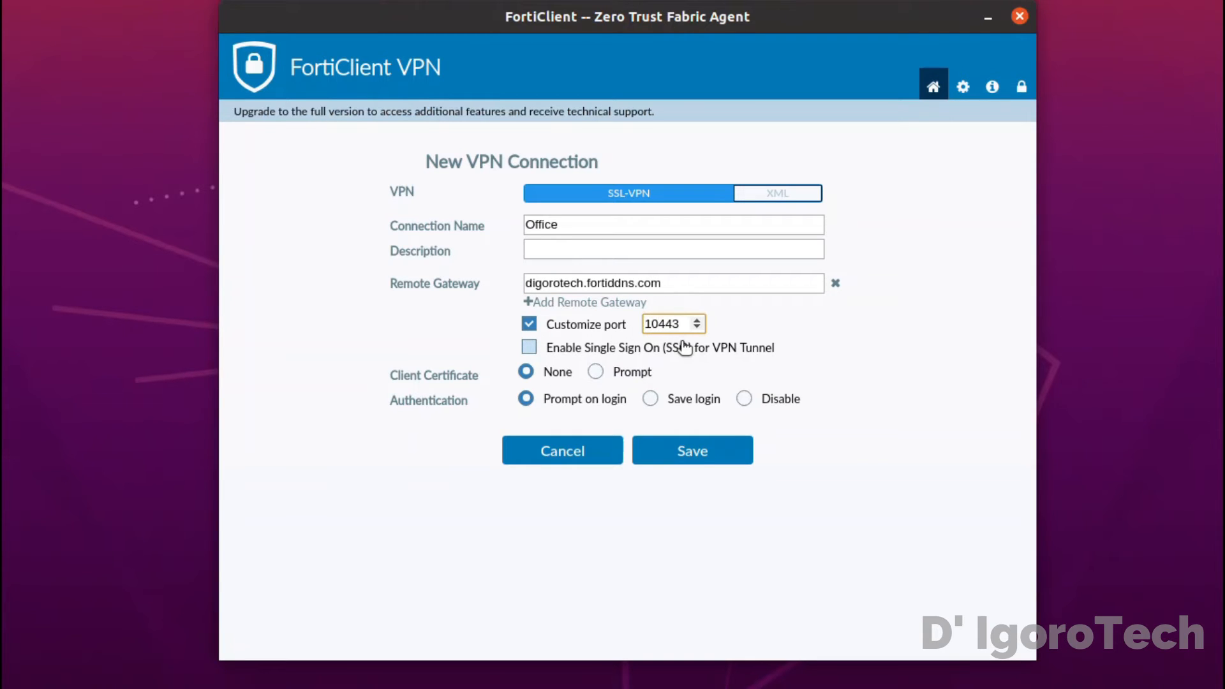
mouse_move(676, 348)
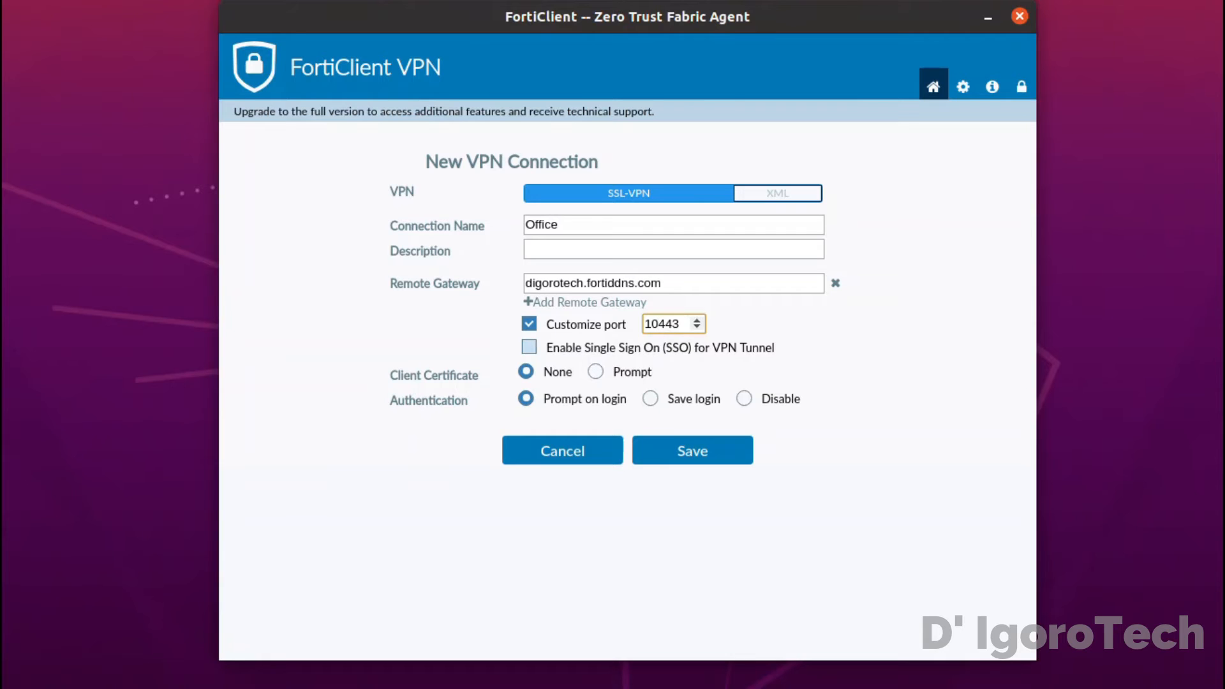
mouse_move(679, 362)
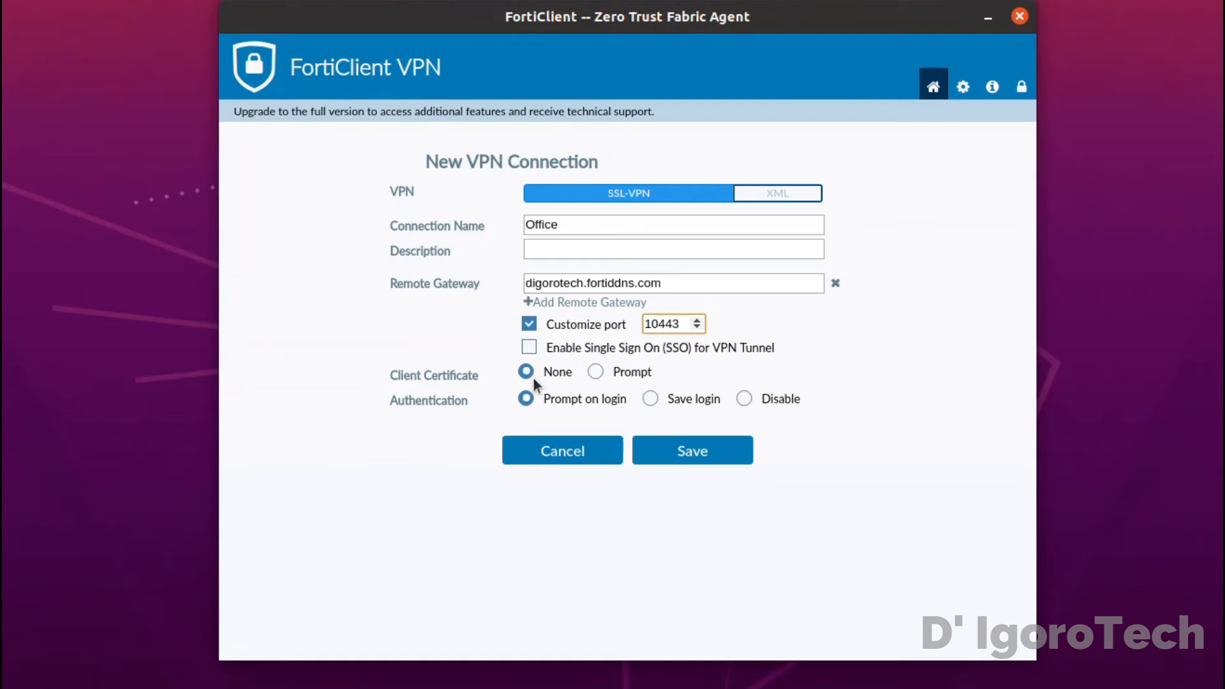
mouse_move(650, 398)
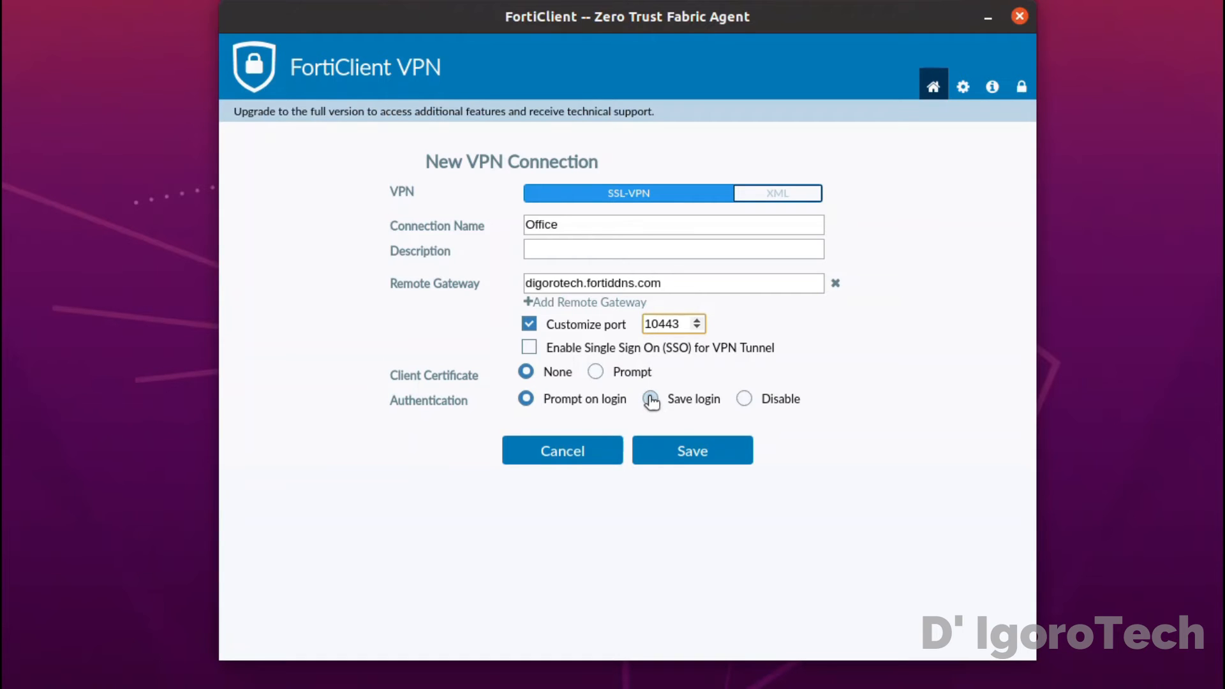
click(651, 398)
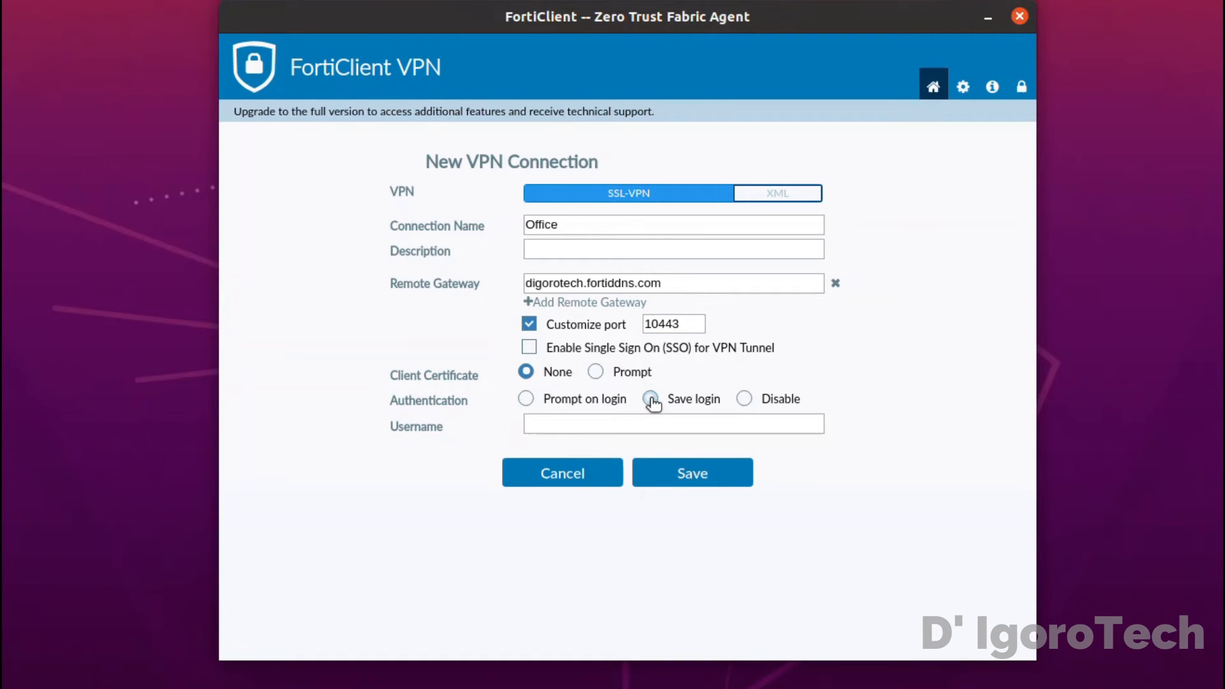
click(650, 398)
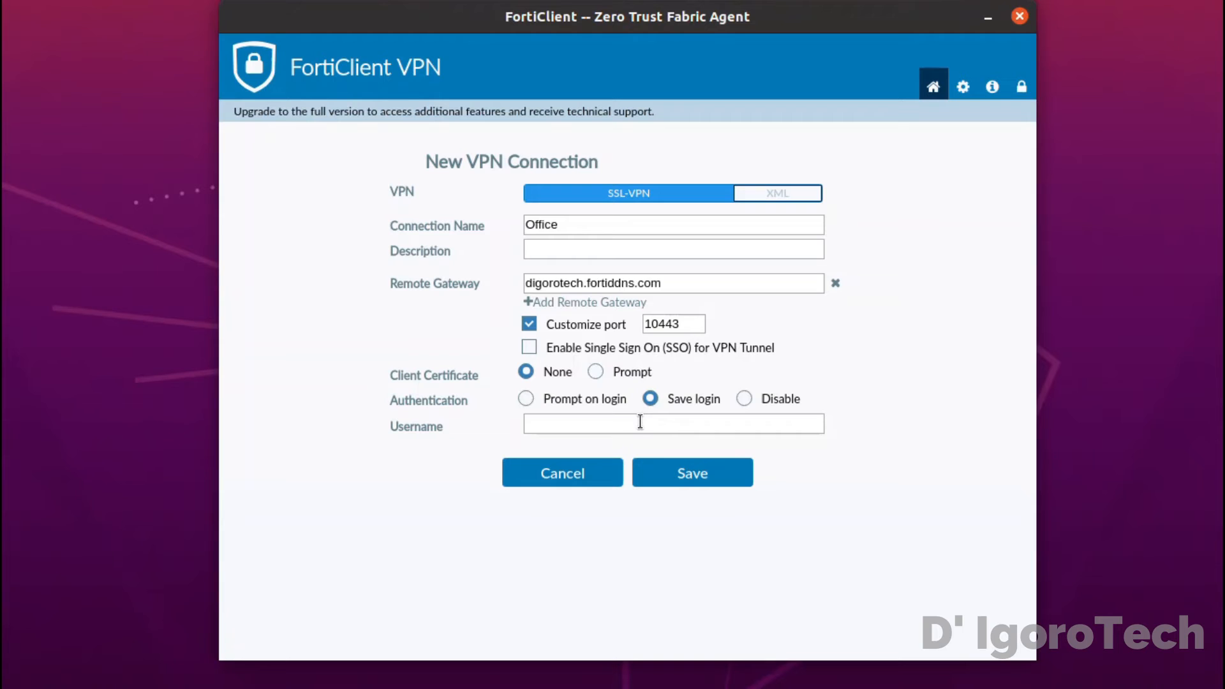
Save Office with username Jack, then connect using the password and accept the certificate
text(Jack)
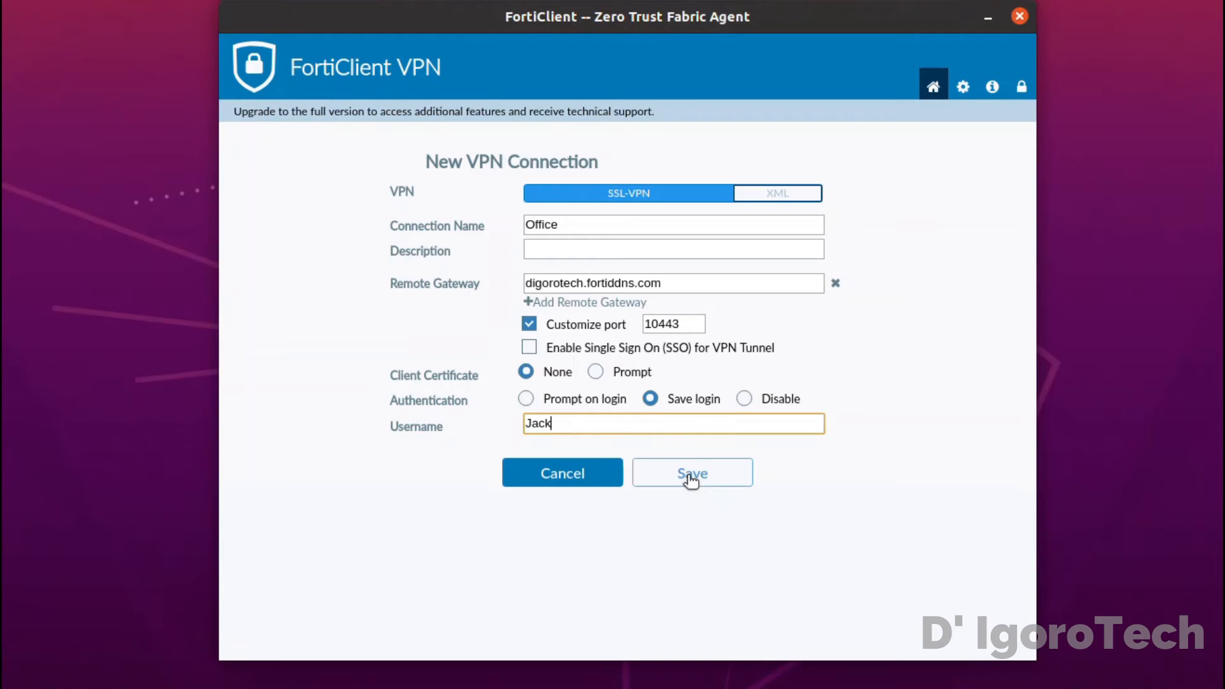
click(691, 473)
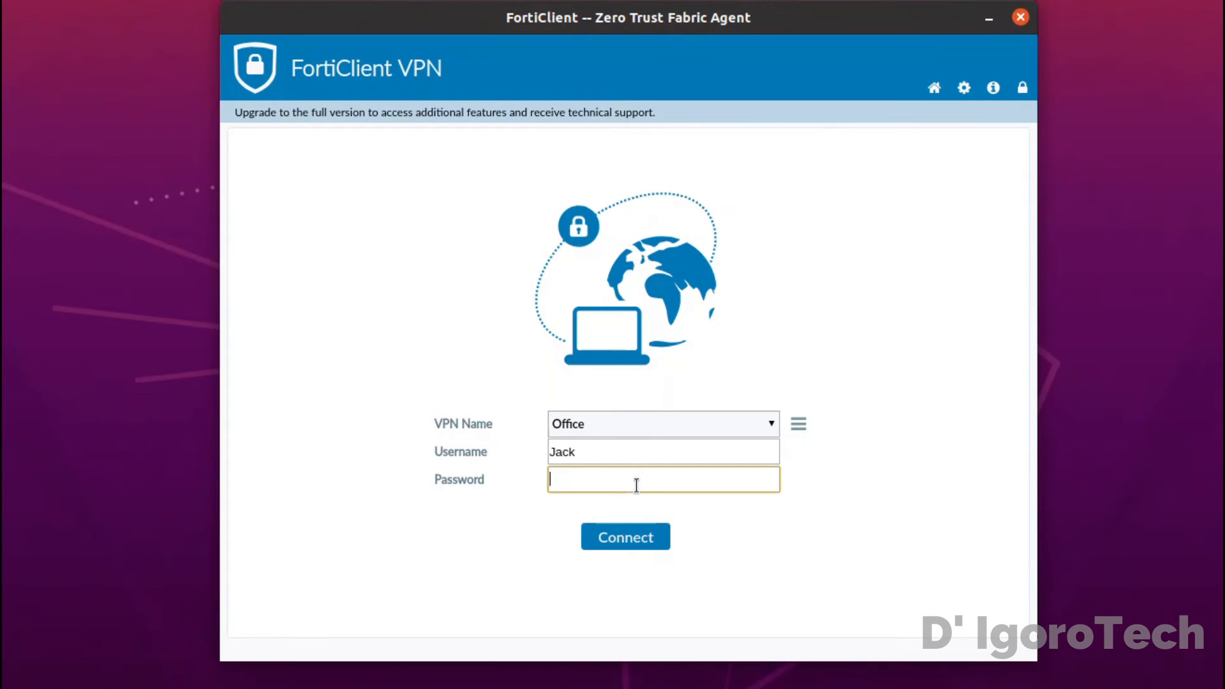
text(password)
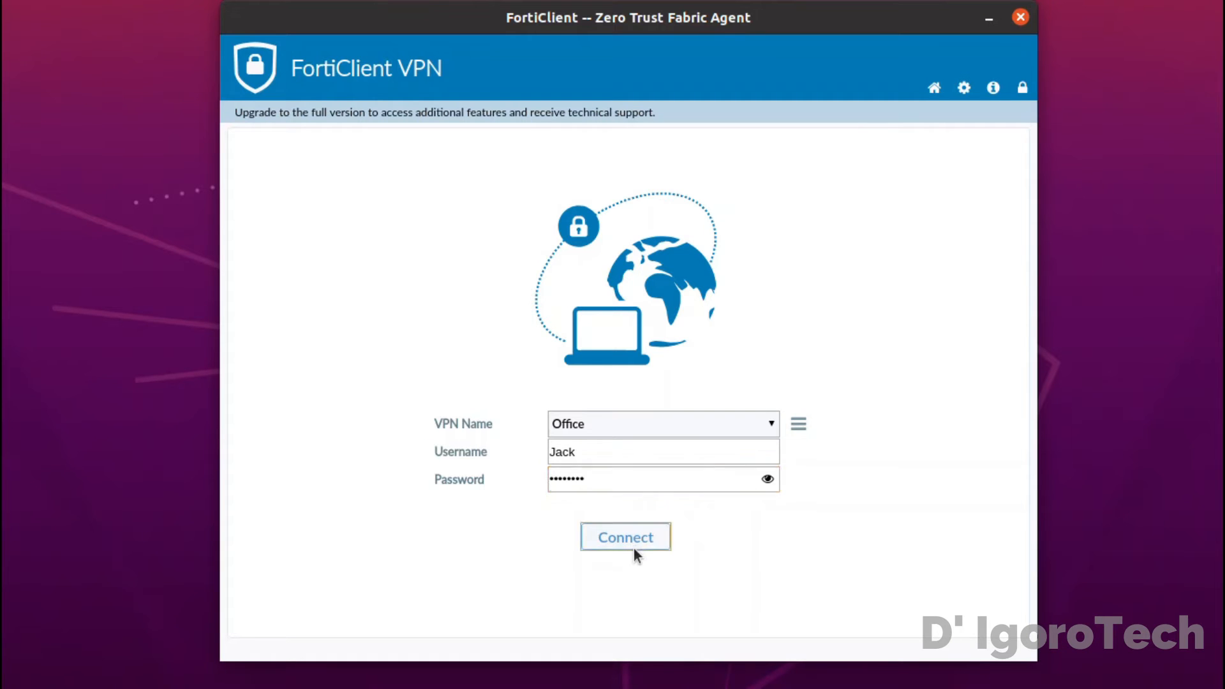
click(624, 537)
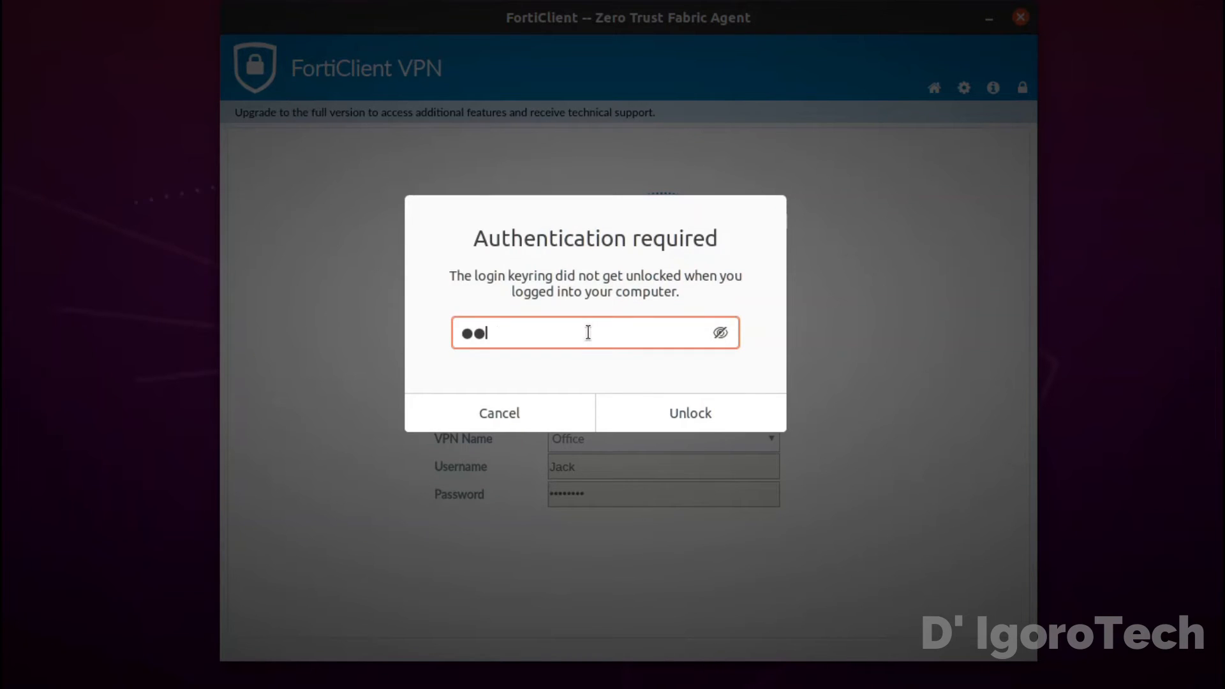
click(689, 413)
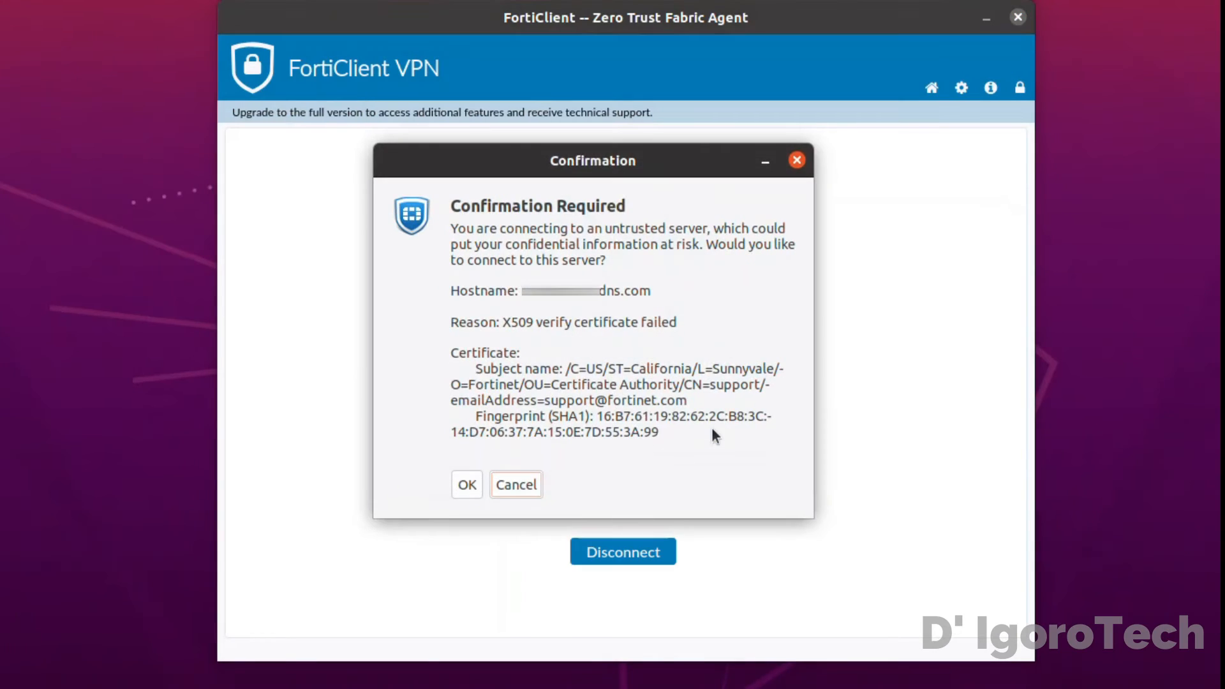
mouse_move(509, 211)
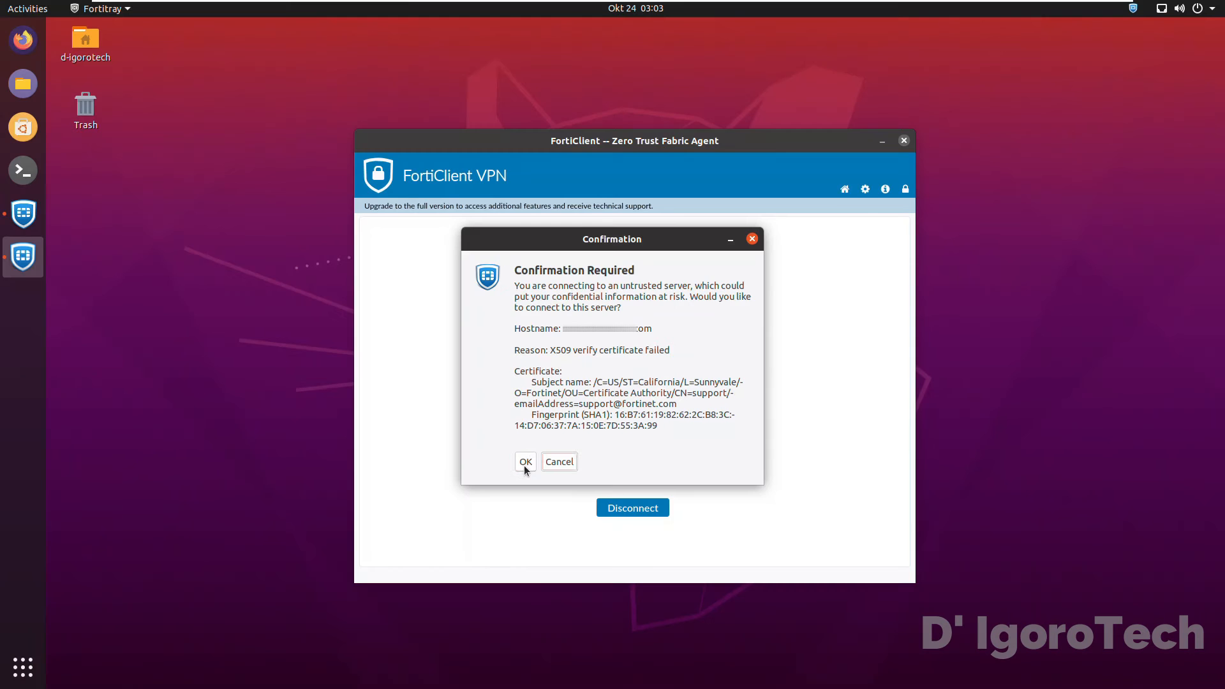
click(526, 462)
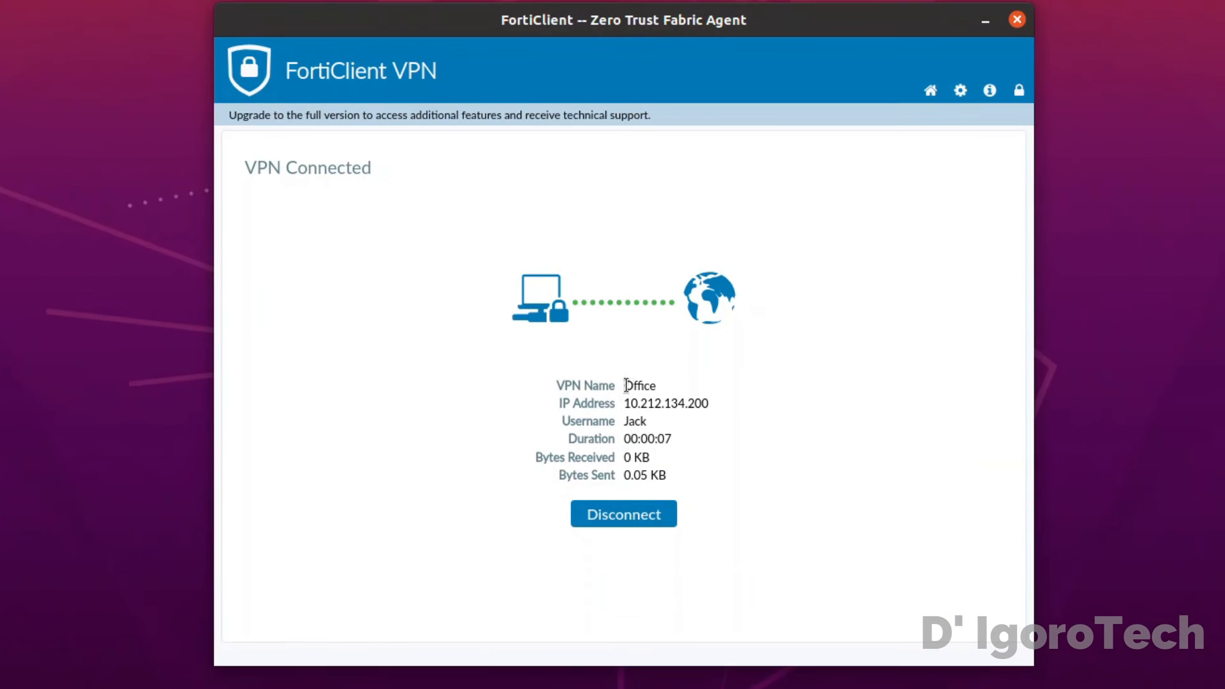
Highlight the Office name, assigned IP and bytes sent, then disconnect the tunnel
double_click(639, 386)
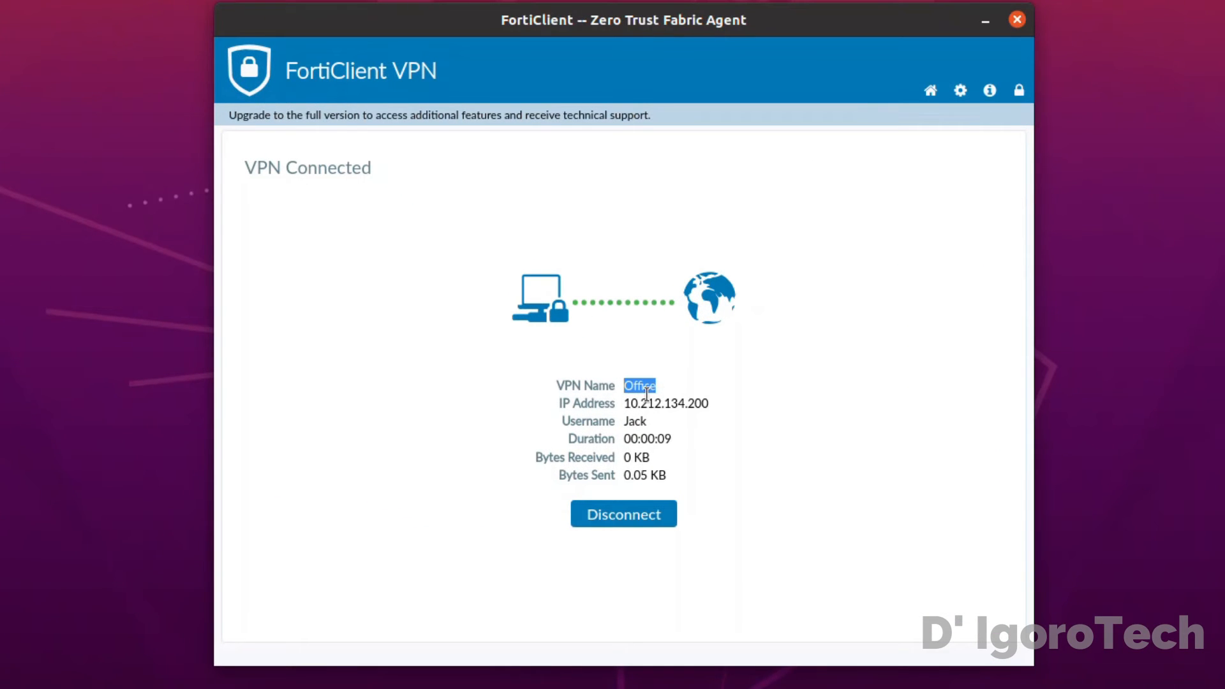
double_click(666, 403)
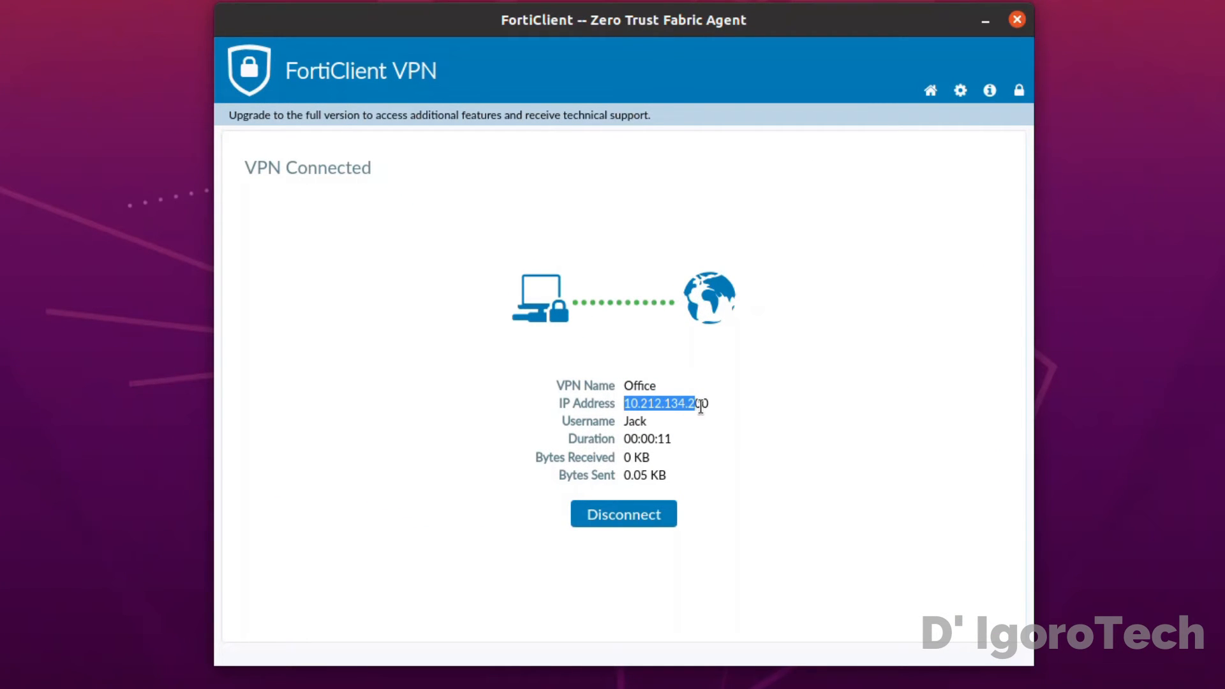
double_click(634, 421)
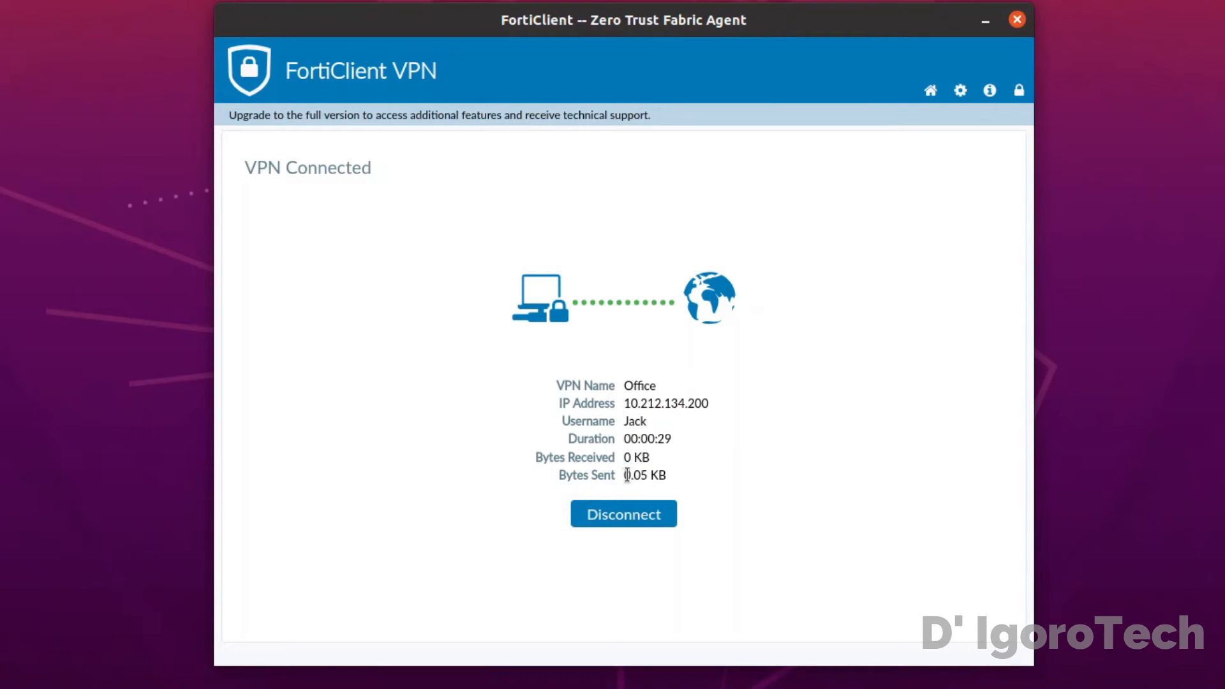
mouse_move(624, 515)
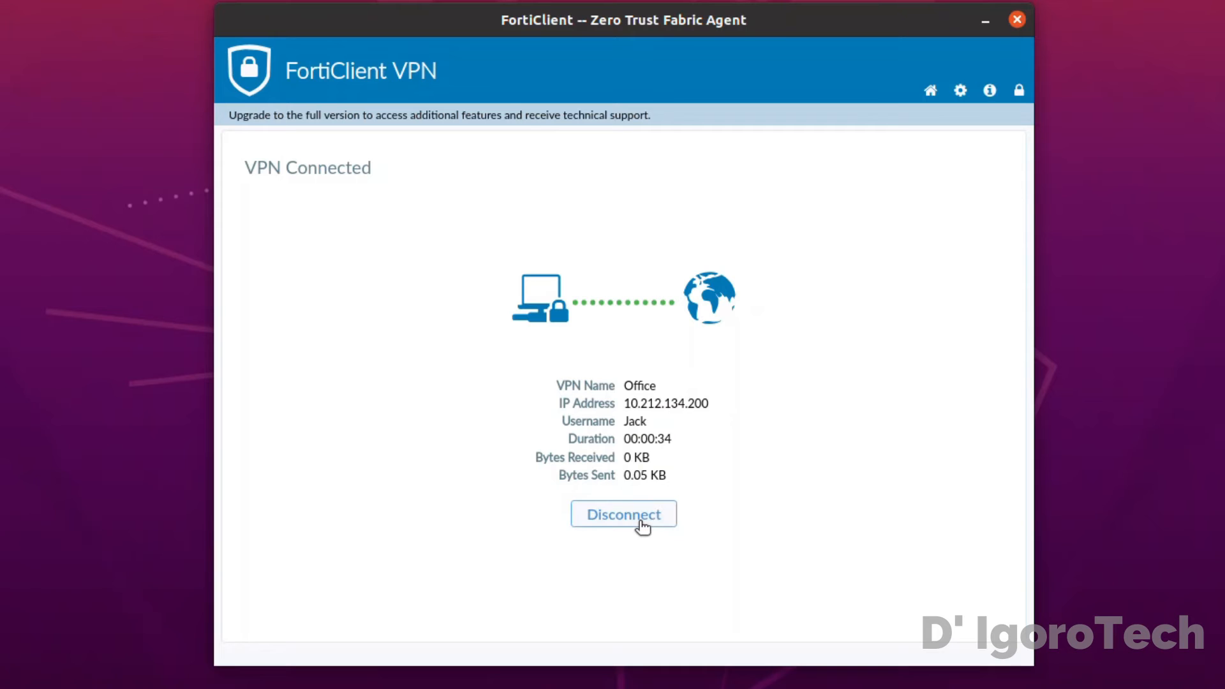
click(623, 514)
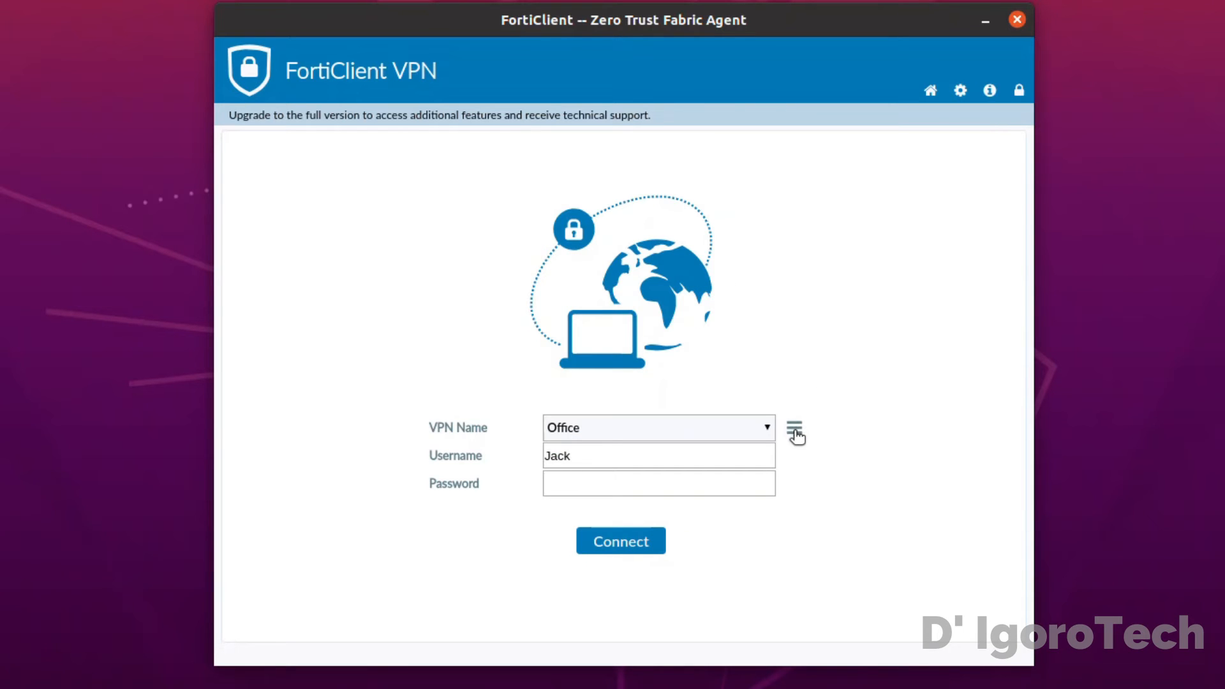
click(794, 430)
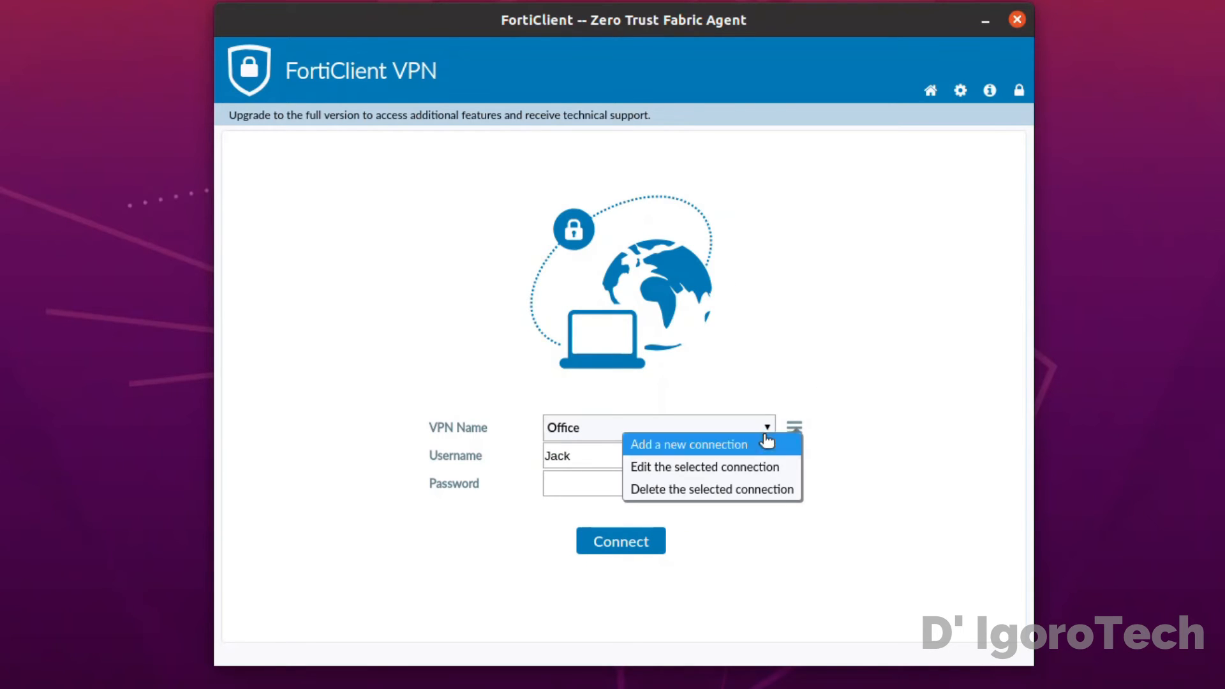
mouse_move(731, 467)
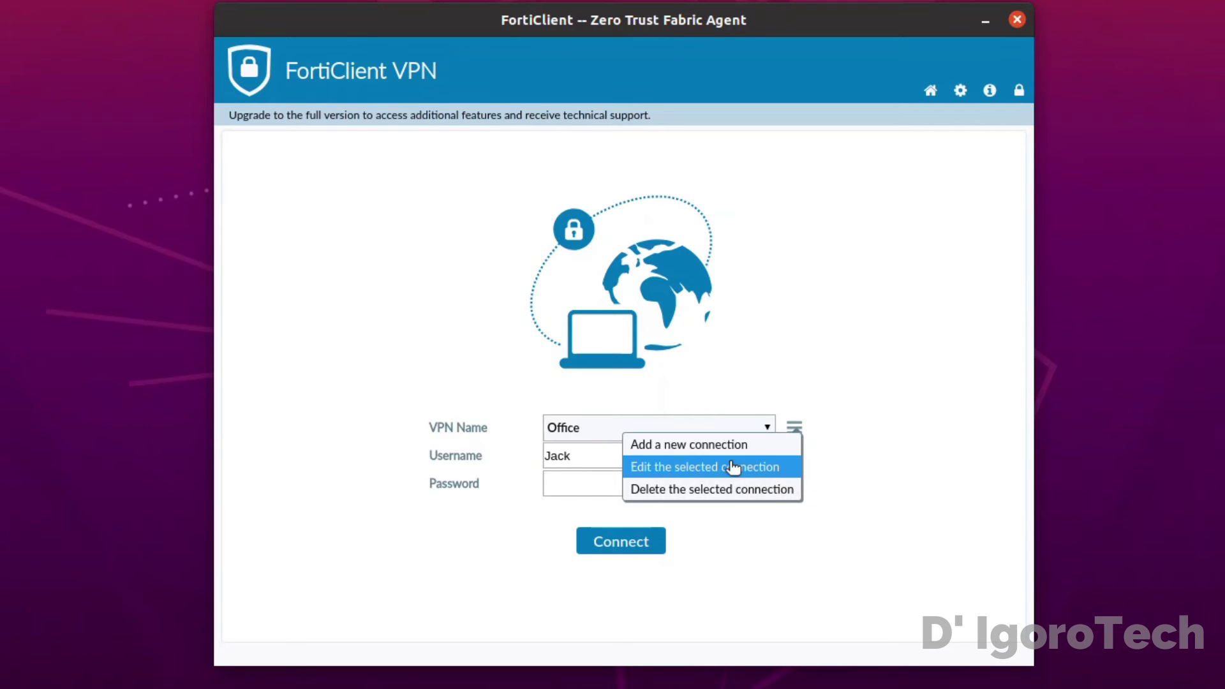
mouse_move(730, 473)
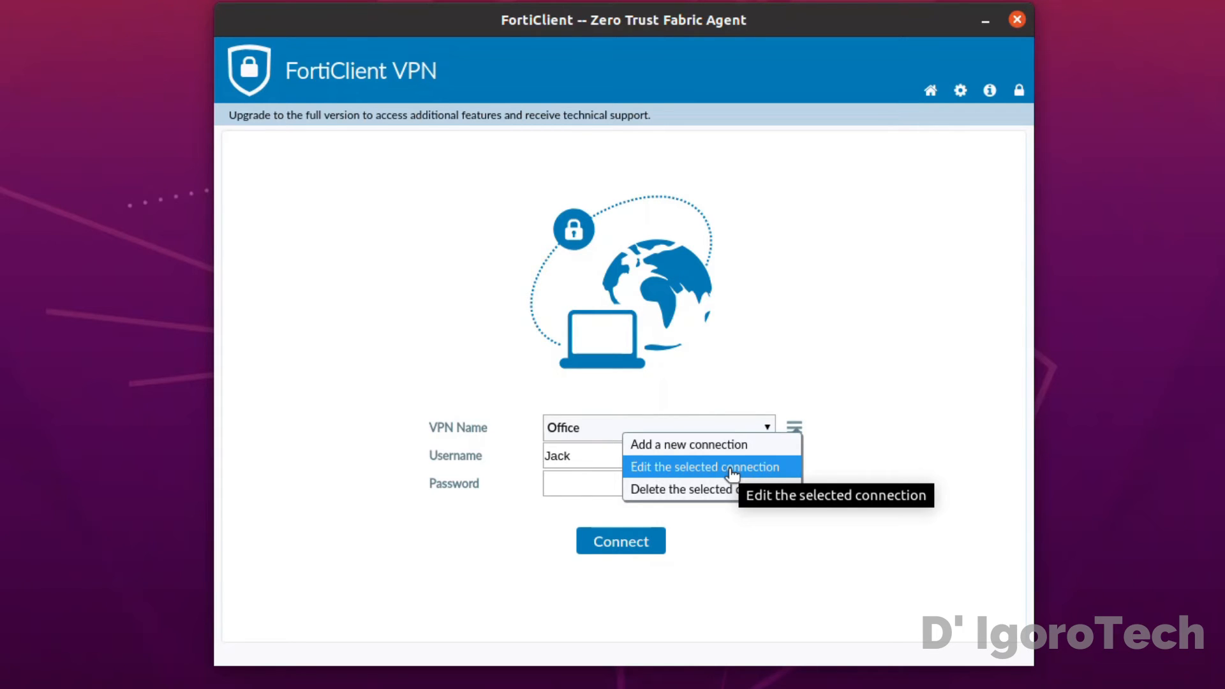
mouse_move(711, 490)
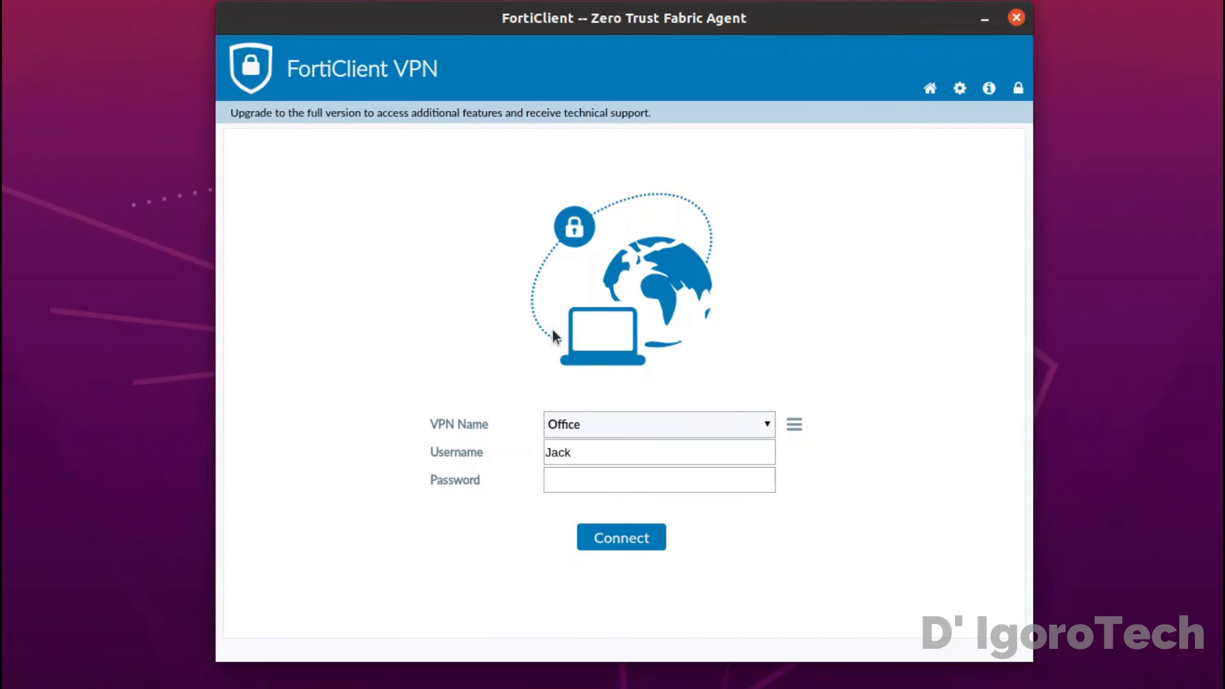
click(659, 424)
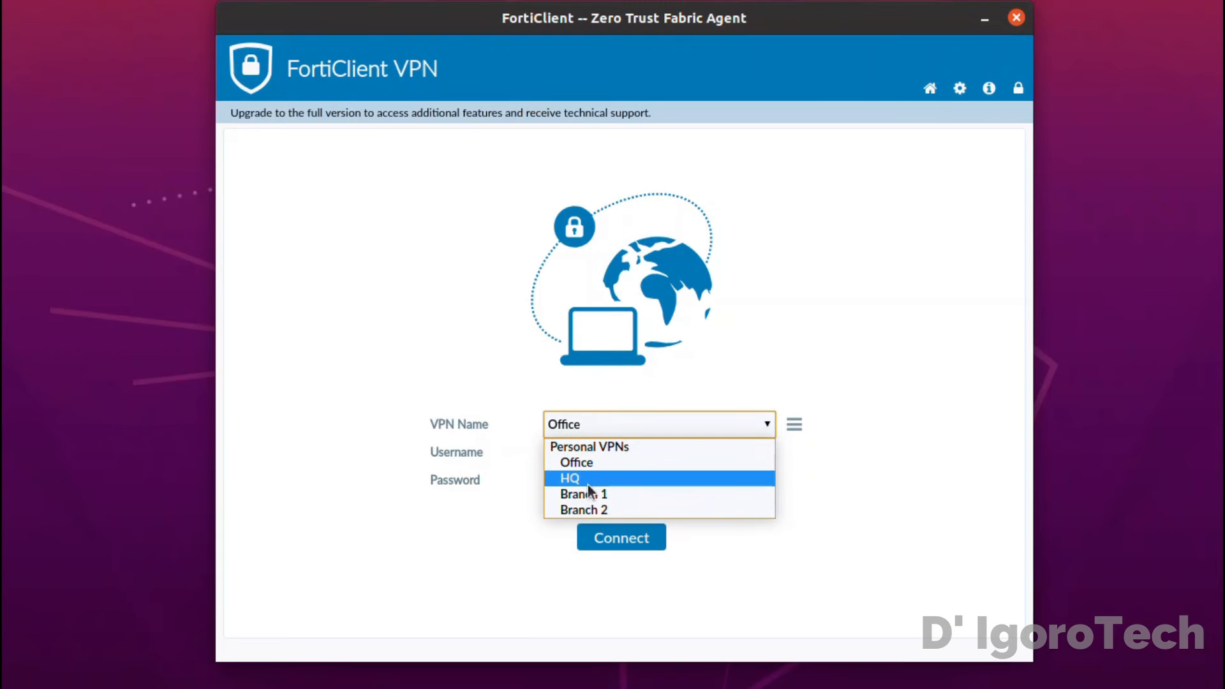
mouse_move(577, 462)
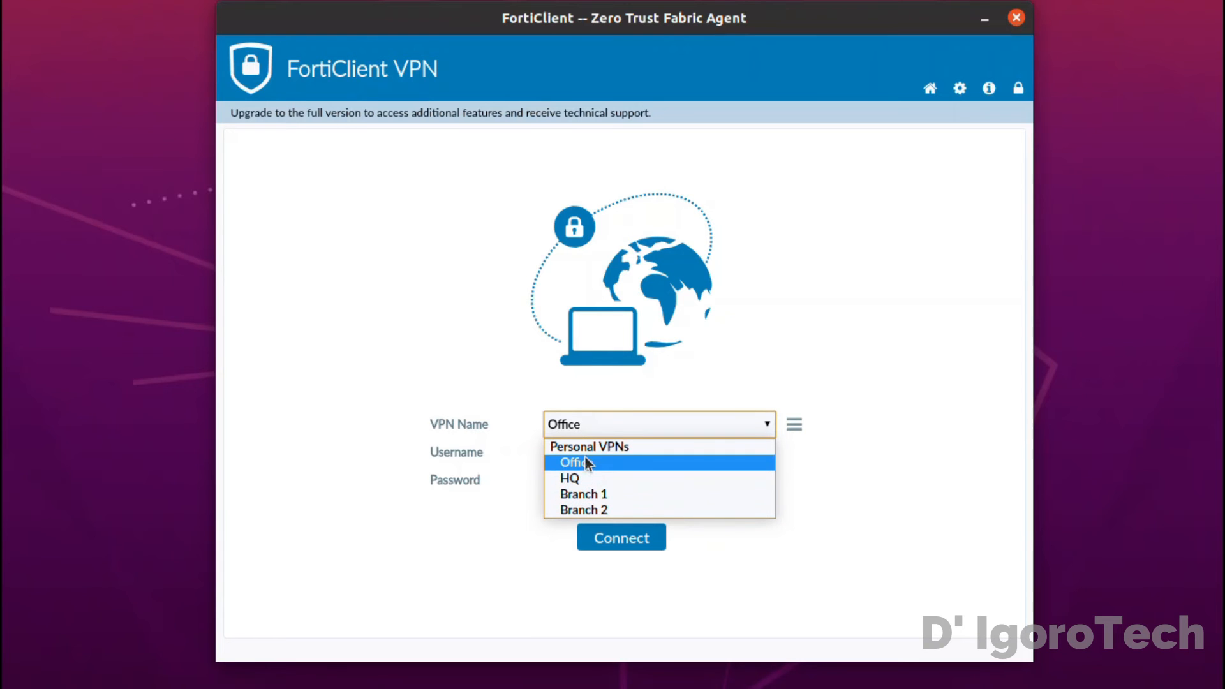
mouse_move(594, 424)
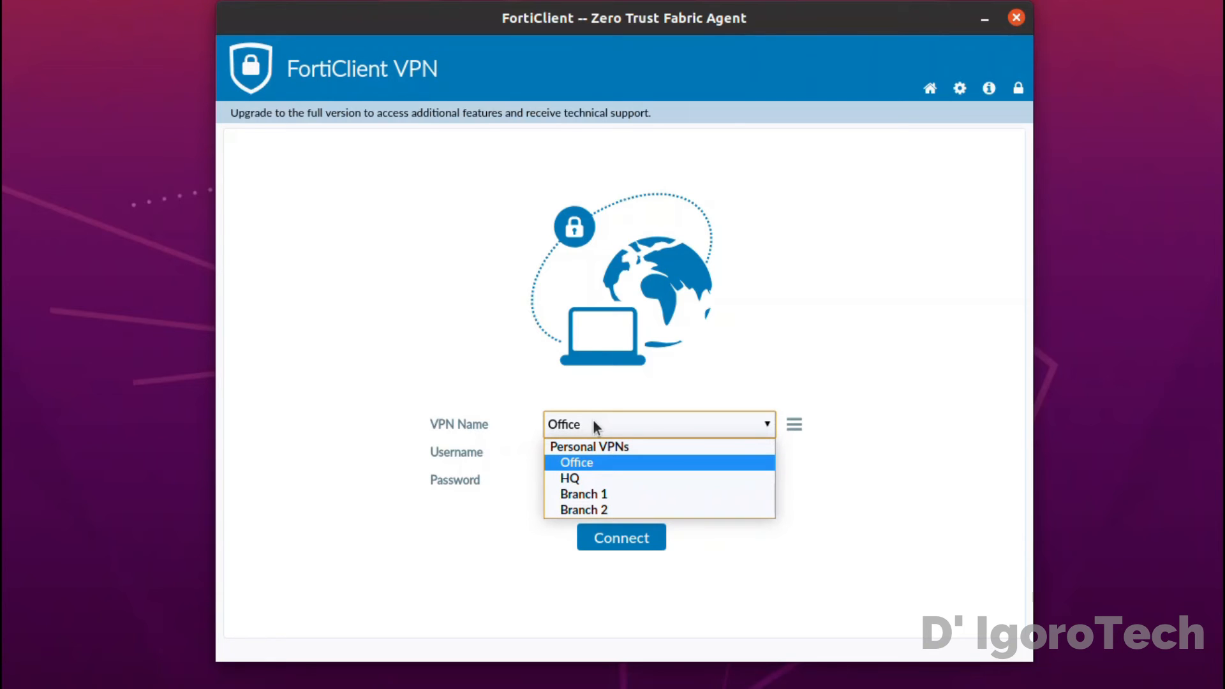
click(576, 462)
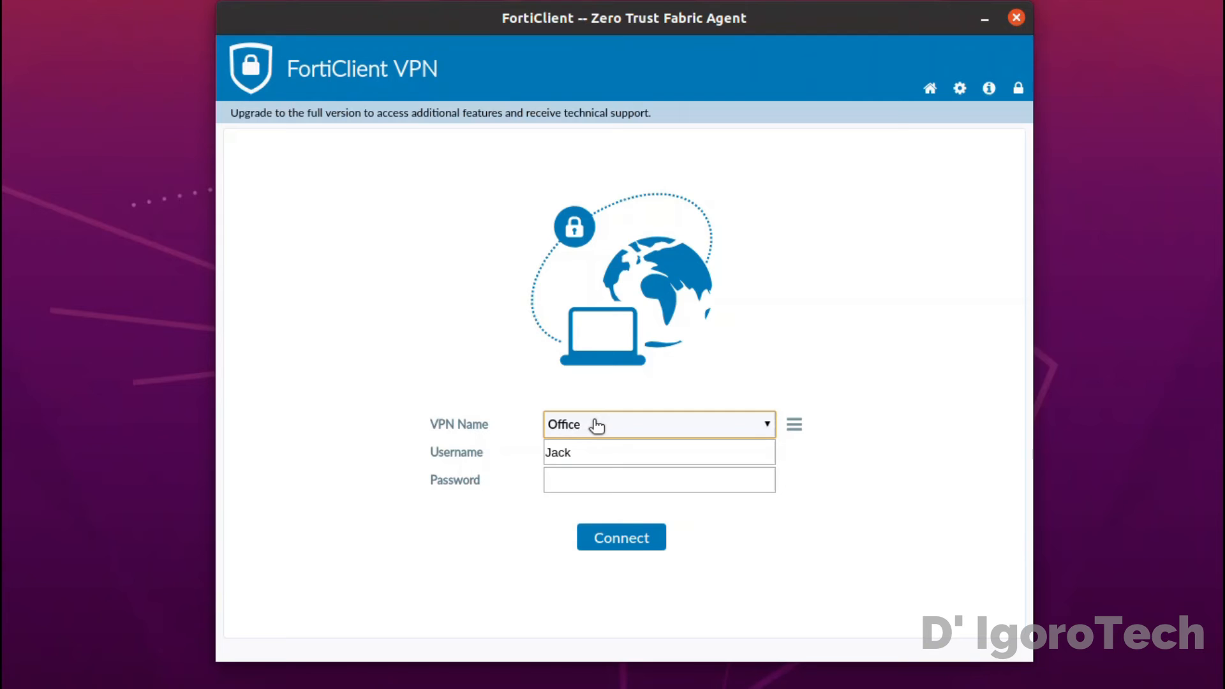
mouse_move(897, 204)
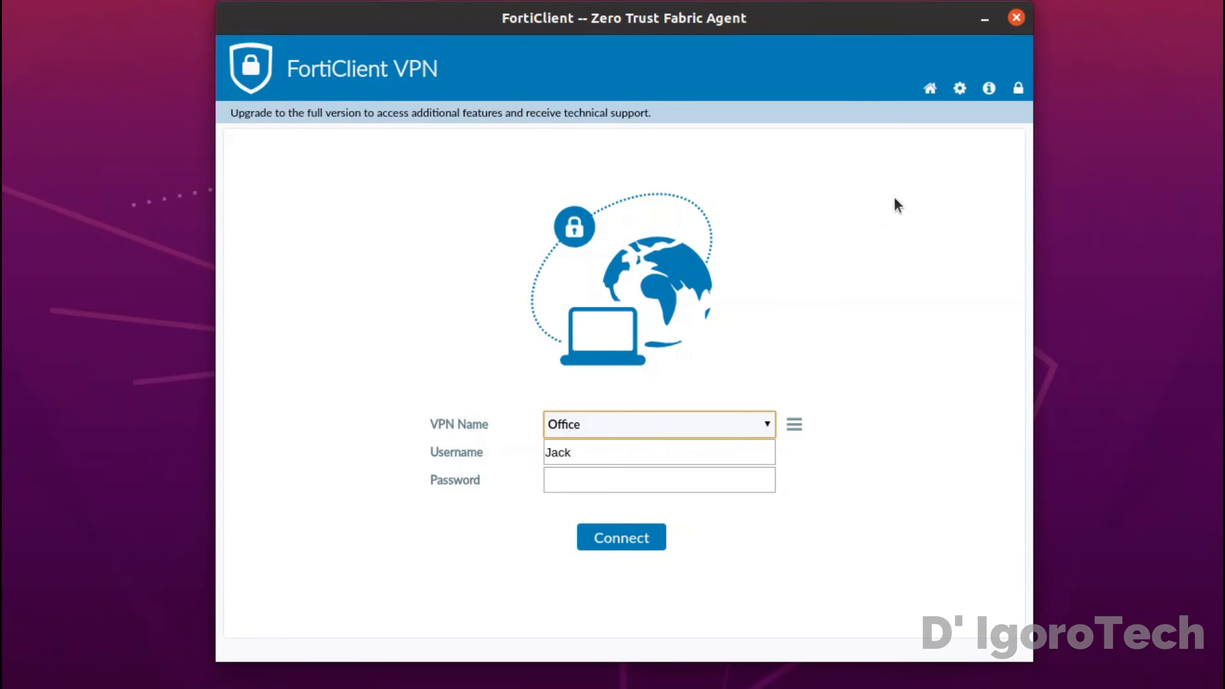
Open Settings and start a backup of the VPN configuration
click(960, 87)
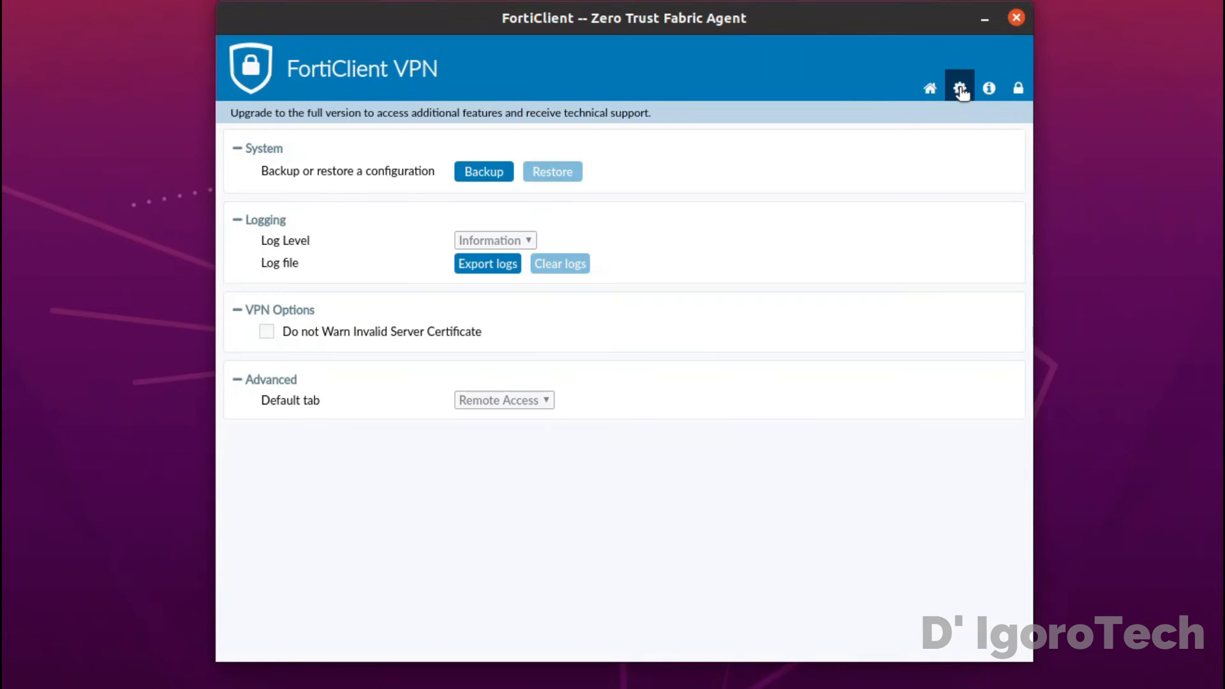
mouse_move(483, 171)
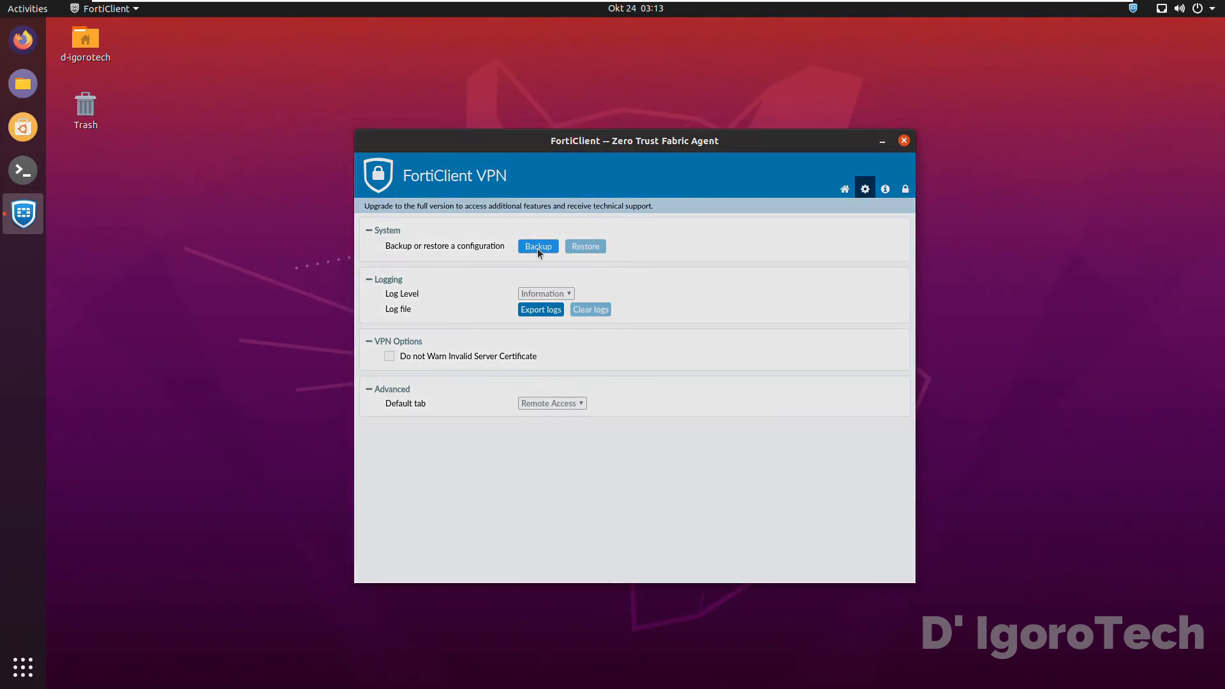
click(537, 247)
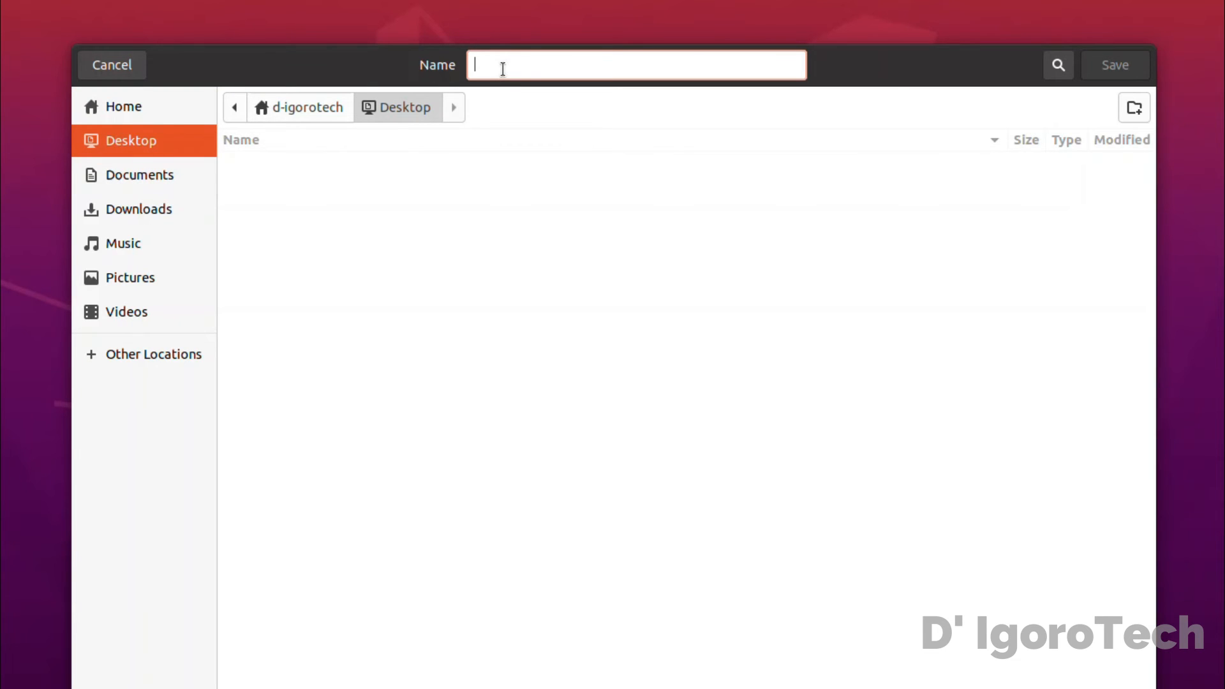
Save the backup file as 'FortiClient Remote Sites' in the Desktop folder
text(FortiCl)
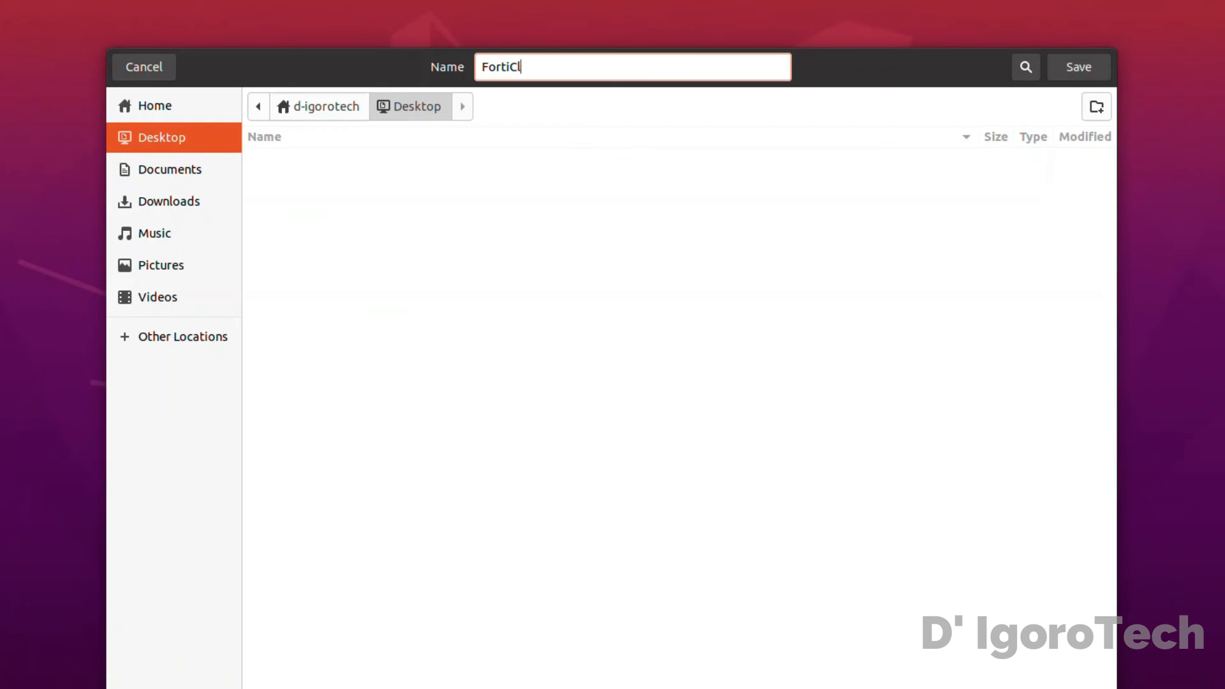
text(ient Remote Sites)
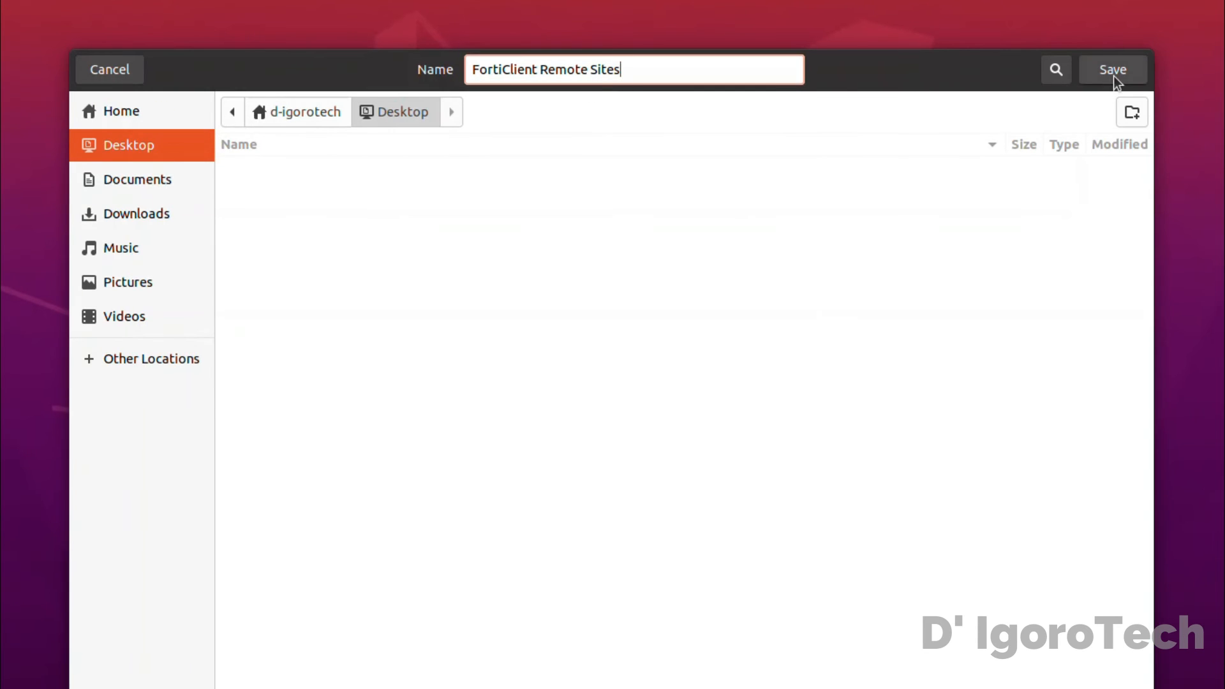
click(1112, 69)
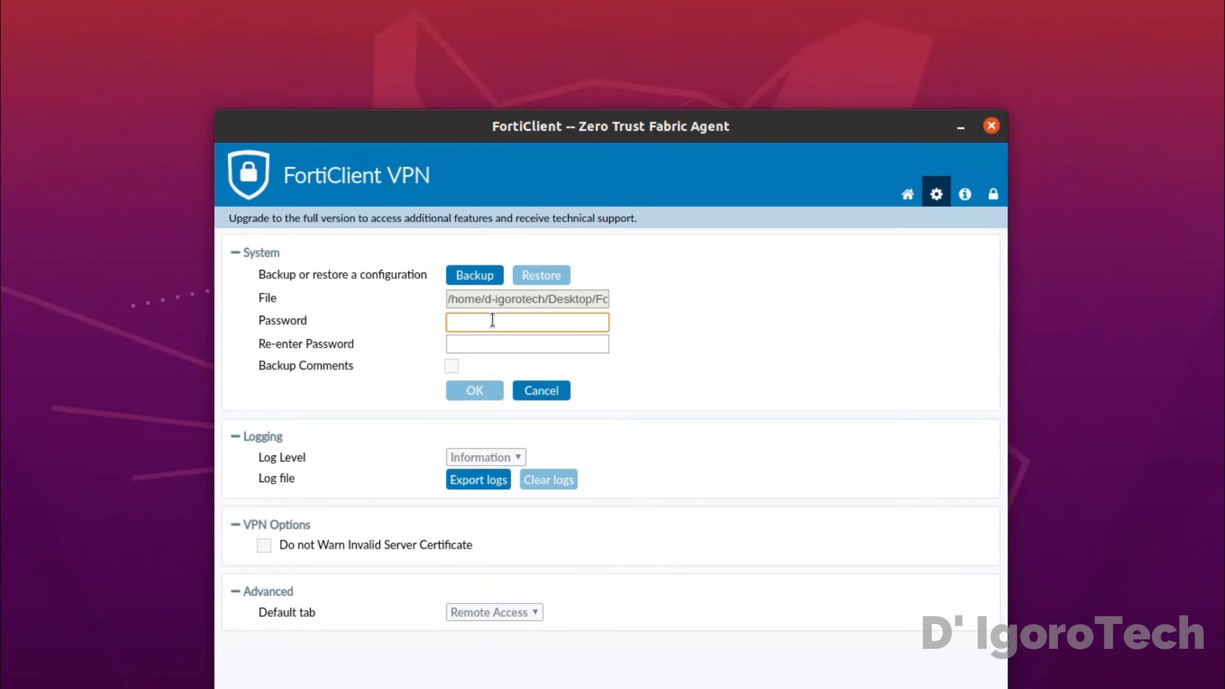
text(password)
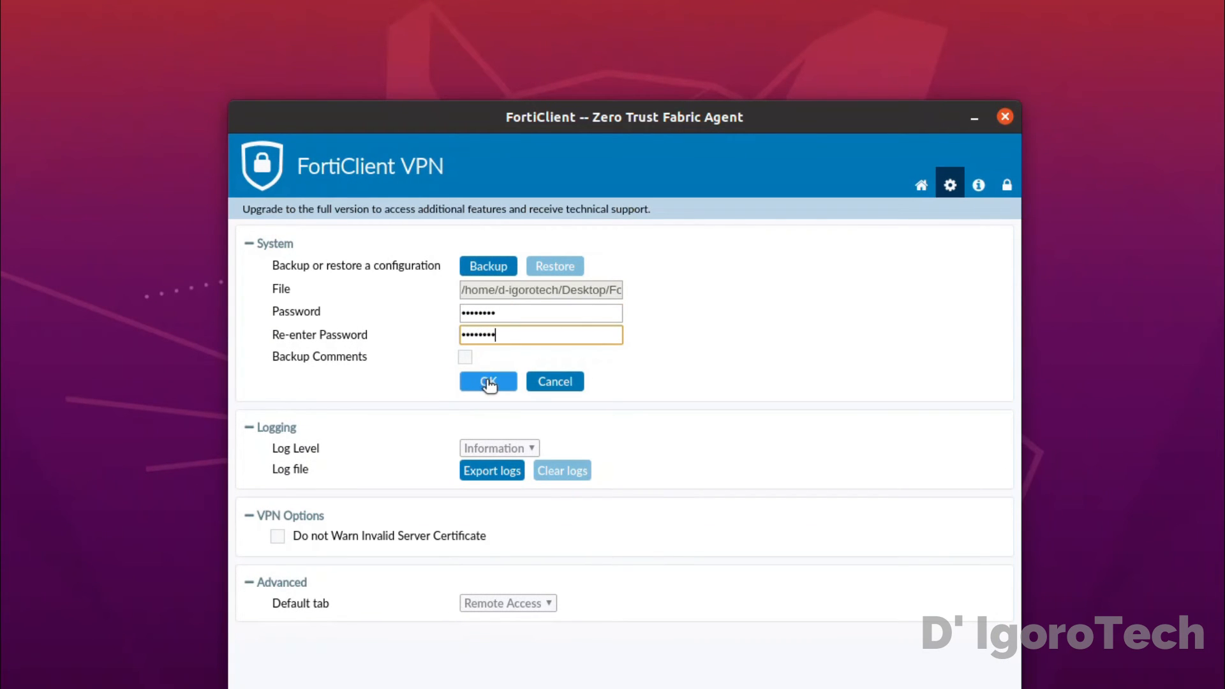
click(487, 382)
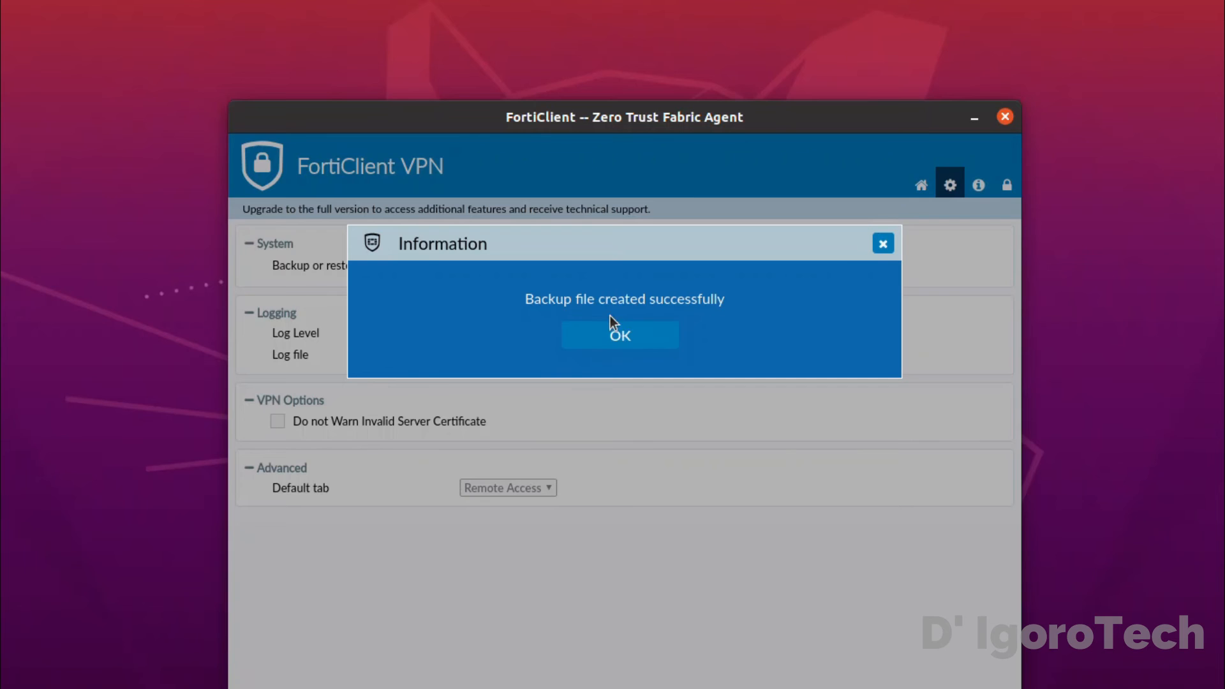
click(619, 335)
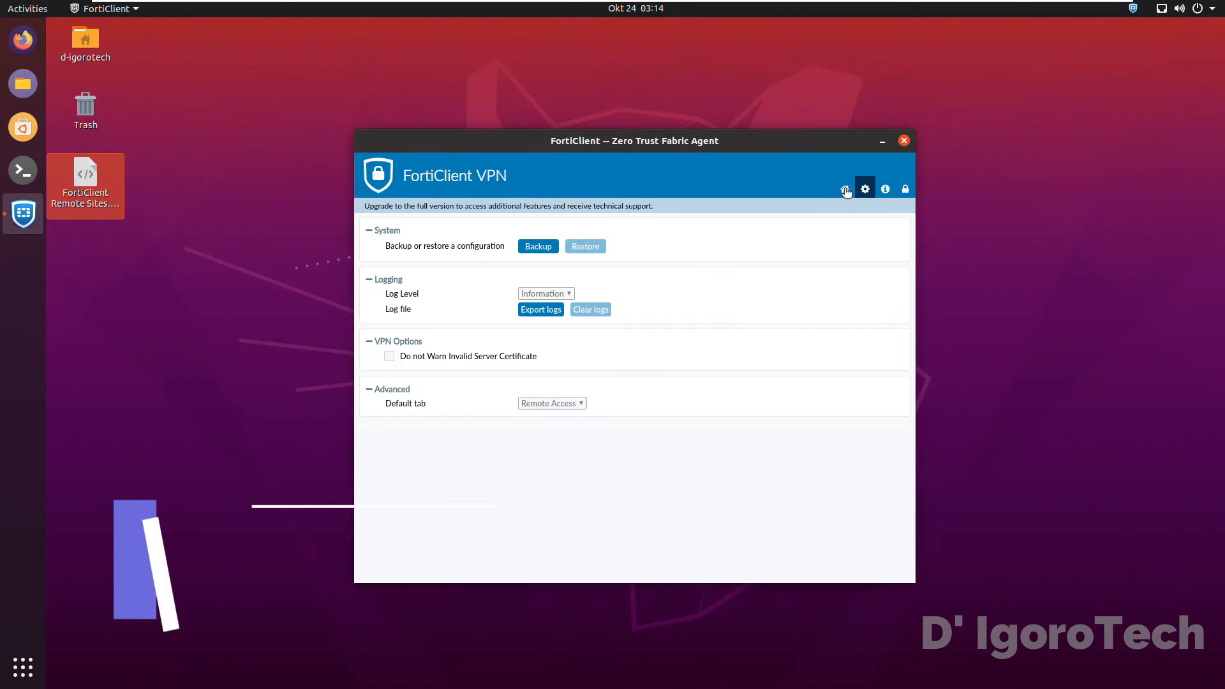
click(844, 188)
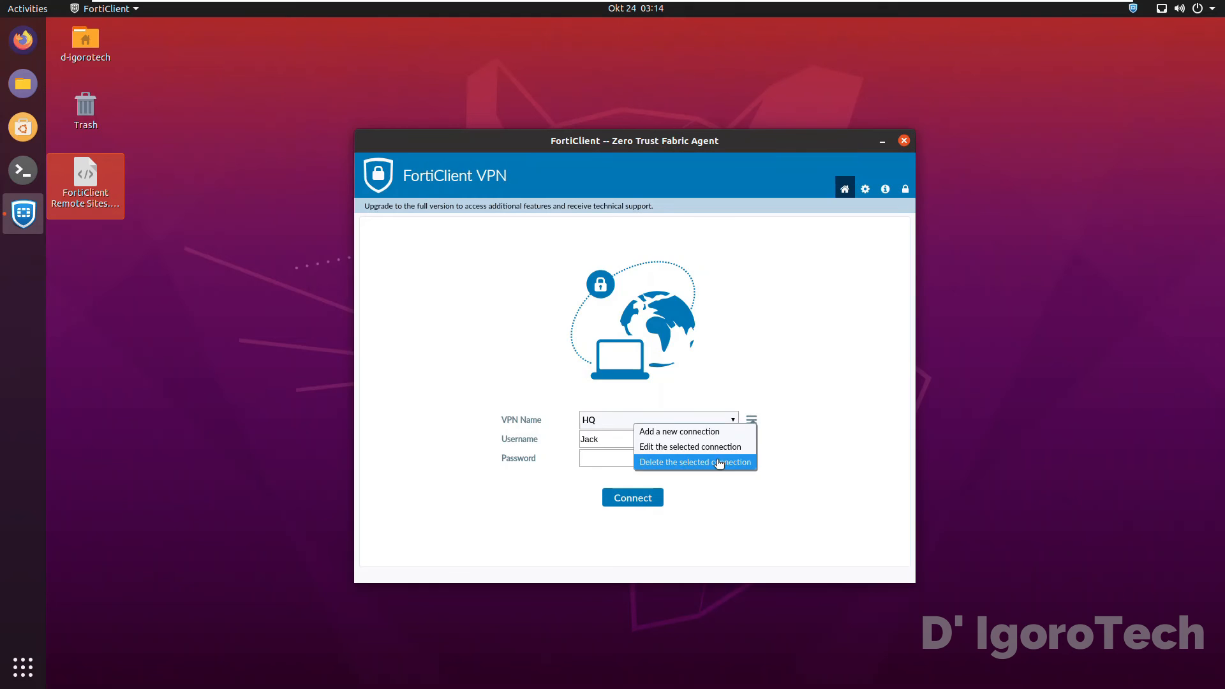
Delete the Branch 2 connection and confirm with Yes
click(694, 462)
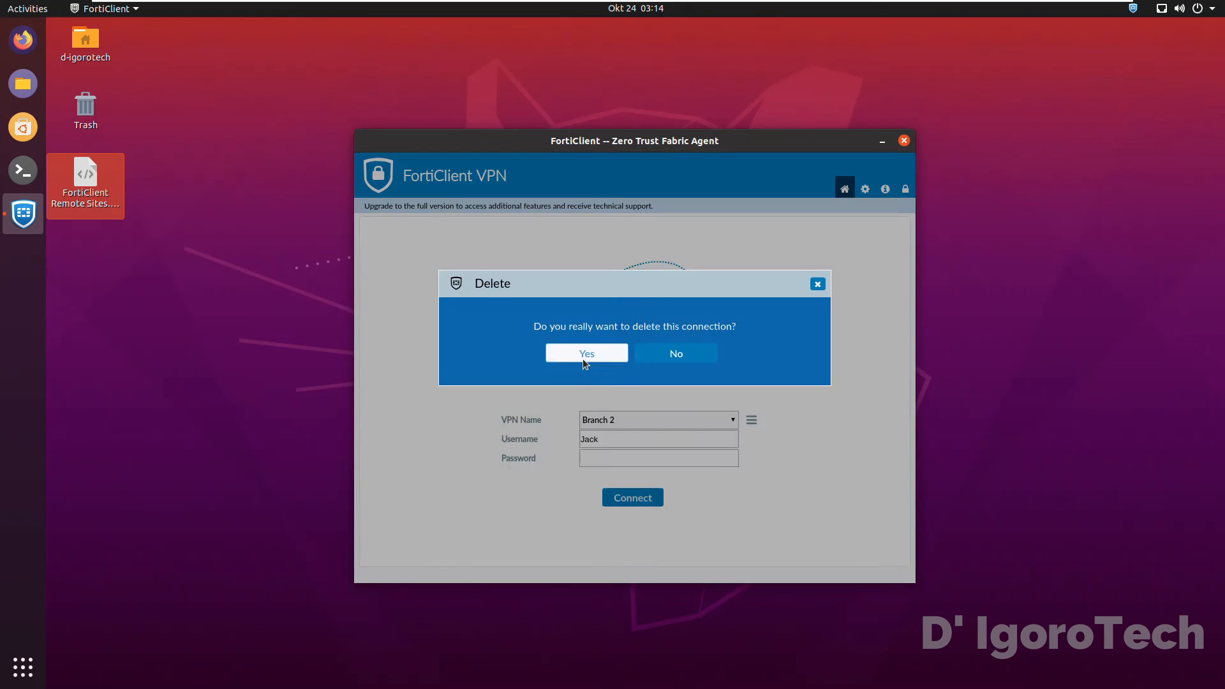
click(585, 353)
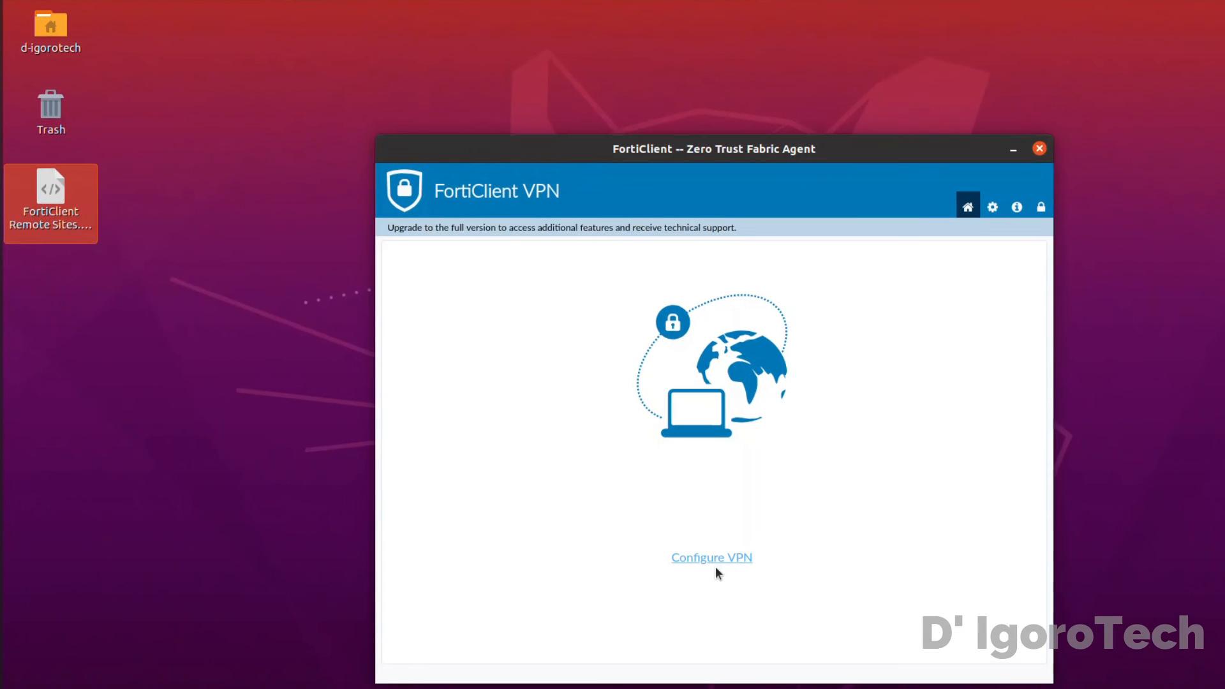
mouse_move(711, 563)
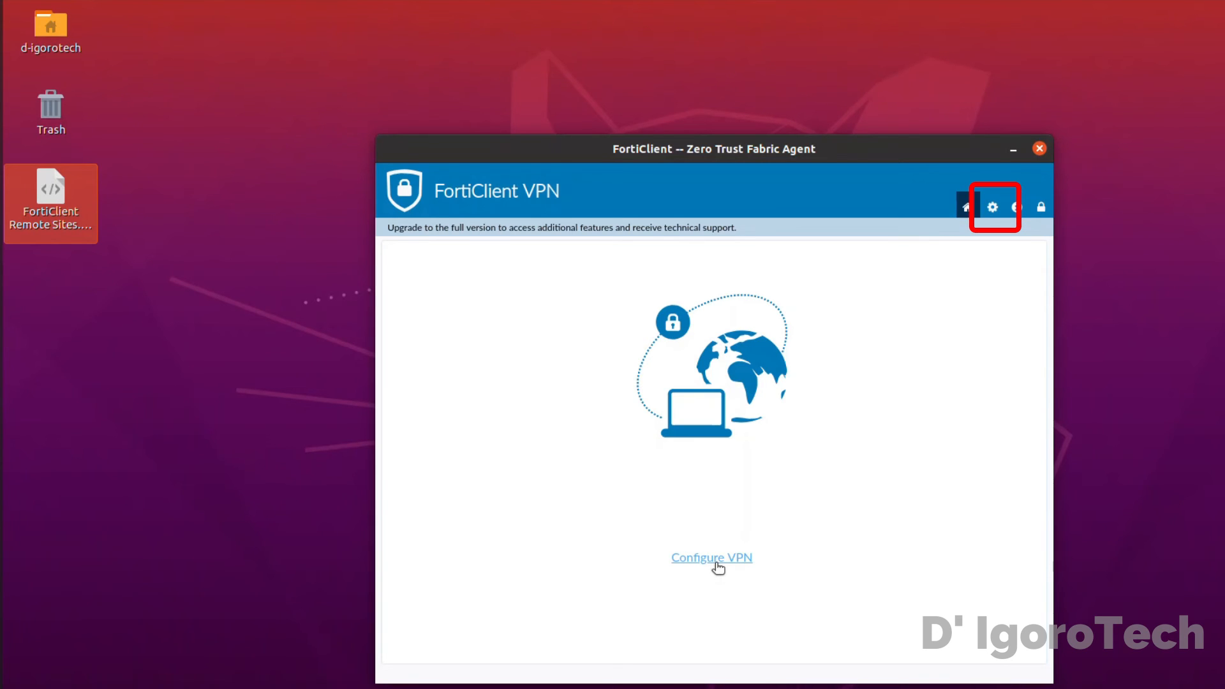
Open settings and authenticate with the system password to unlock them
click(993, 206)
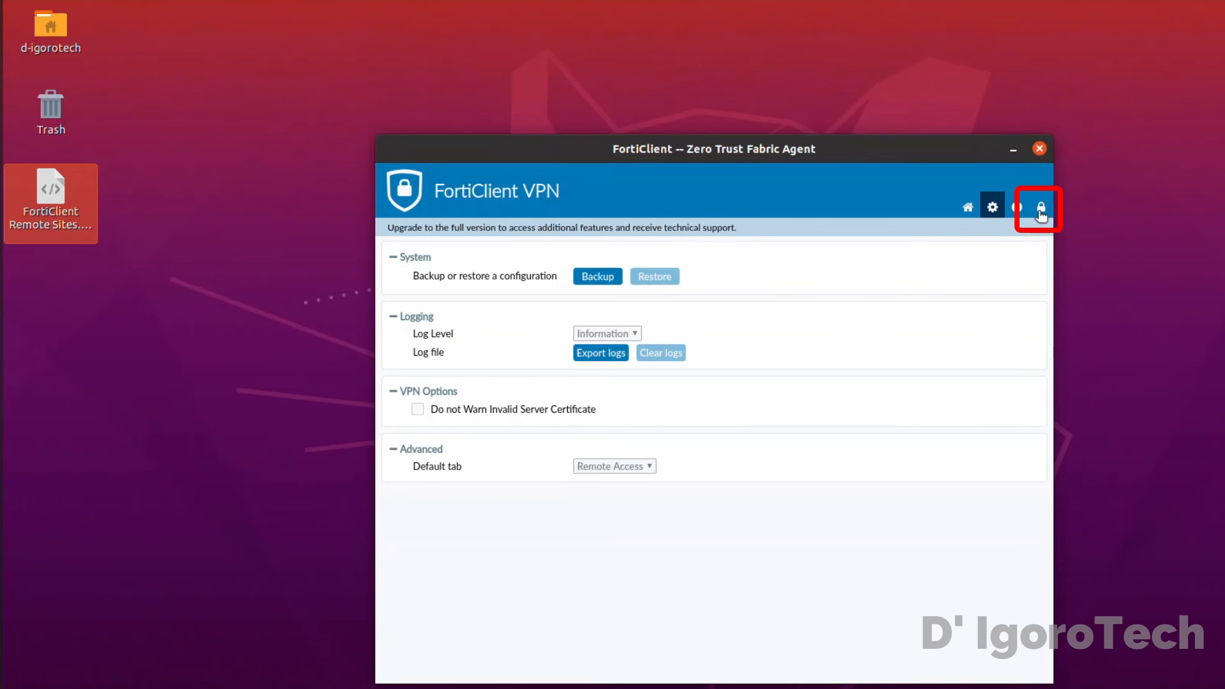
click(1040, 209)
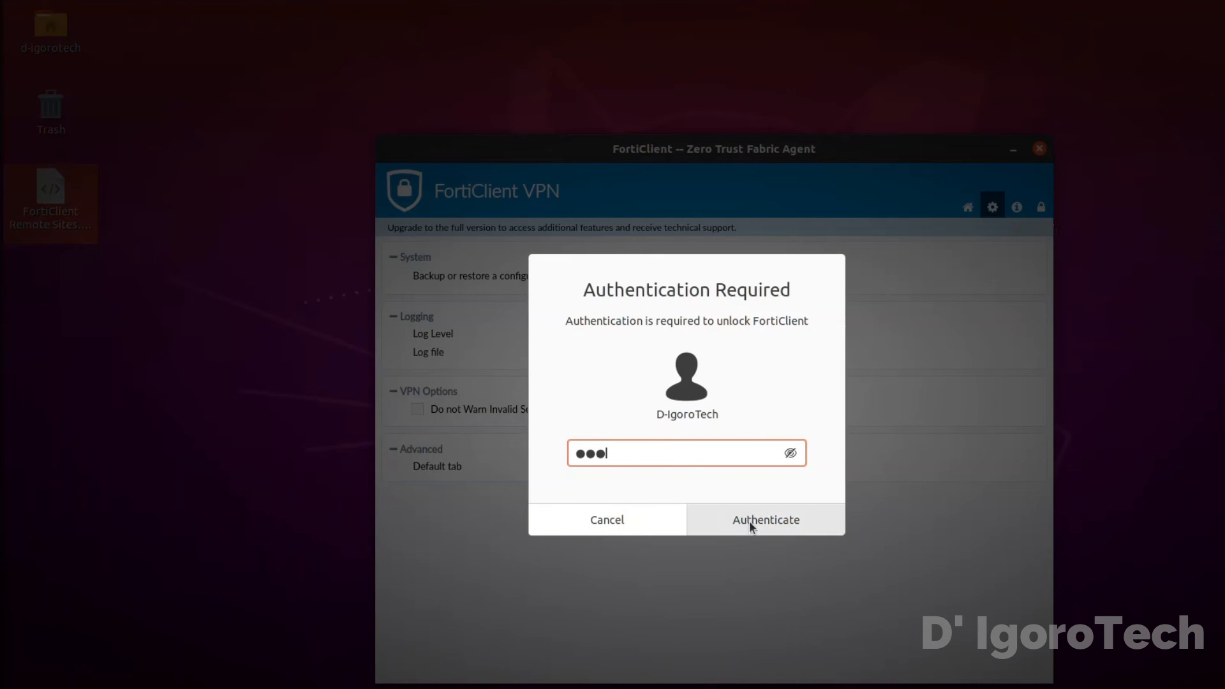
click(766, 519)
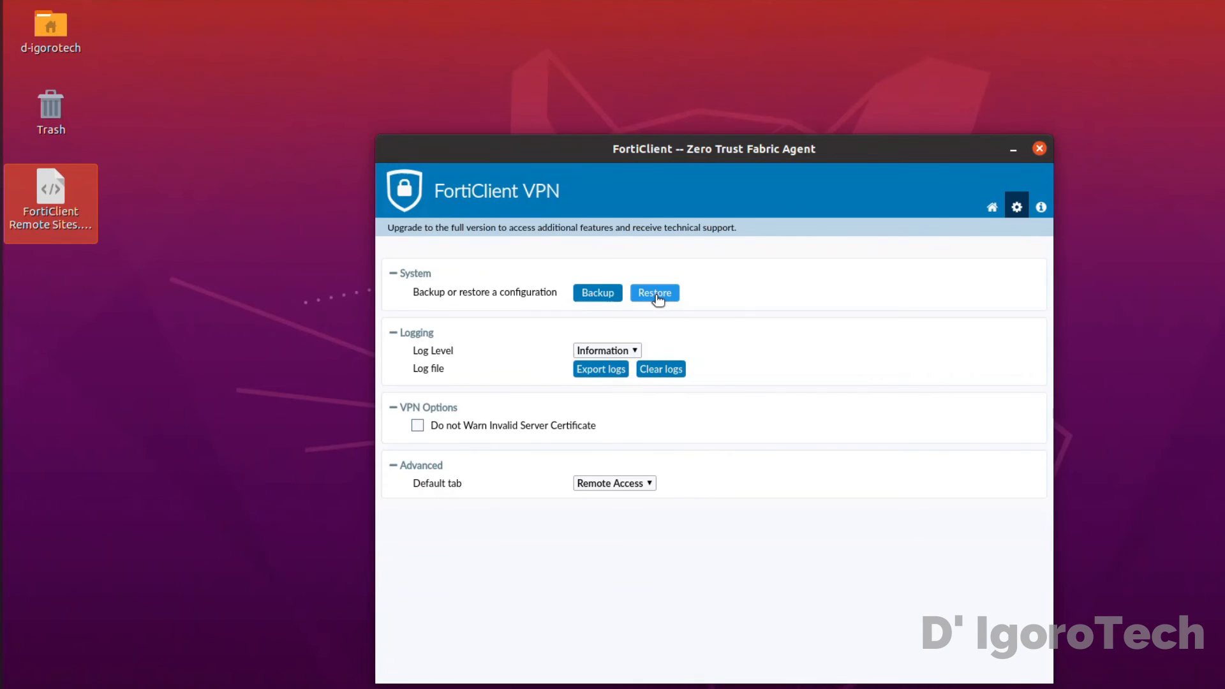
click(654, 292)
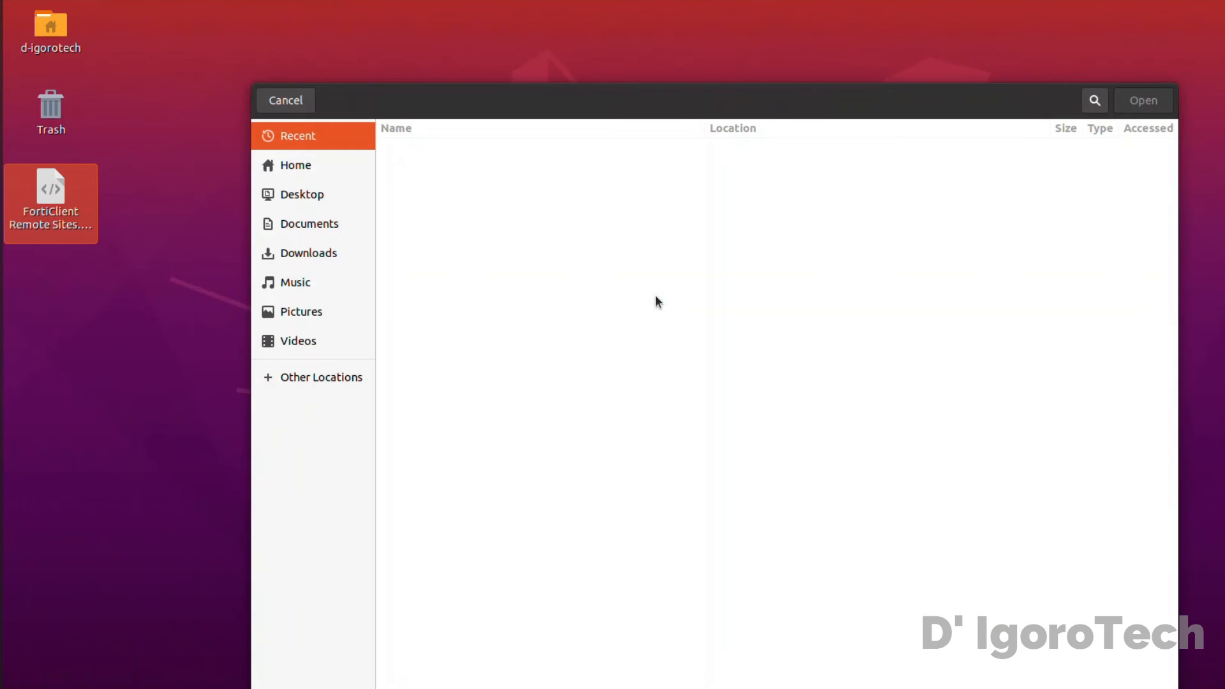
mouse_move(301, 194)
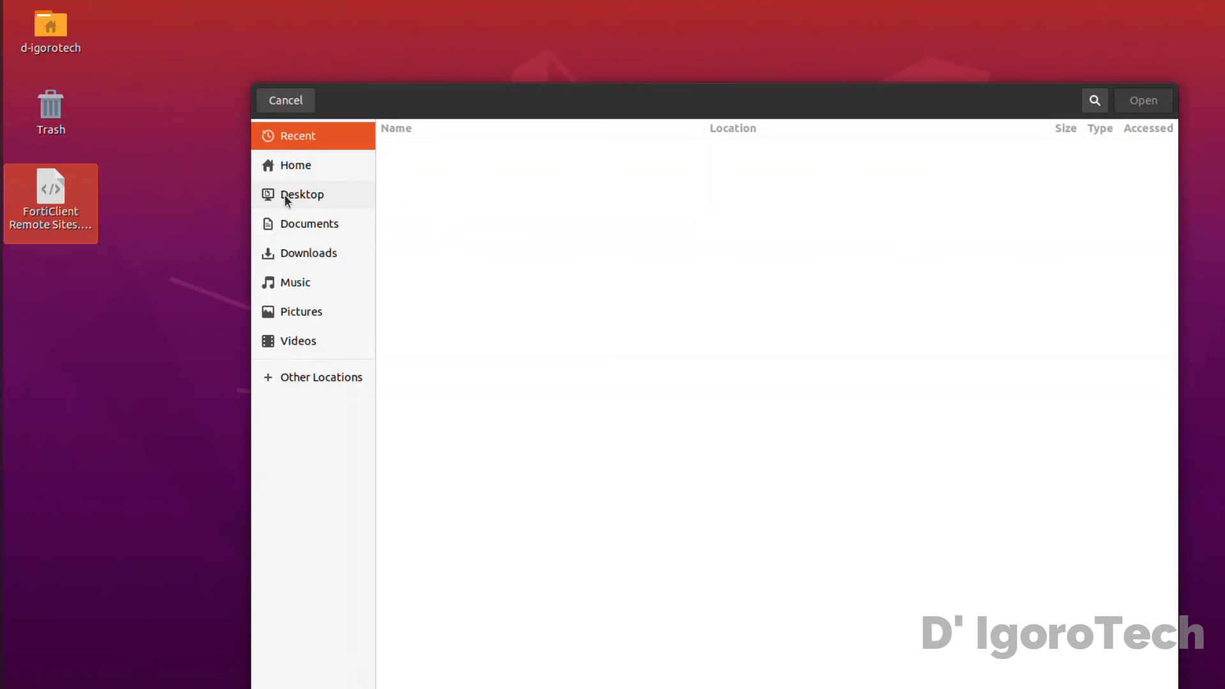
click(302, 194)
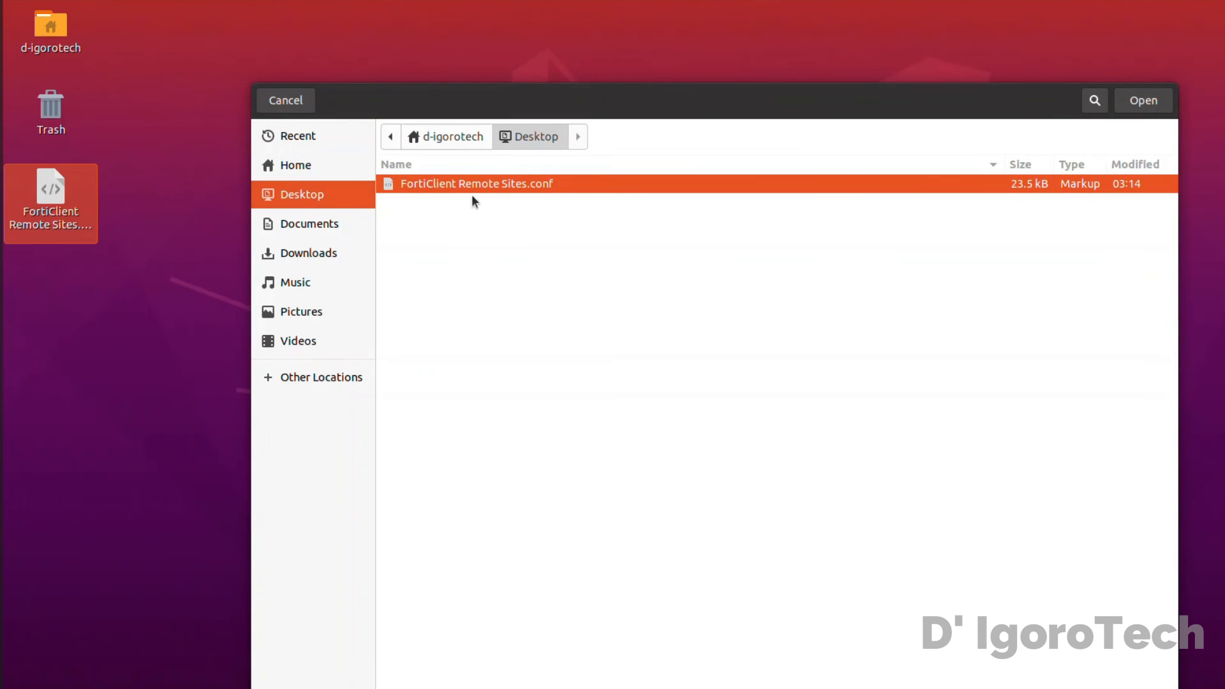
mouse_move(492, 191)
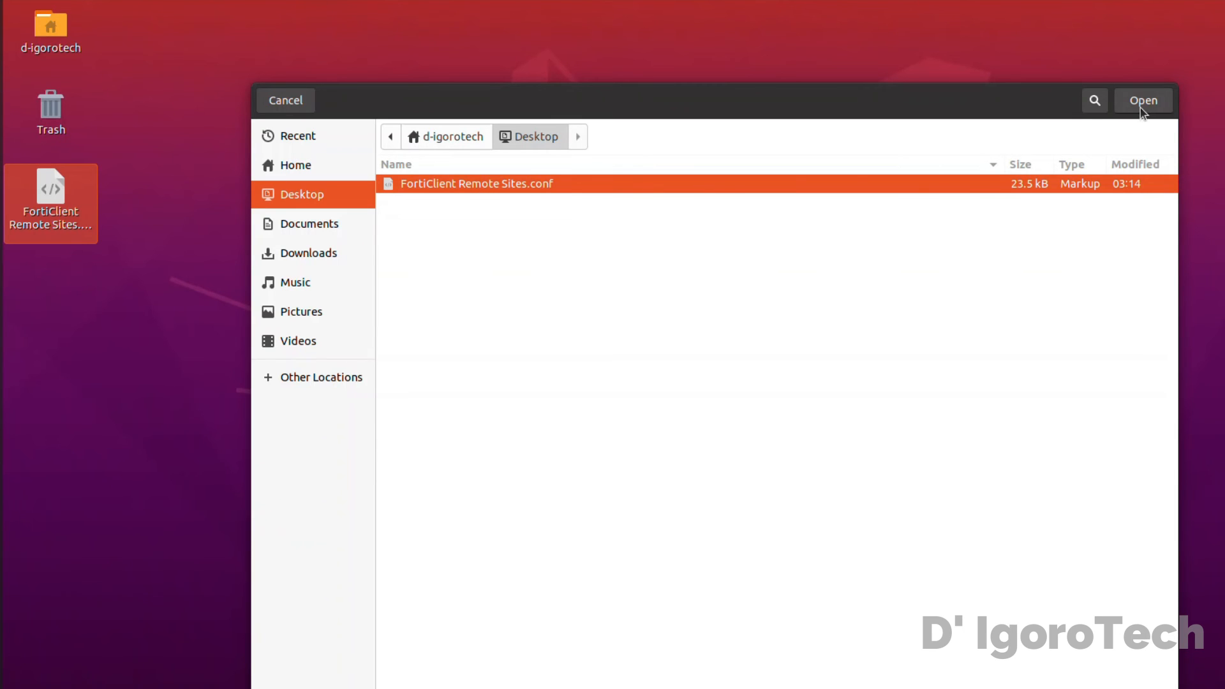
click(1141, 100)
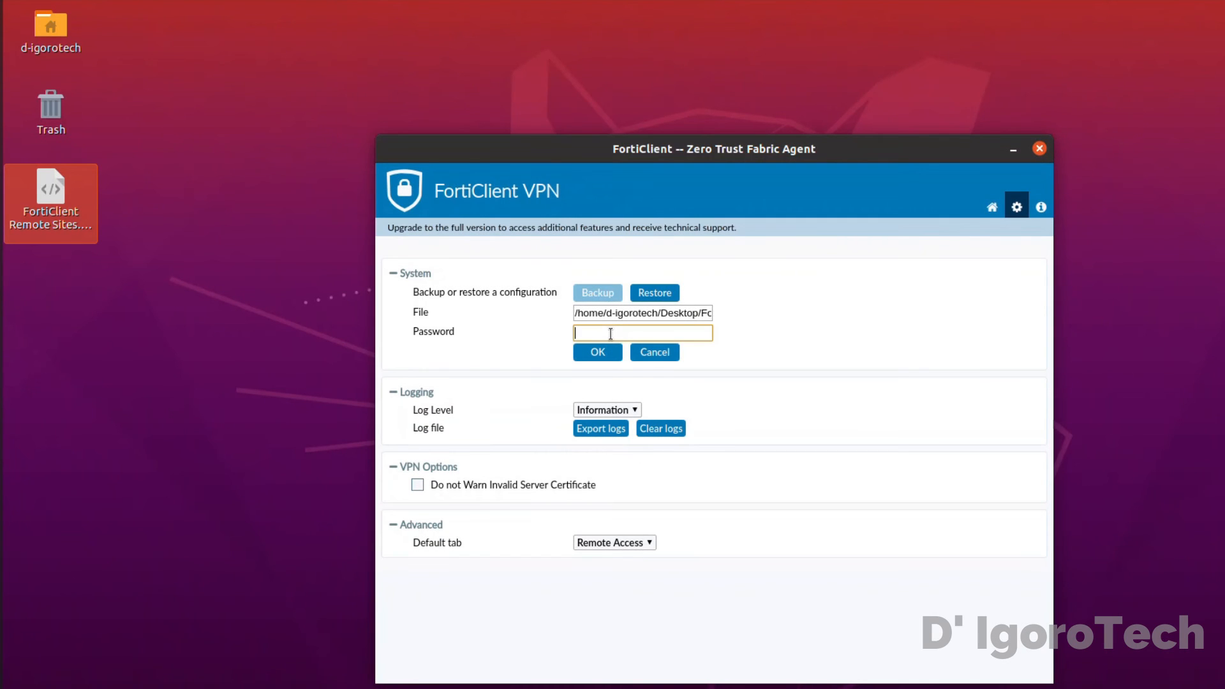
text(password)
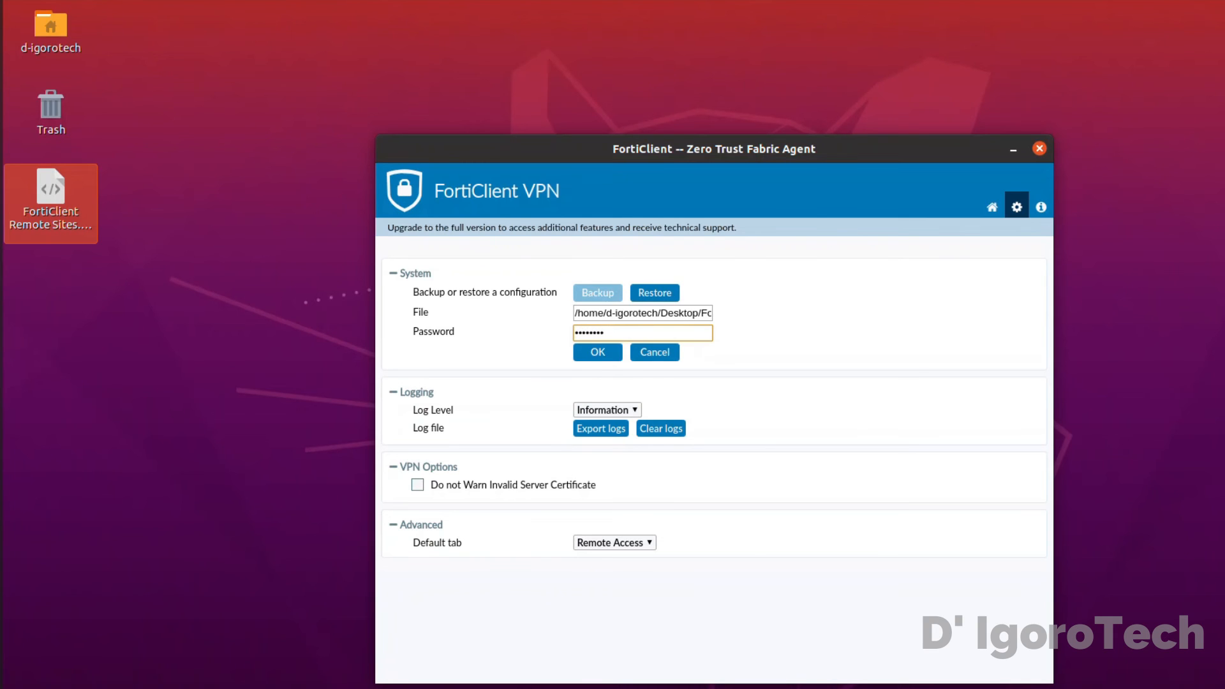
click(596, 352)
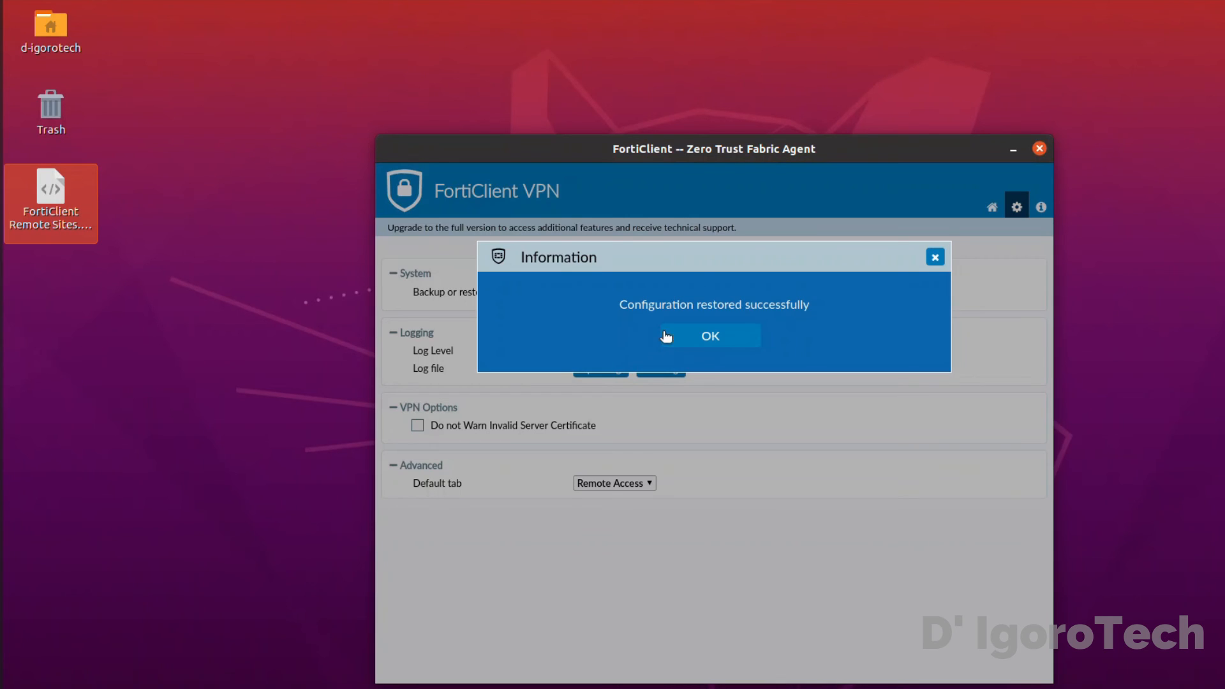
mouse_move(709, 335)
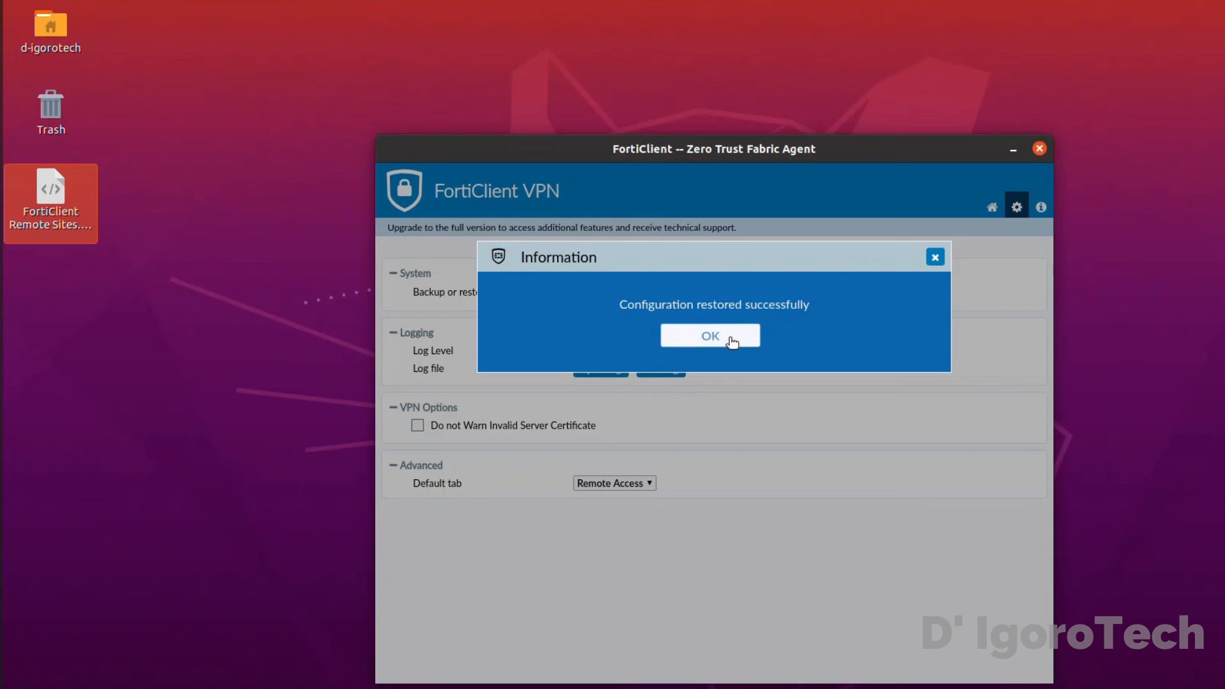
click(708, 335)
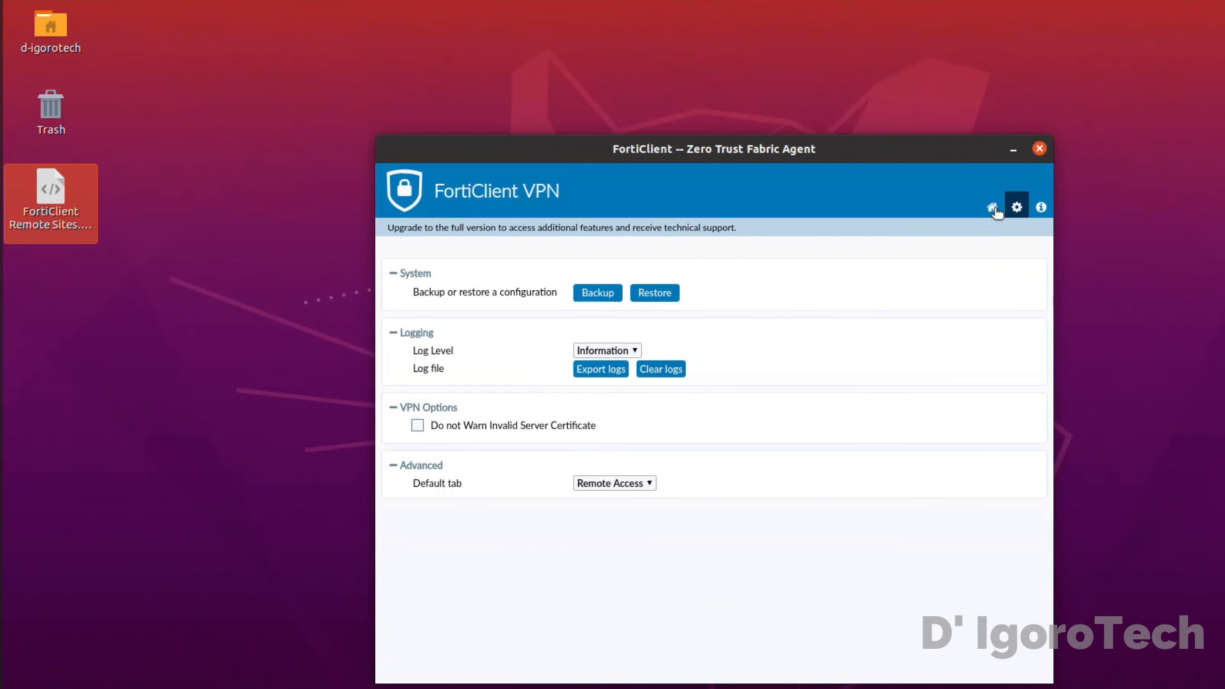
Reconnect to the restored Office VPN, accept the certificate, then disconnect and close FortiClient
click(992, 206)
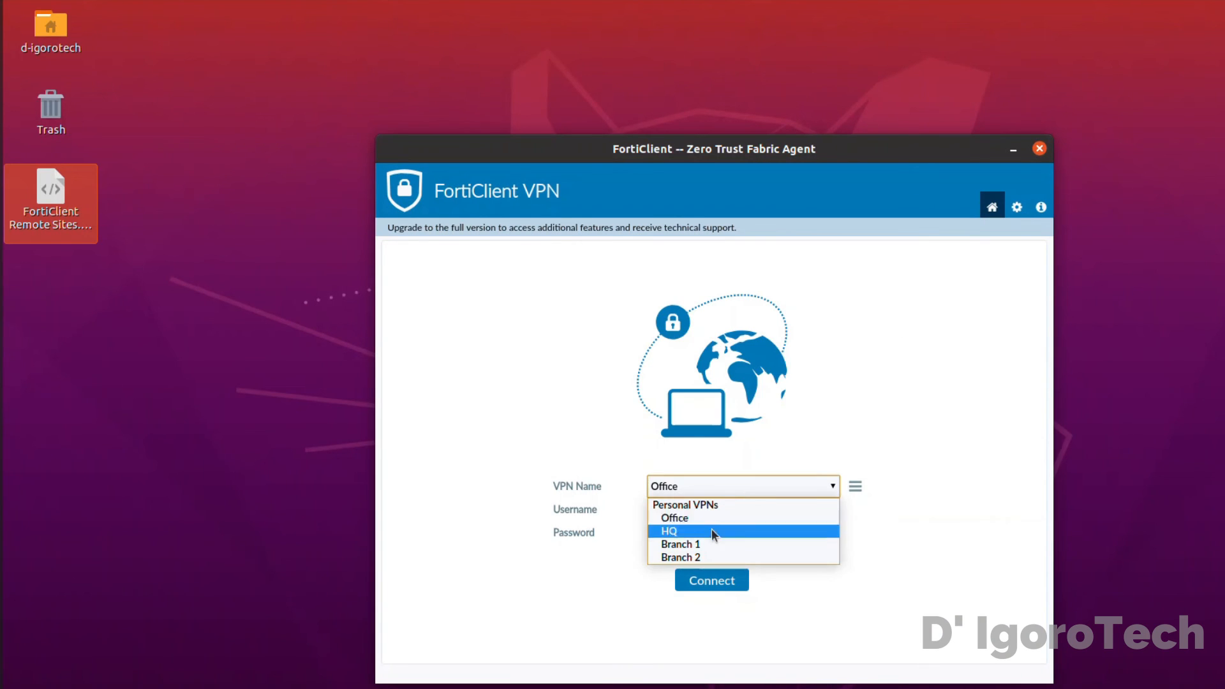
mouse_move(746, 448)
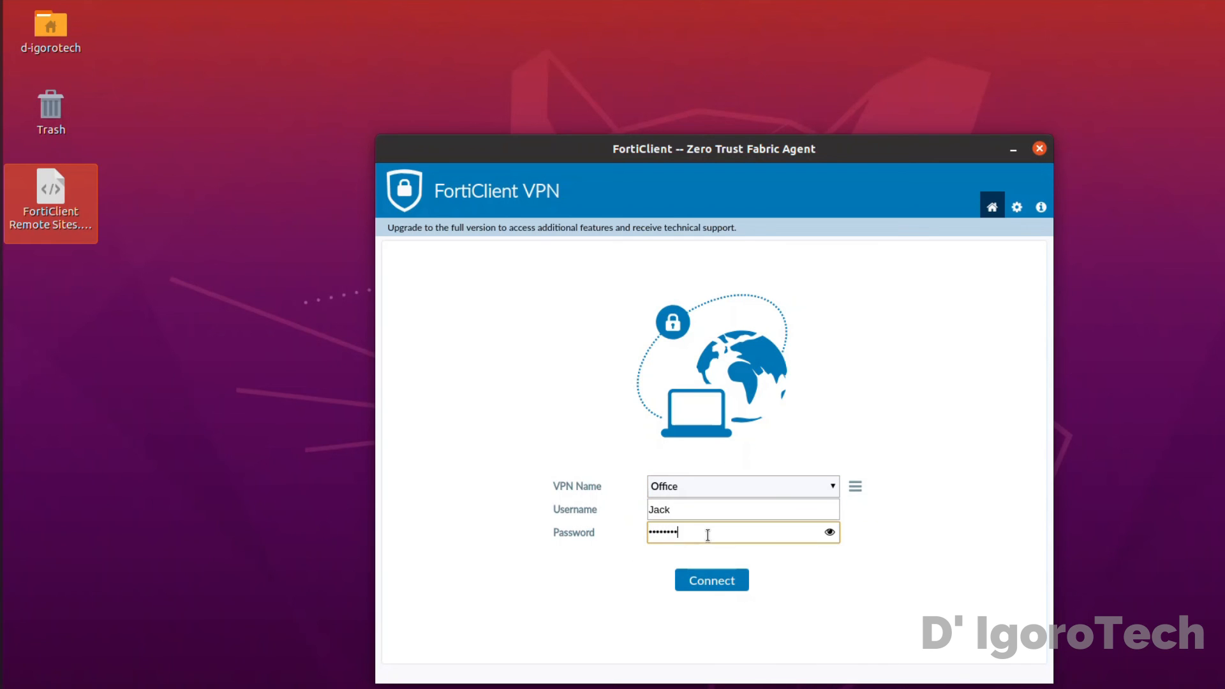
click(710, 580)
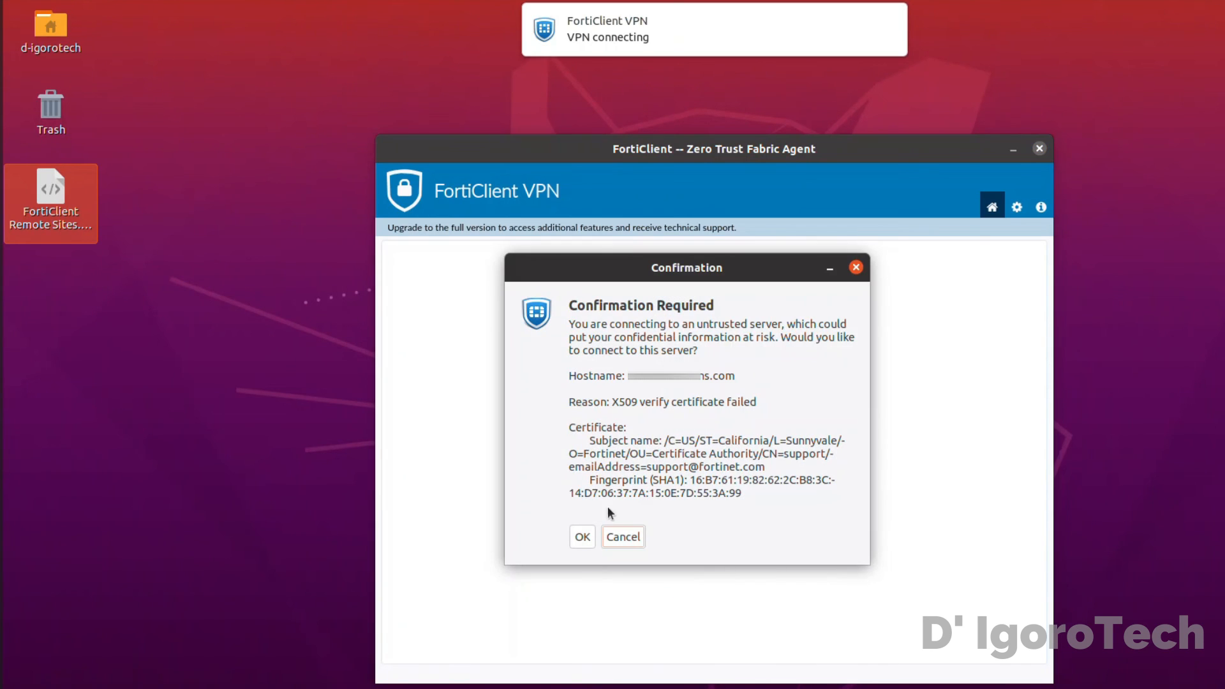
click(582, 537)
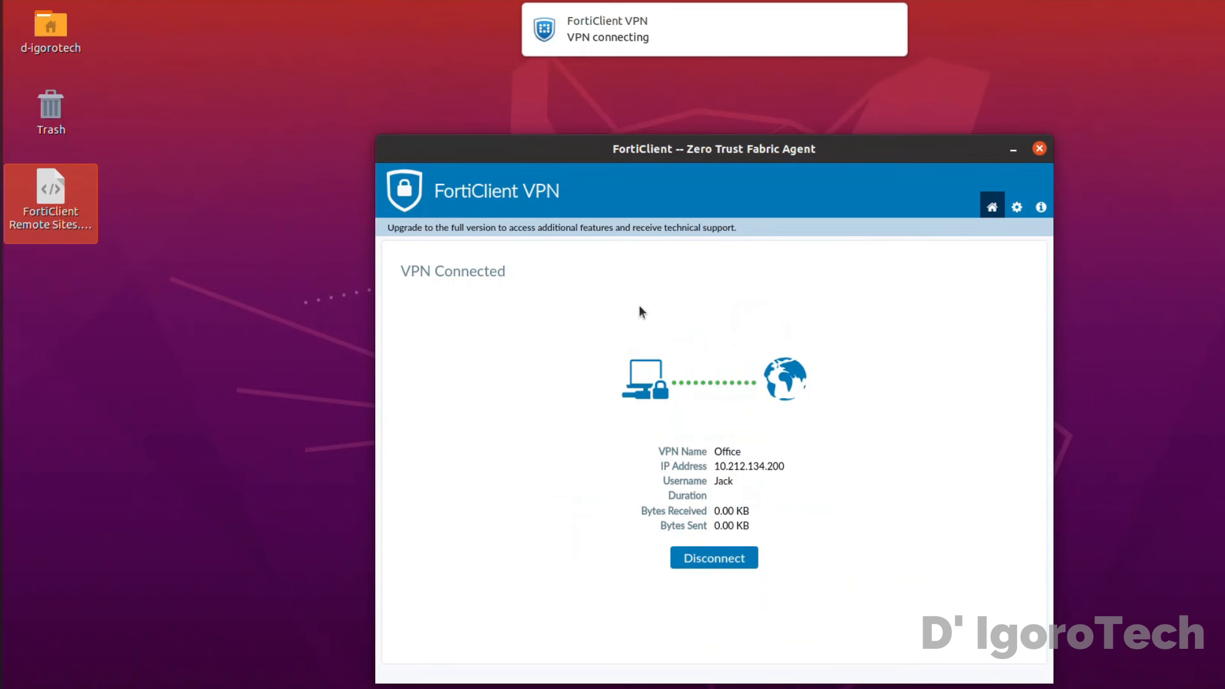
mouse_move(719, 224)
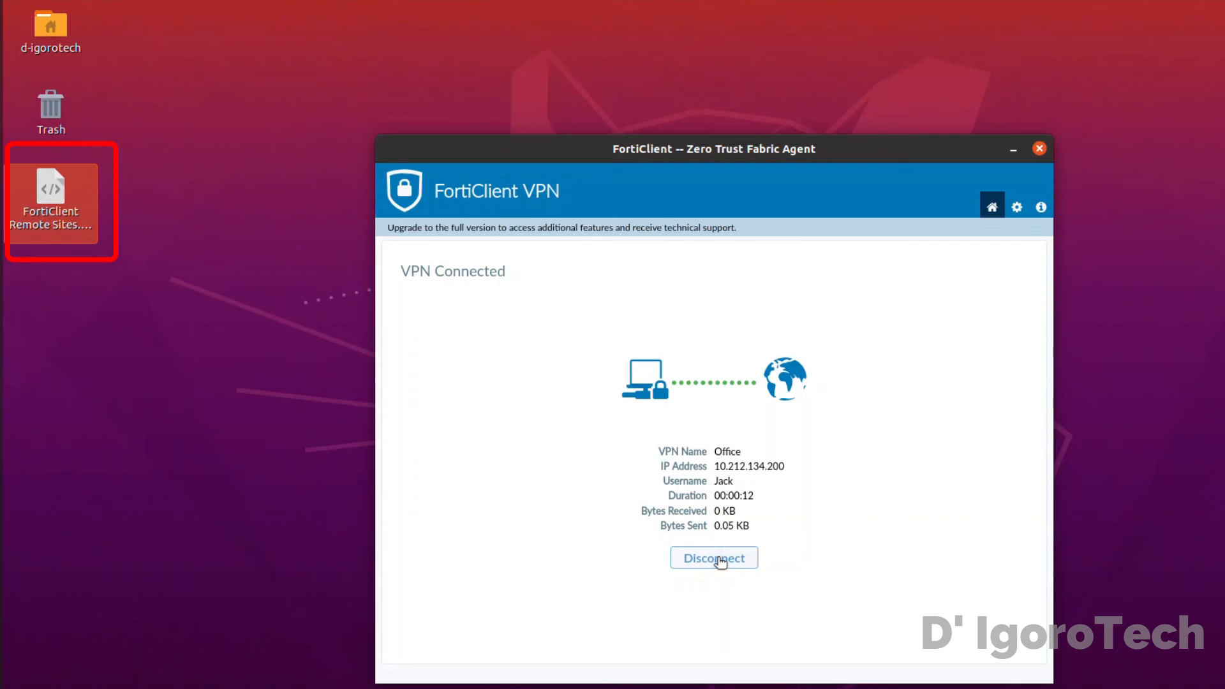
click(713, 558)
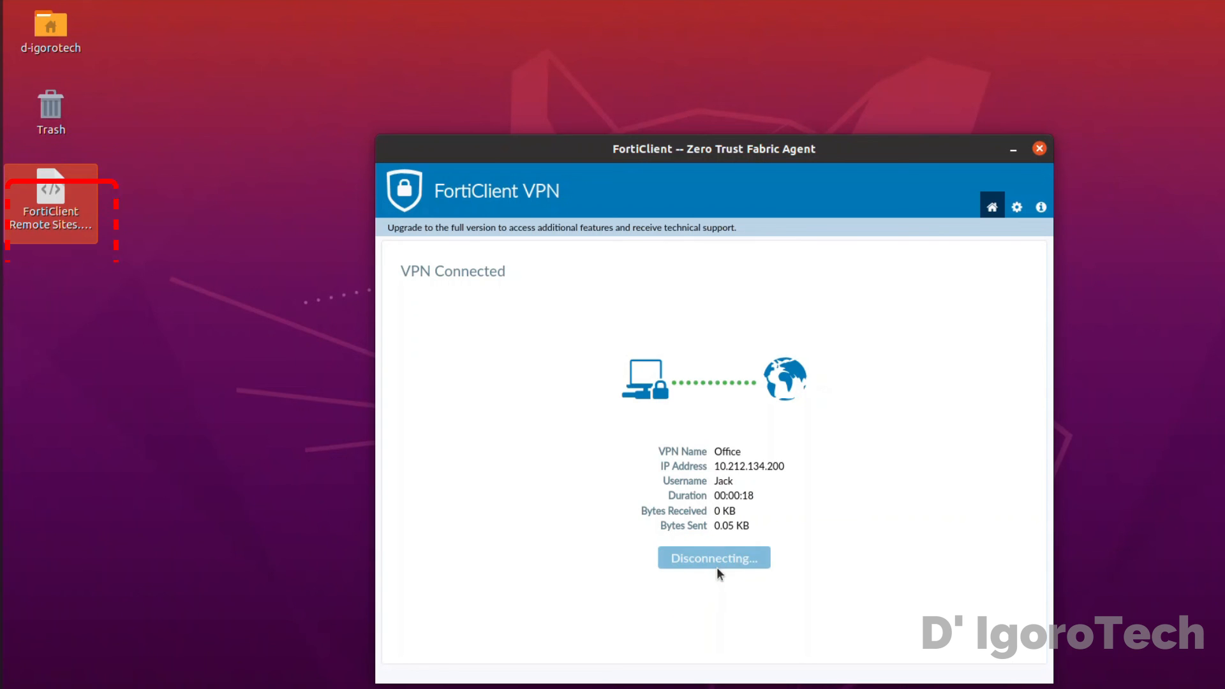
click(1040, 149)
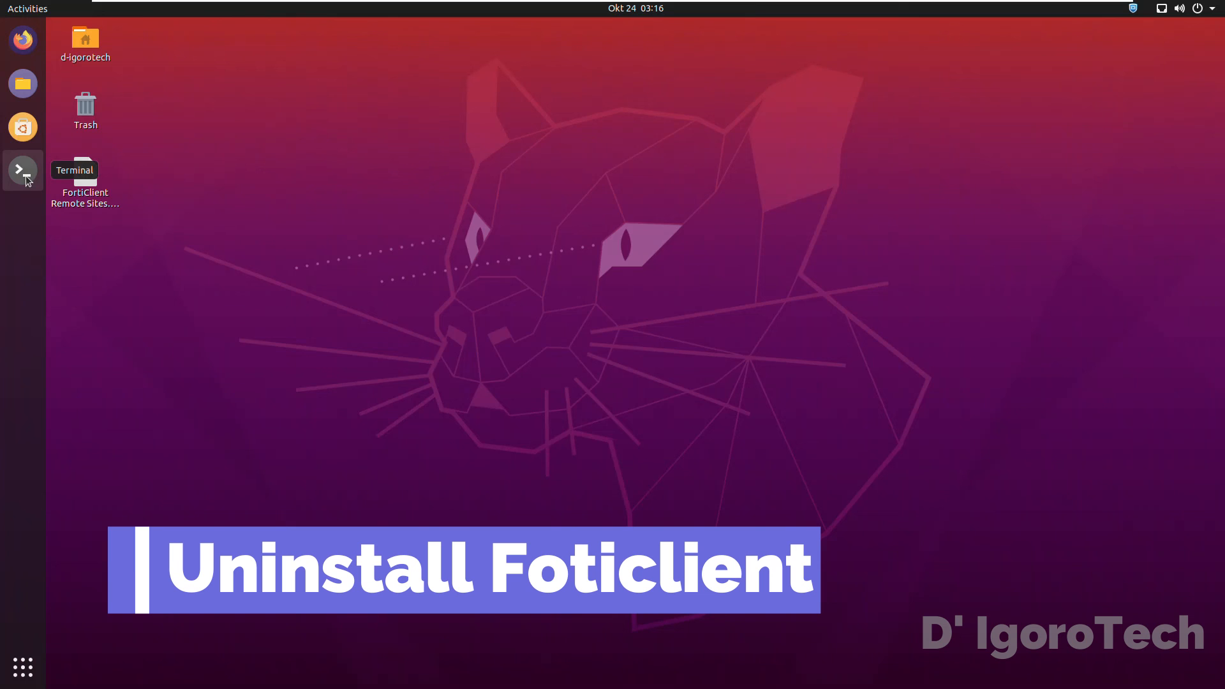
Run 'sudo apt-get --purge remove forticlient' in a new terminal and confirm removal with y
click(21, 171)
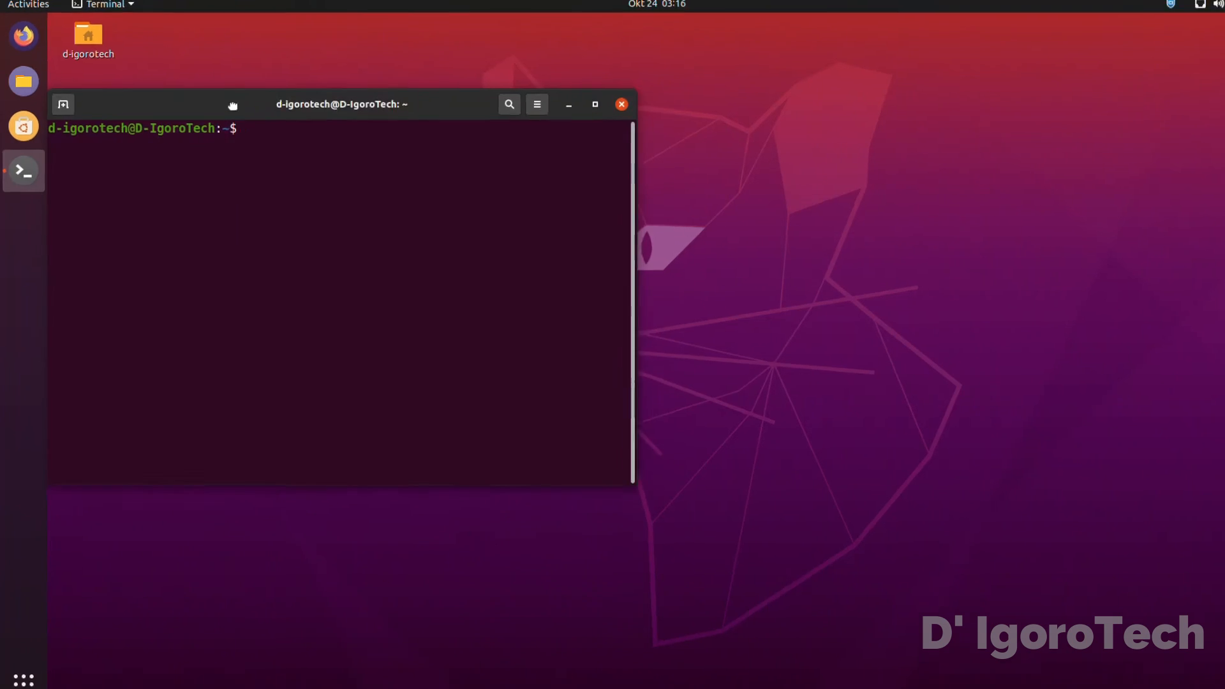
text(sudo apt)
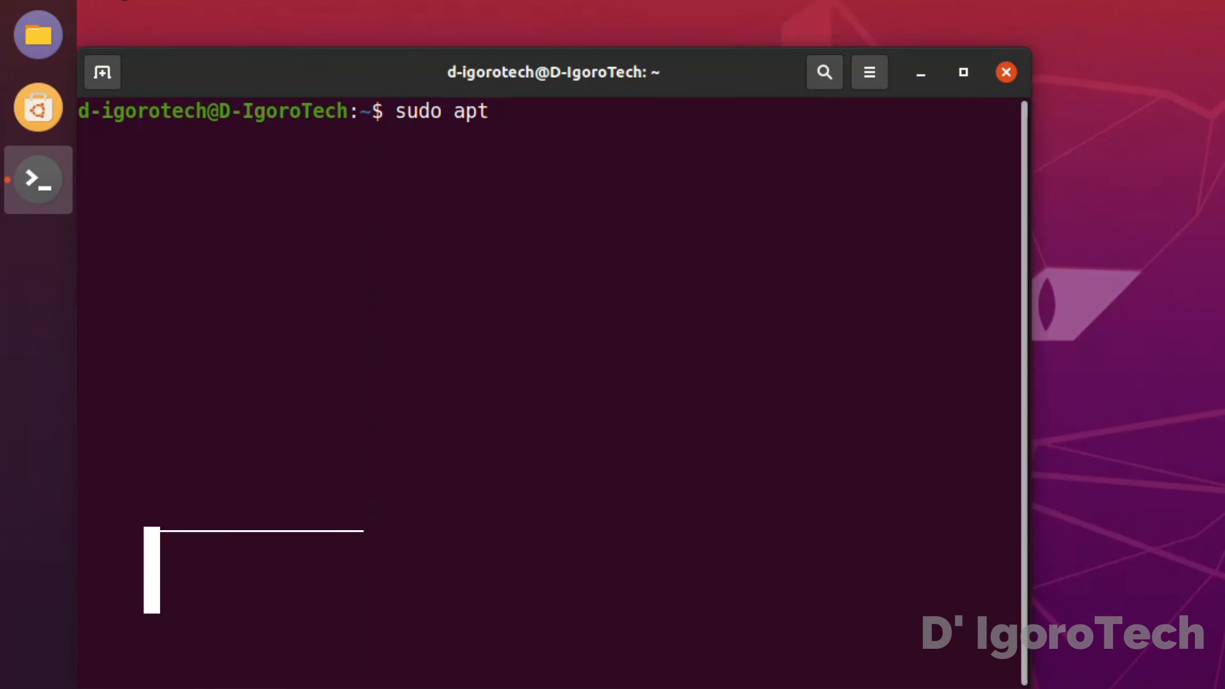
text(-get --)
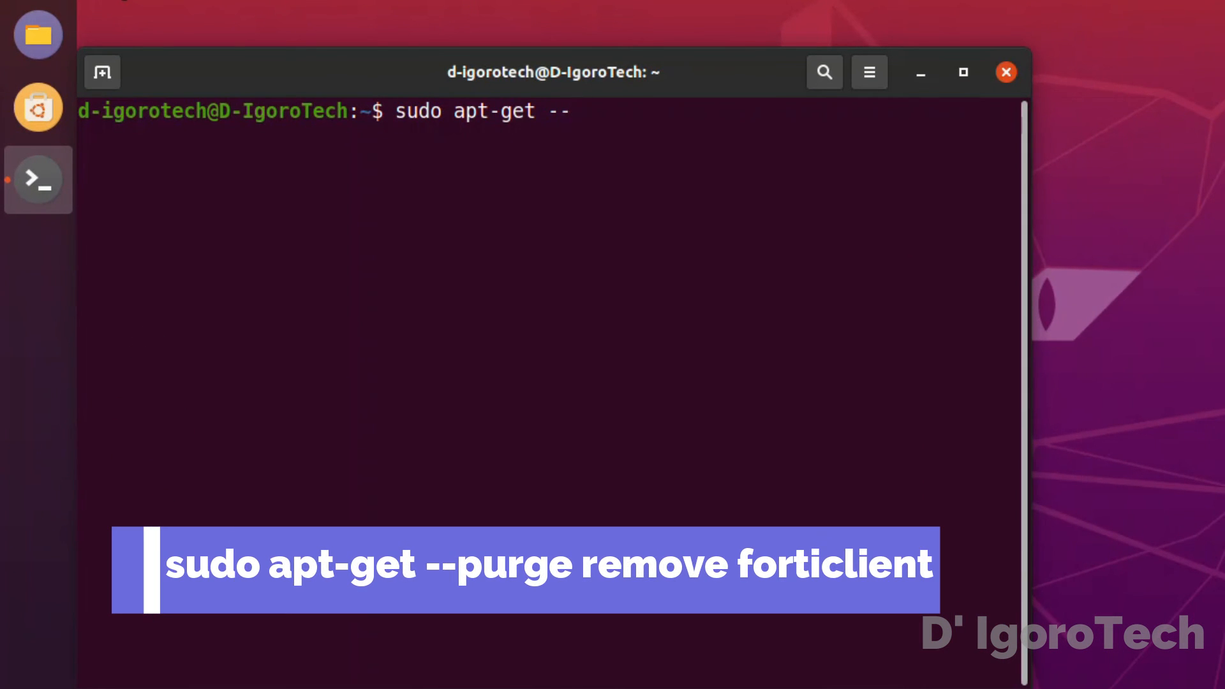
text(purge remove)
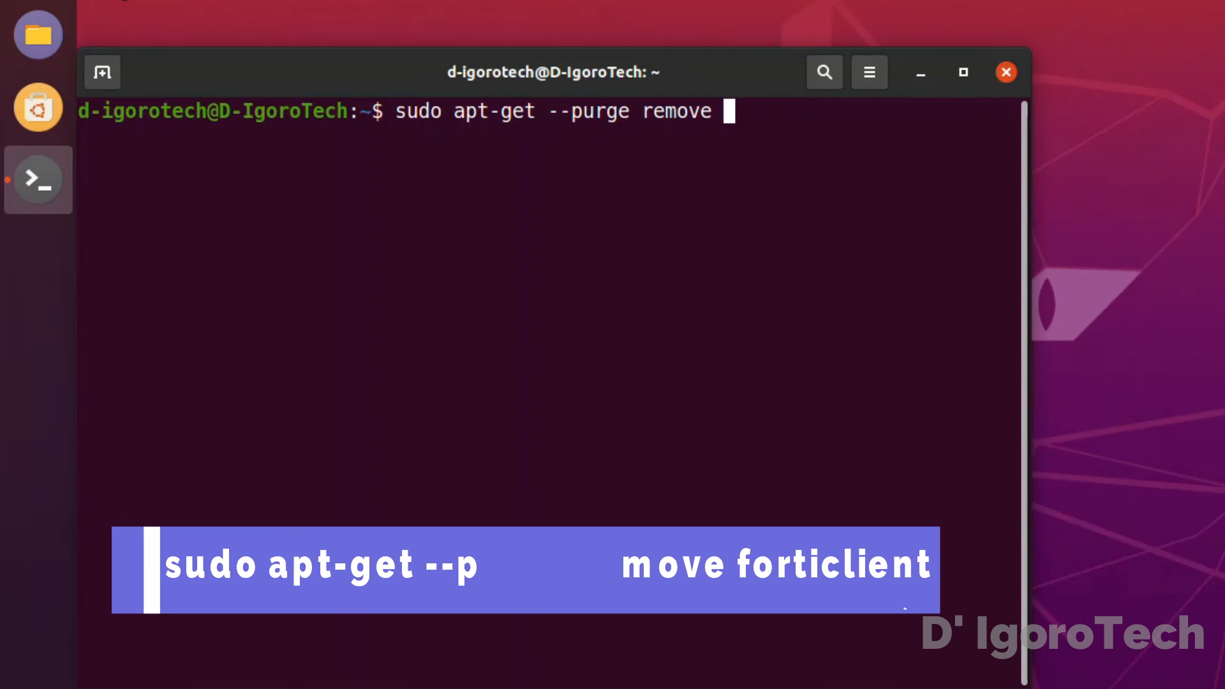
key(Return)
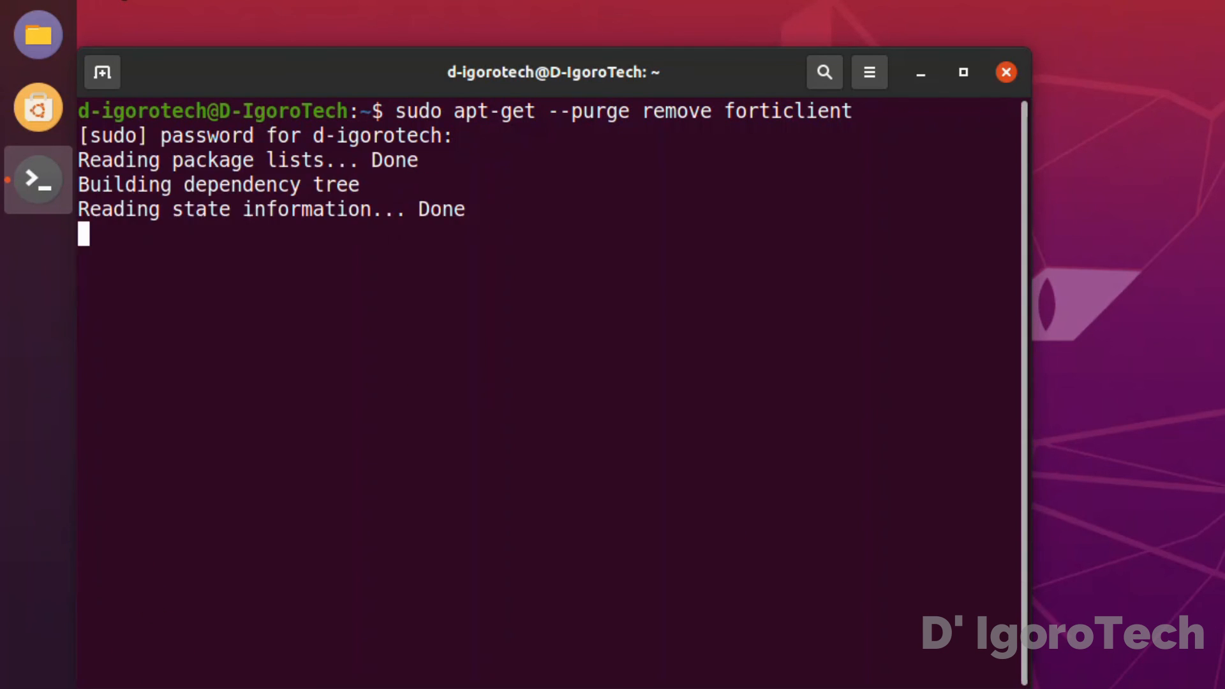
text(you want to continue? [Y/n] y)
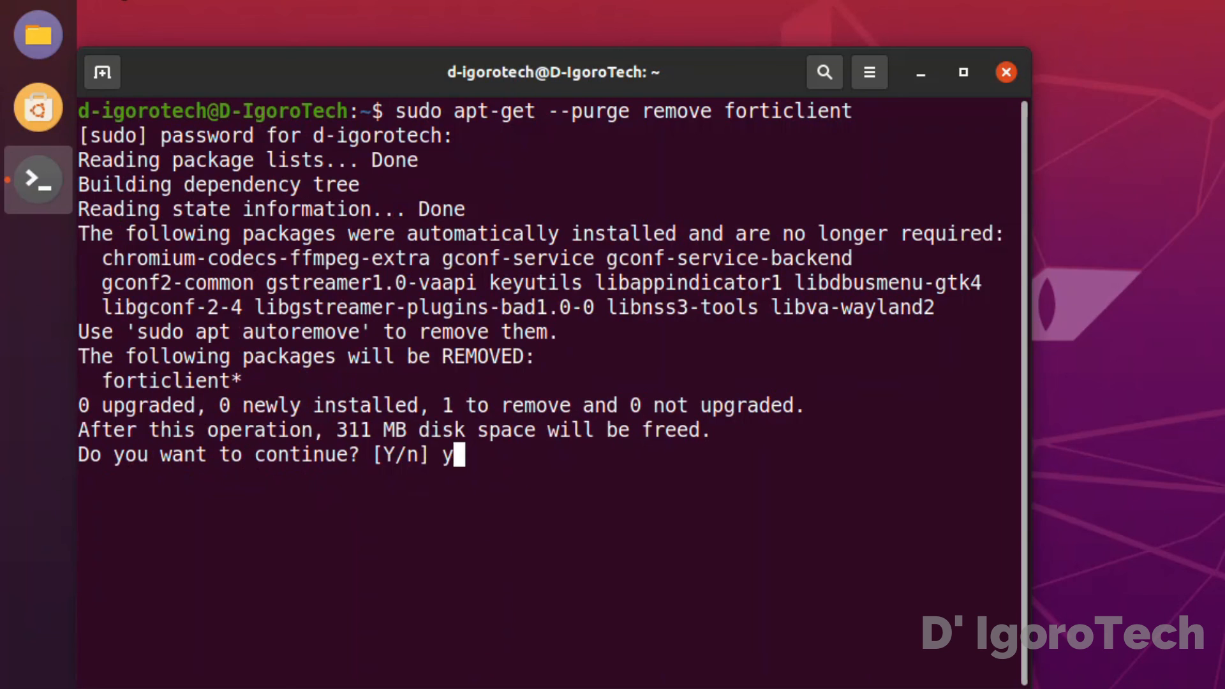
key(Return)
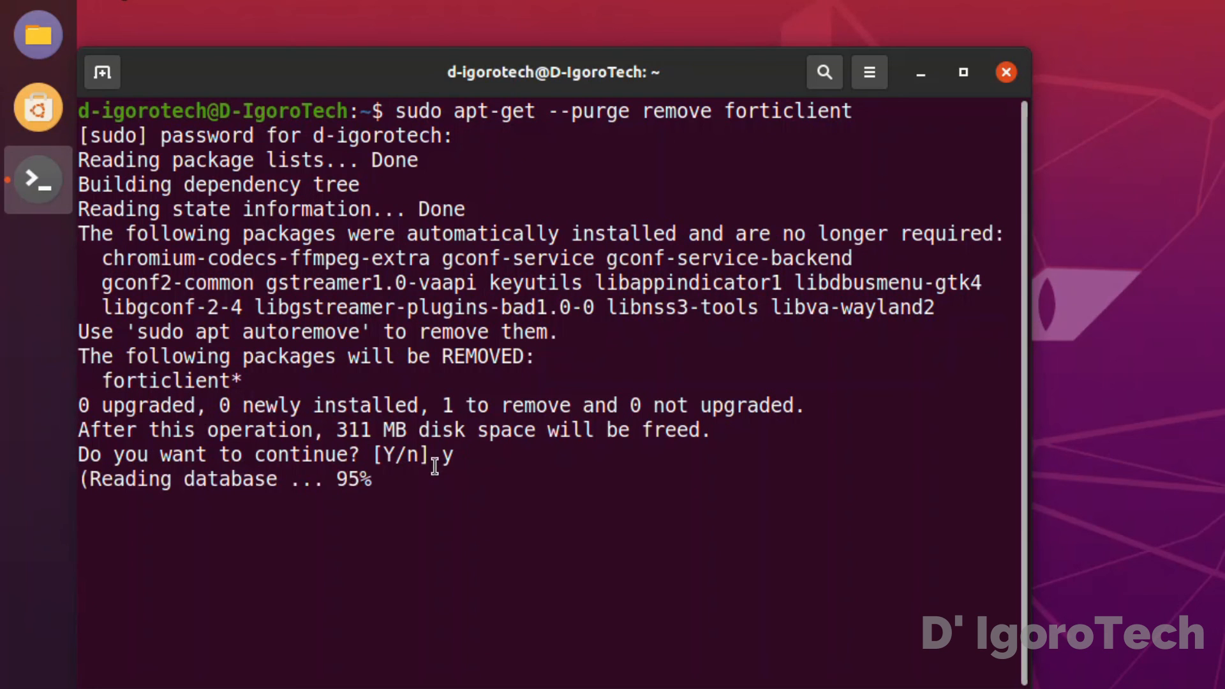
key(Return)
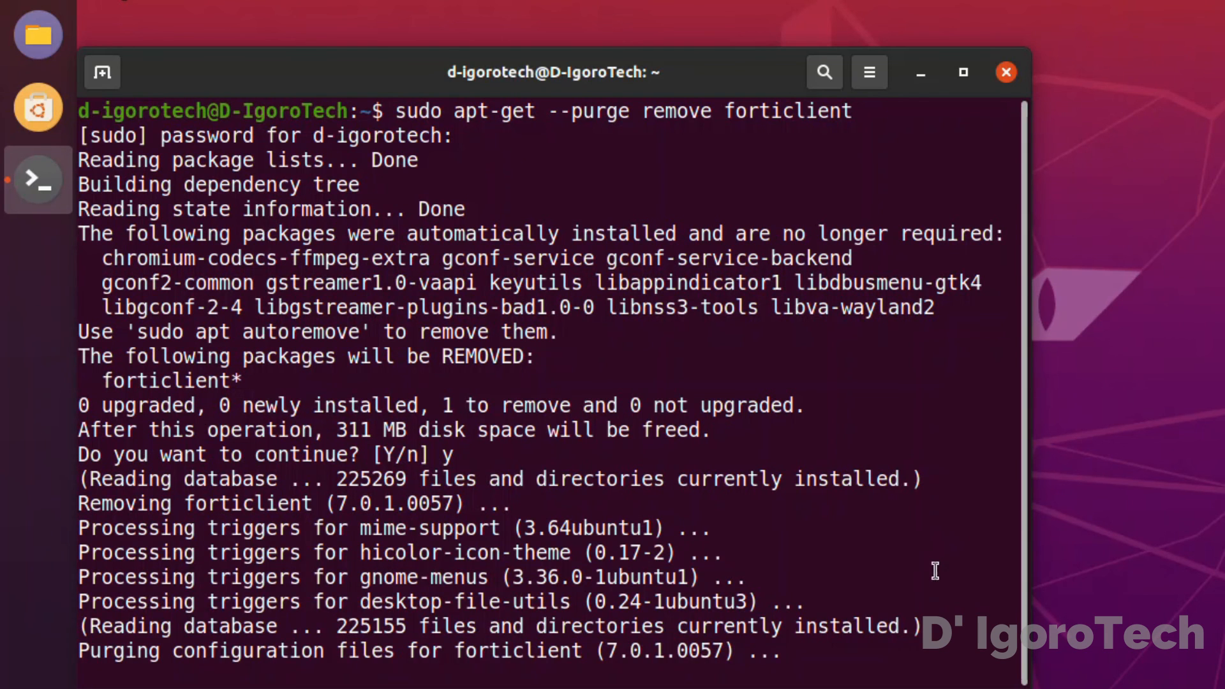
scroll(down, 3)
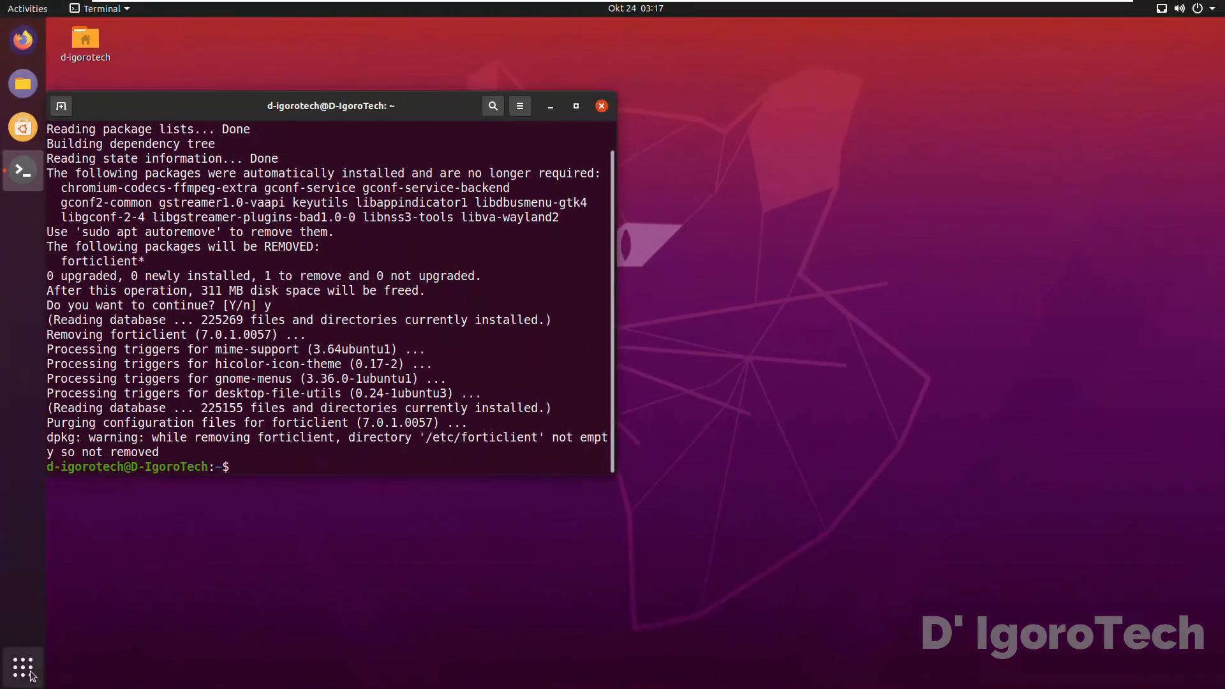
click(23, 668)
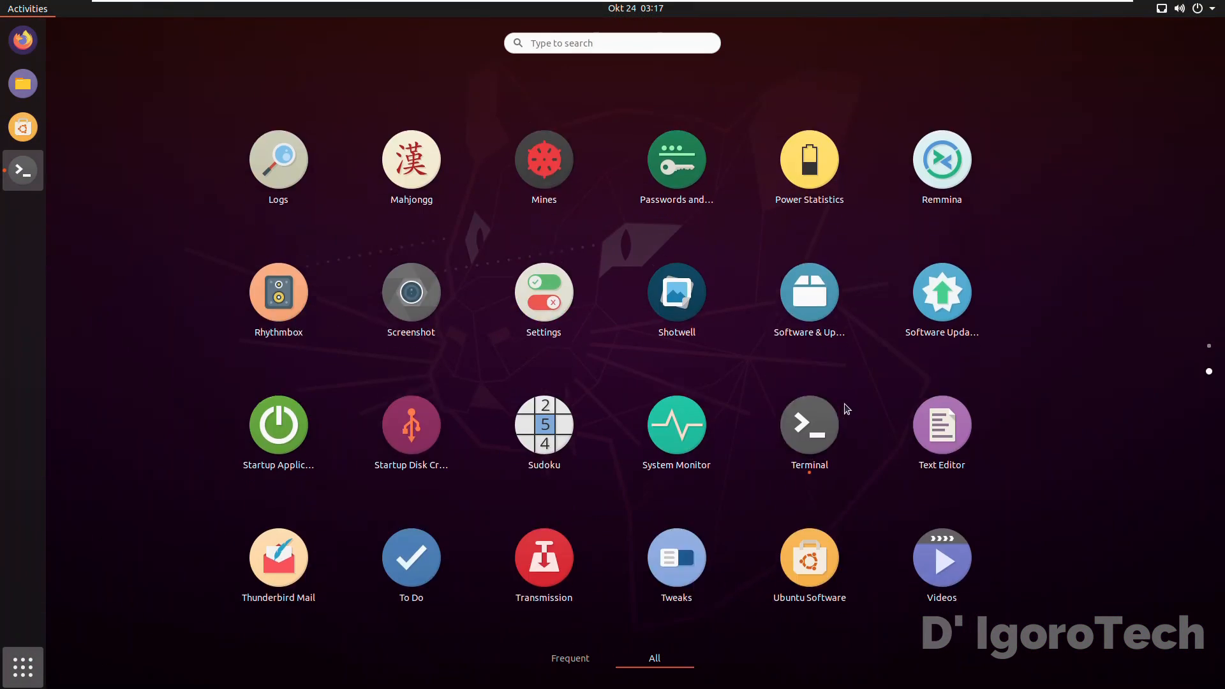
click(808, 424)
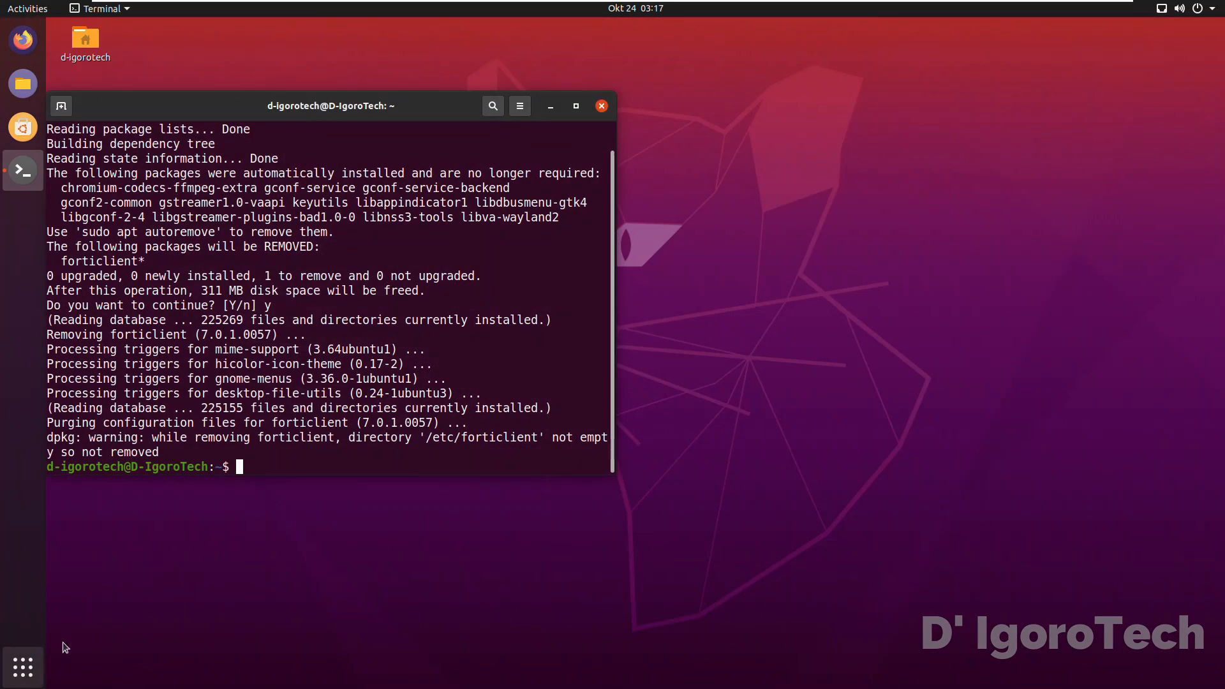